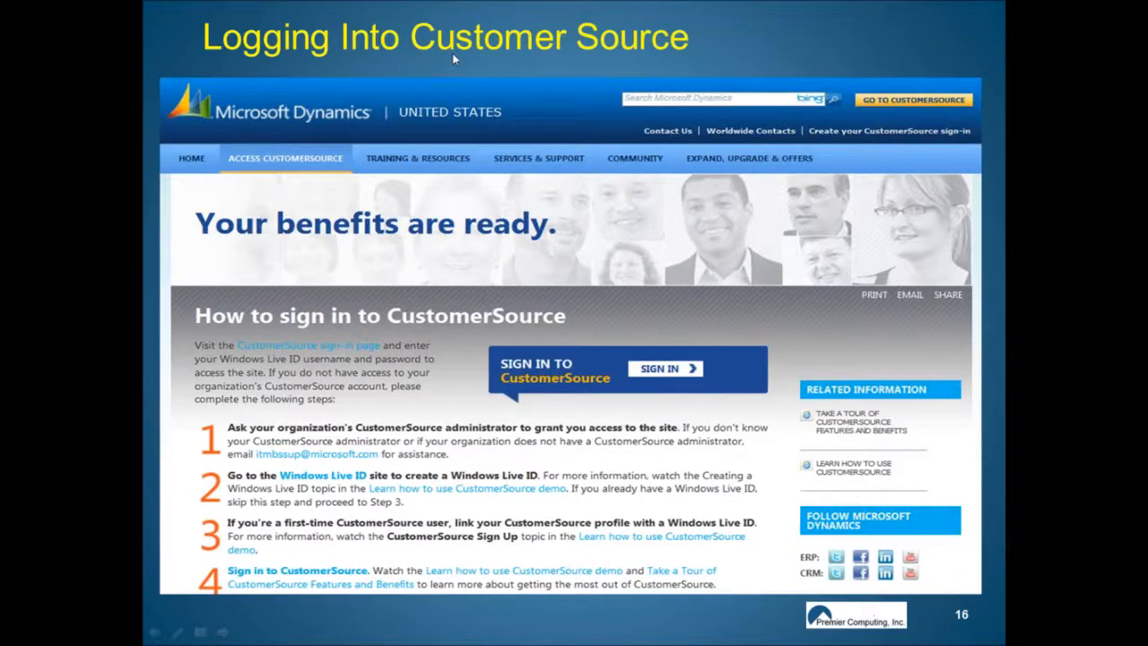
mouse_move(794, 72)
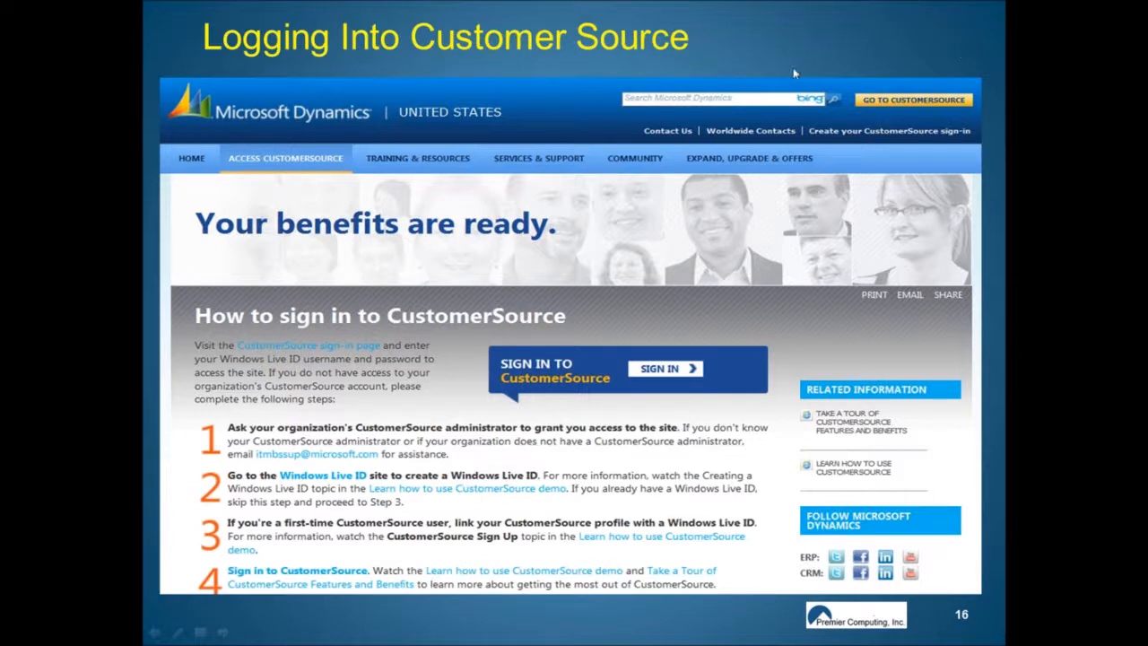
mouse_move(1101, 37)
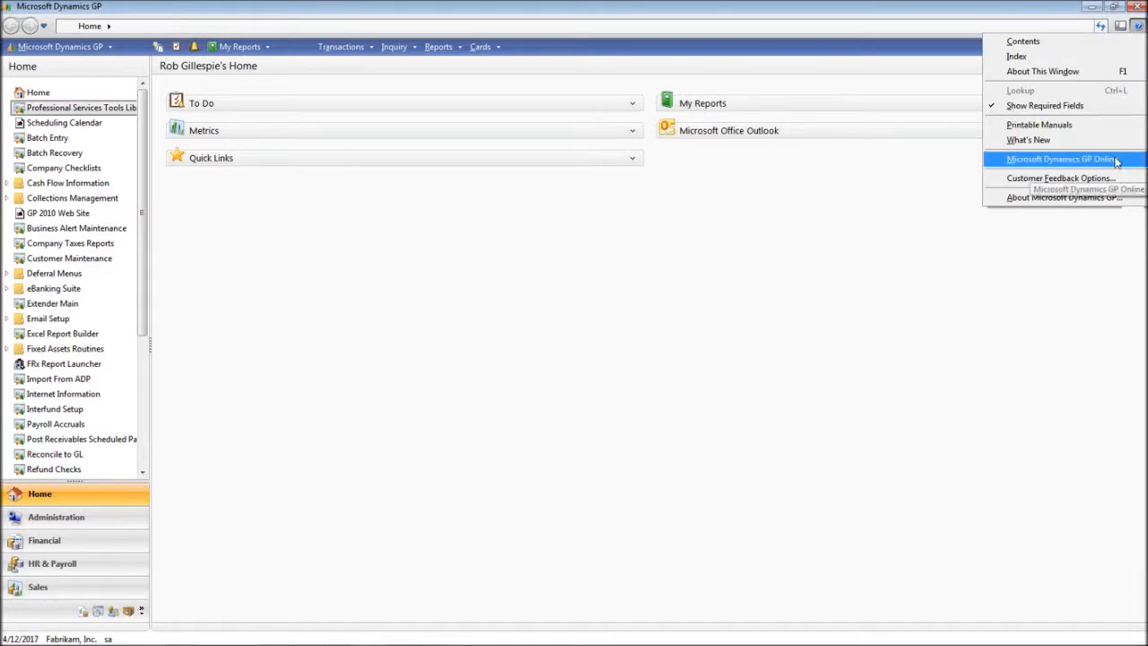
mouse_move(1081, 164)
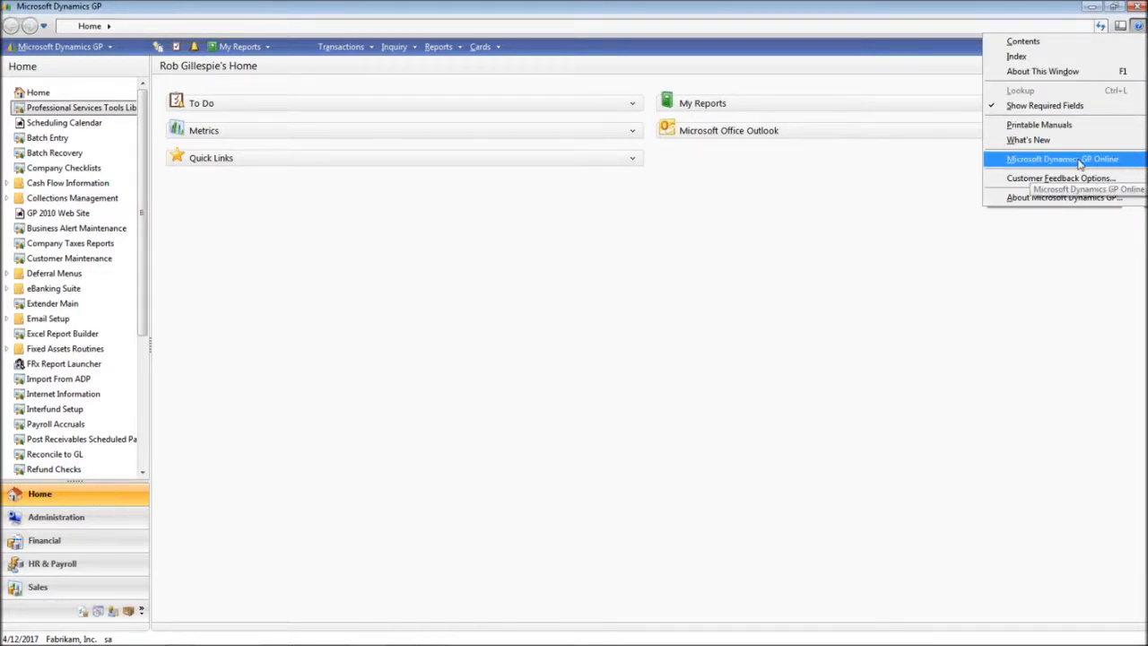
- Choose Microsoft Dynamics GP Online from the Help menu to reach the GP 2010 TechNet page
left_click(1062, 158)
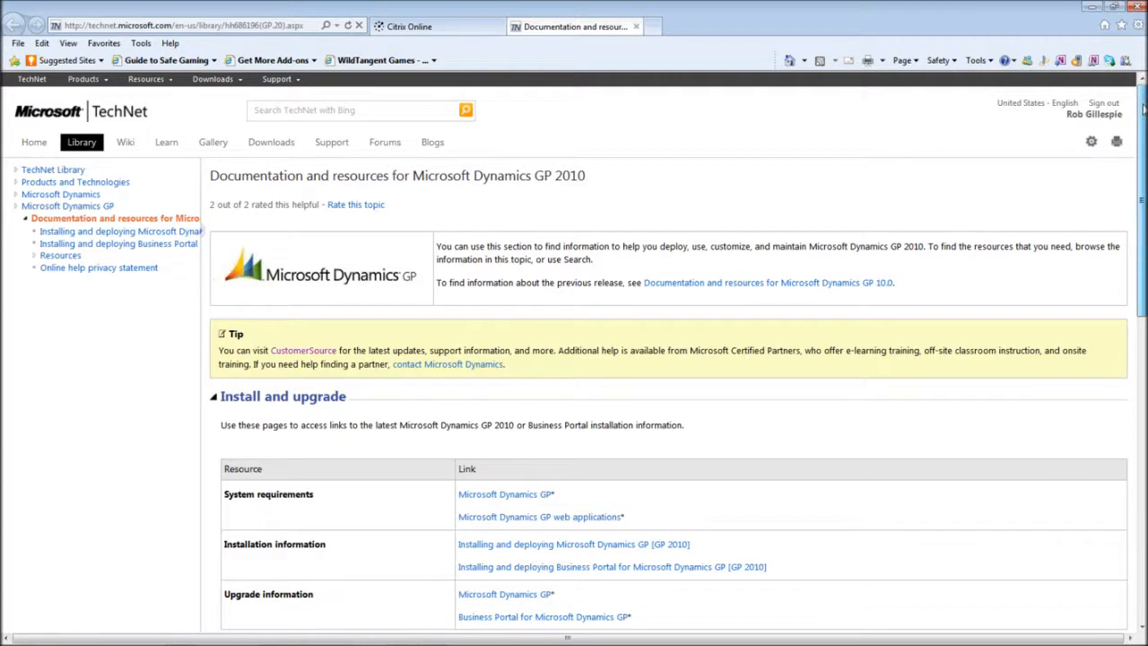
- Follow the CustomerSource link in the TechNet Tip box to the CustomerSource sign-in page
scroll("down", 3)
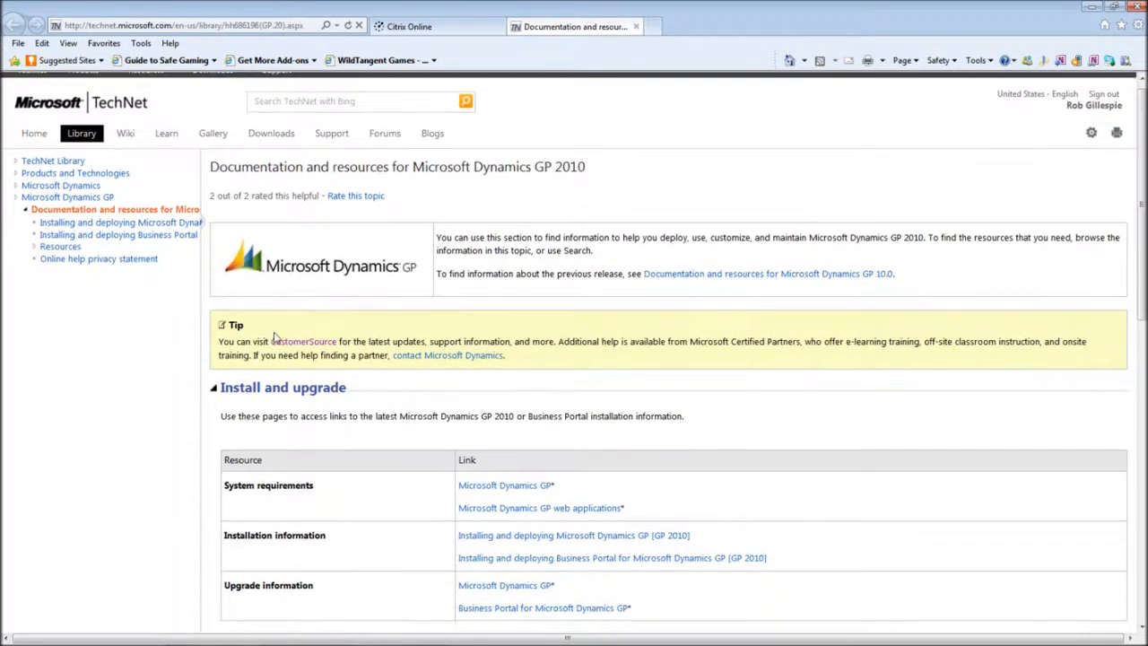
mouse_move(303, 348)
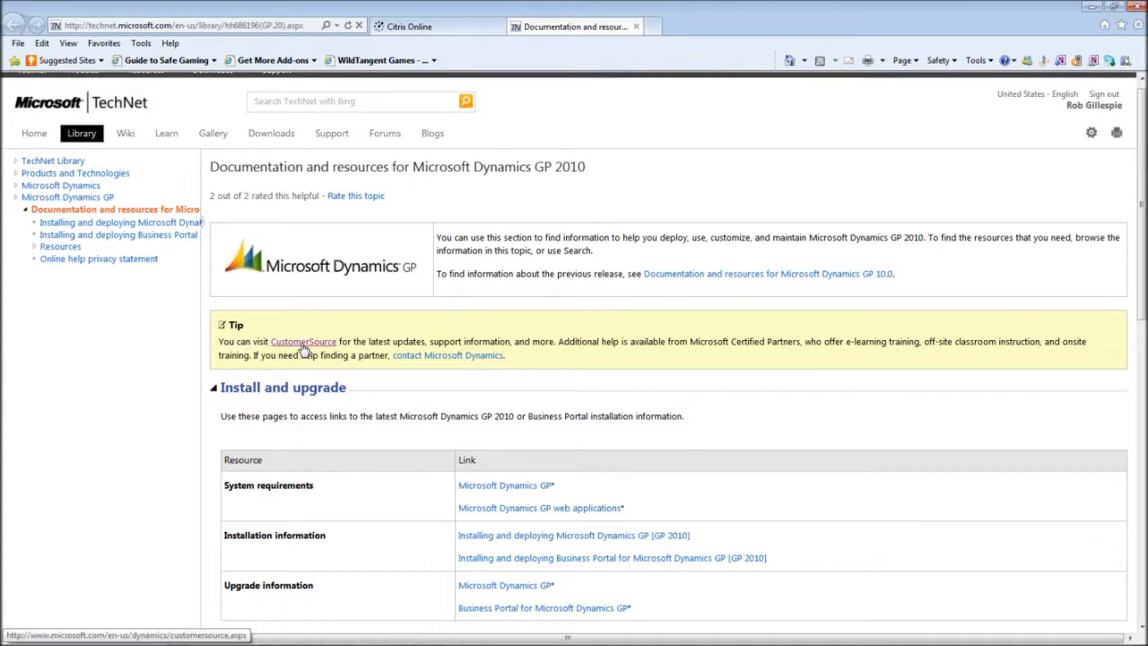
left_click(303, 342)
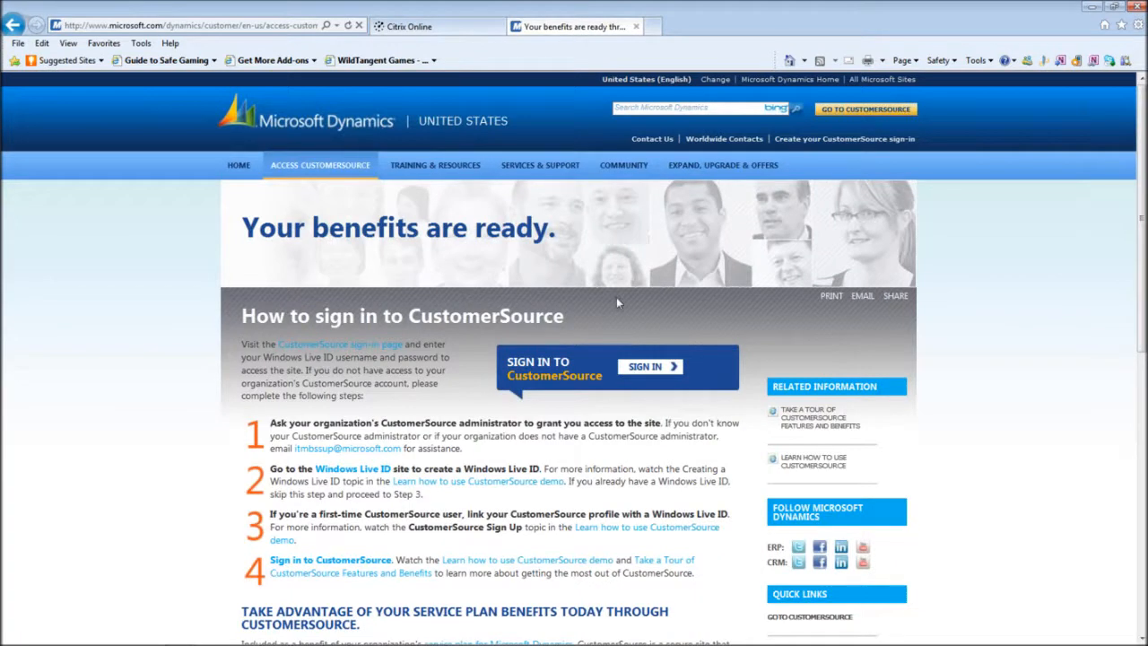
mouse_move(662, 221)
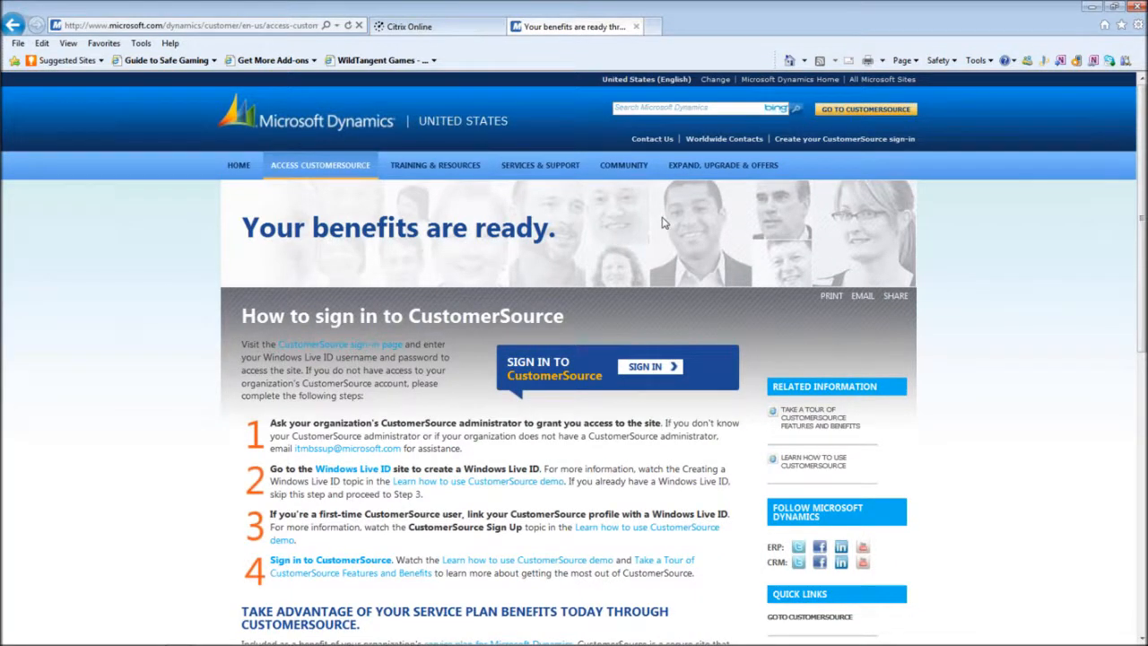
mouse_move(655, 227)
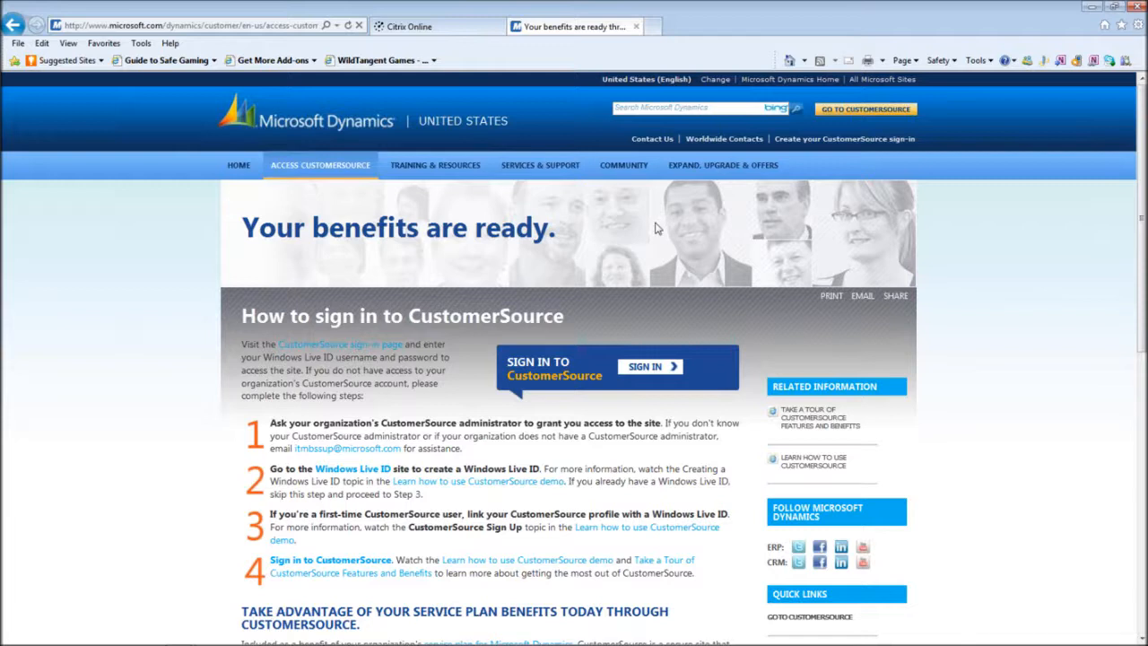
mouse_move(394, 491)
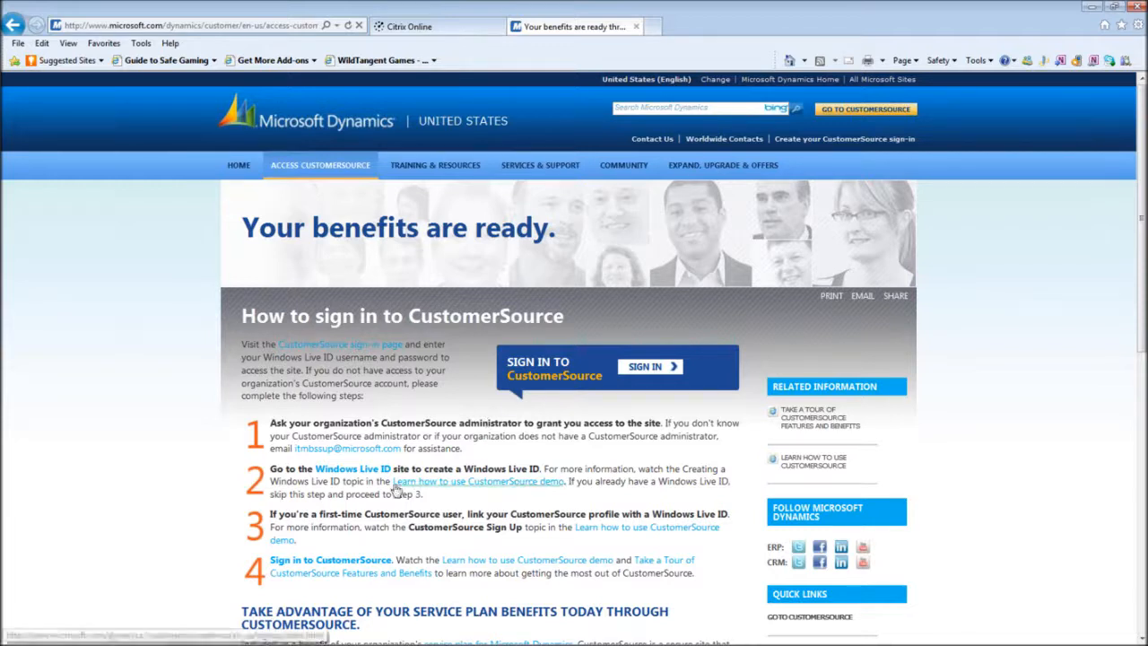
mouse_move(352, 469)
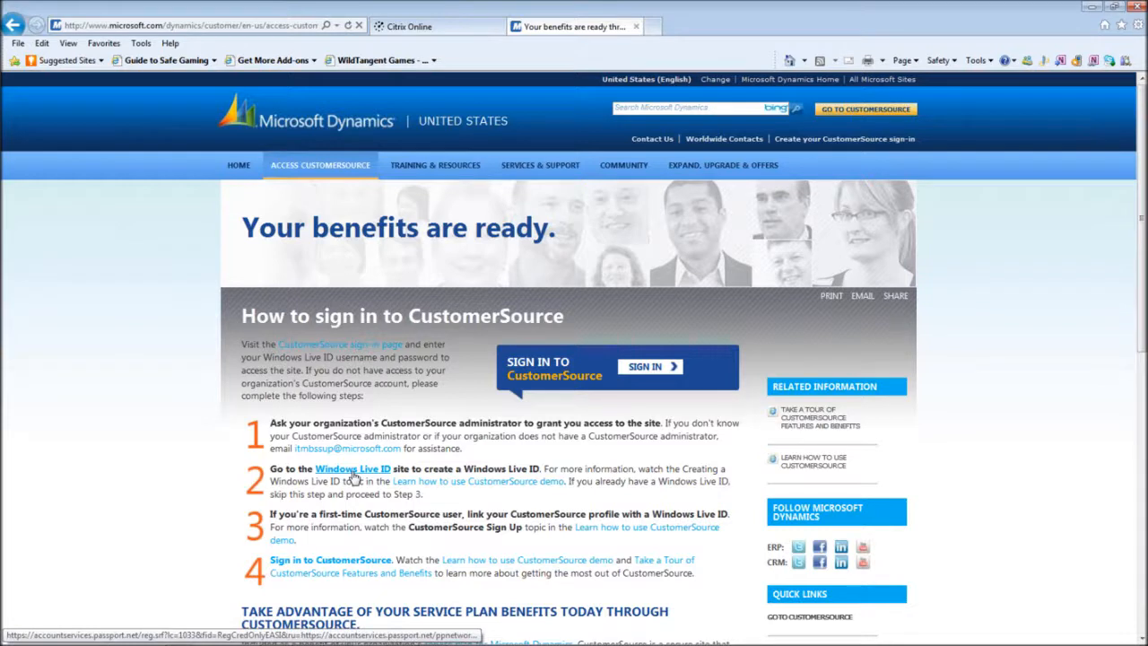
mouse_move(644, 366)
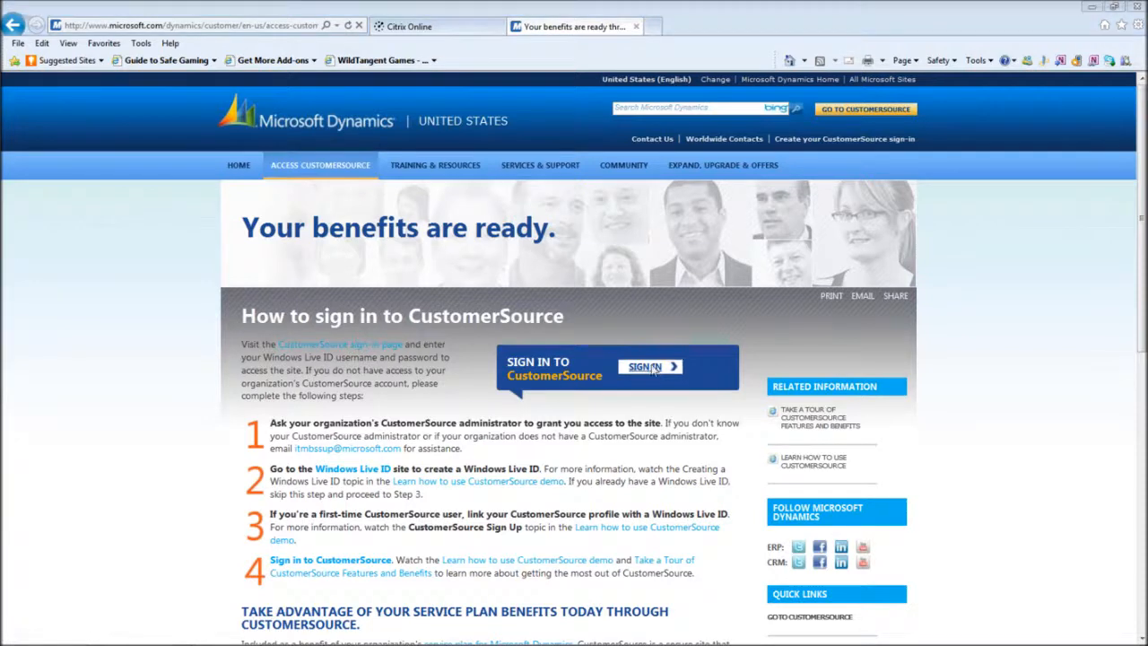
- Sign in to CustomerSource with the Premier Computing partner account
left_click(645, 366)
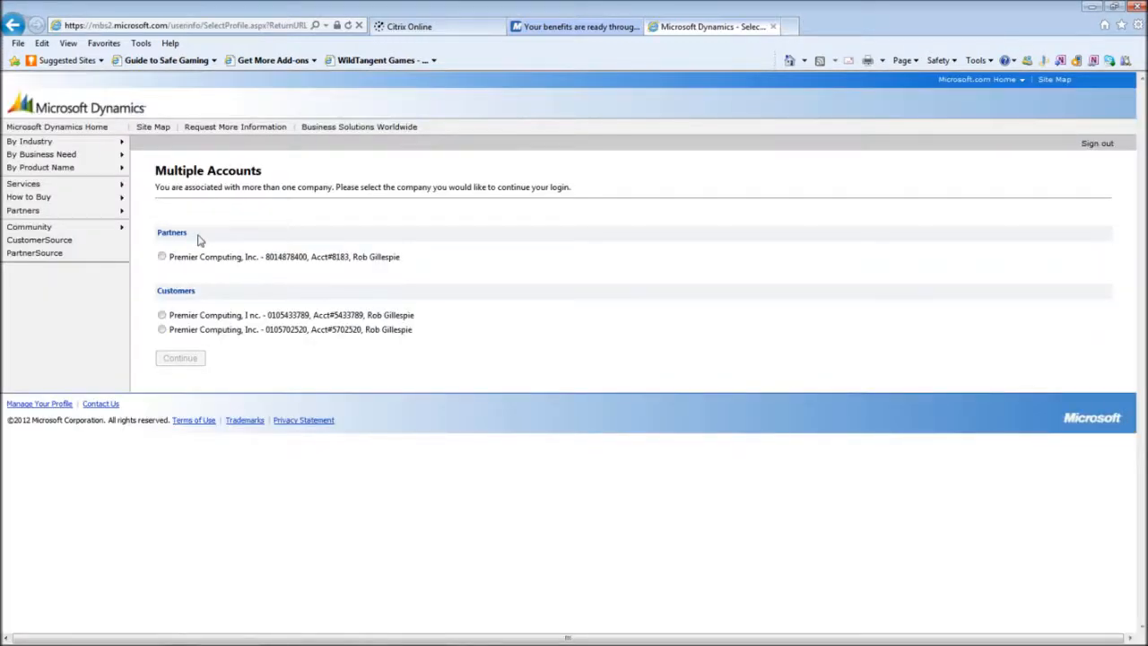
left_click(161, 257)
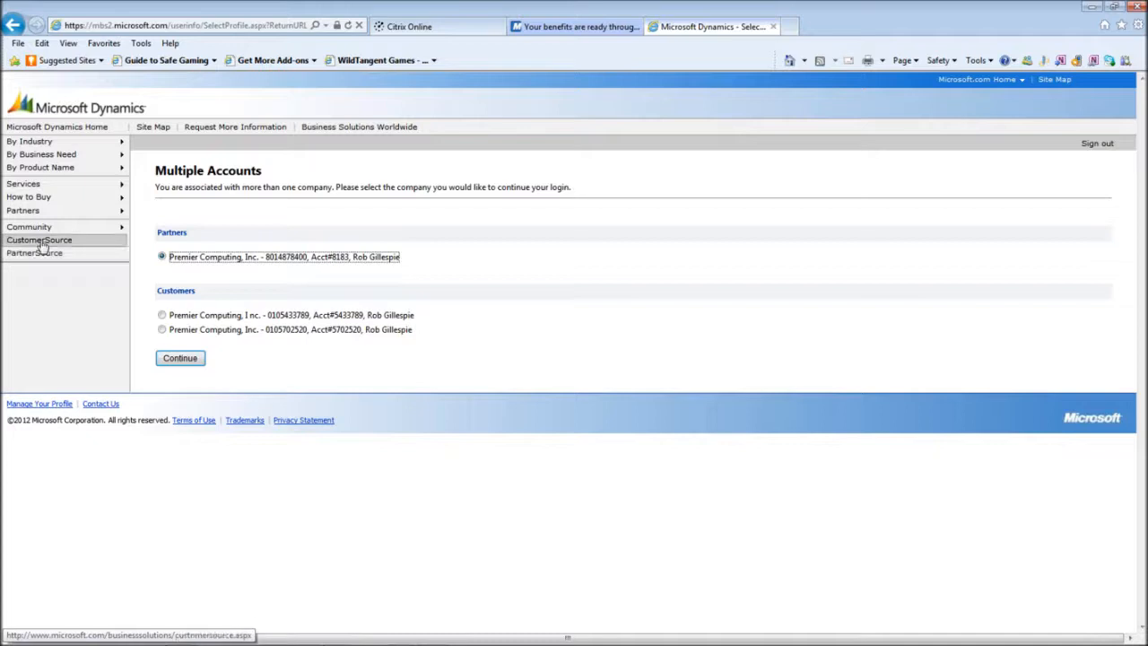
mouse_move(76, 248)
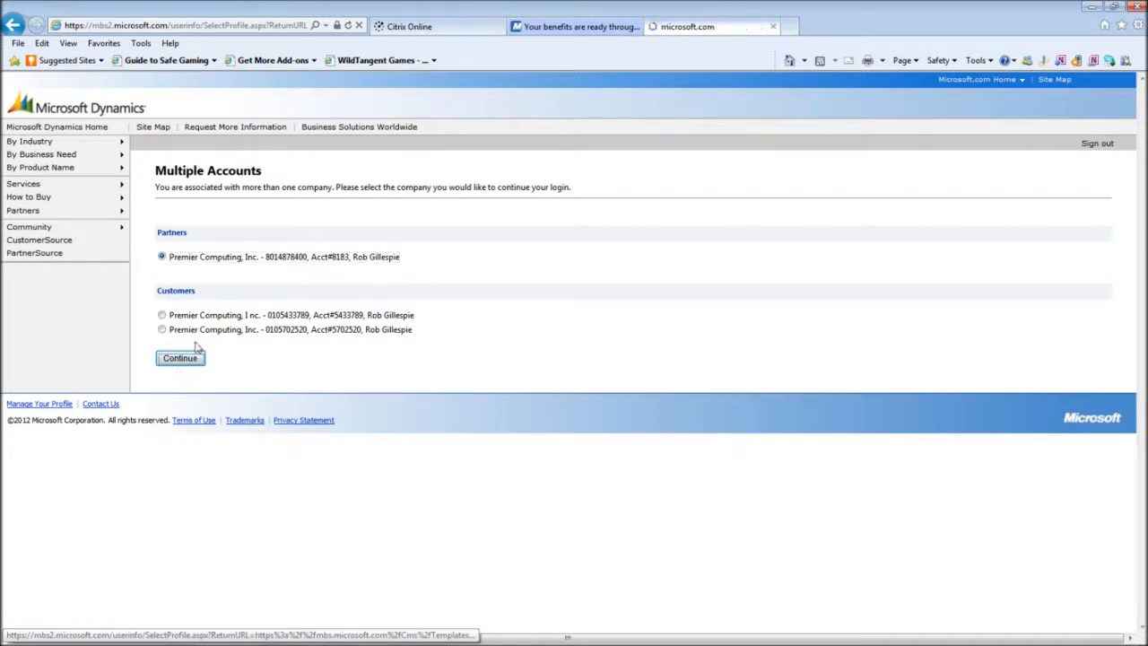
left_click(180, 358)
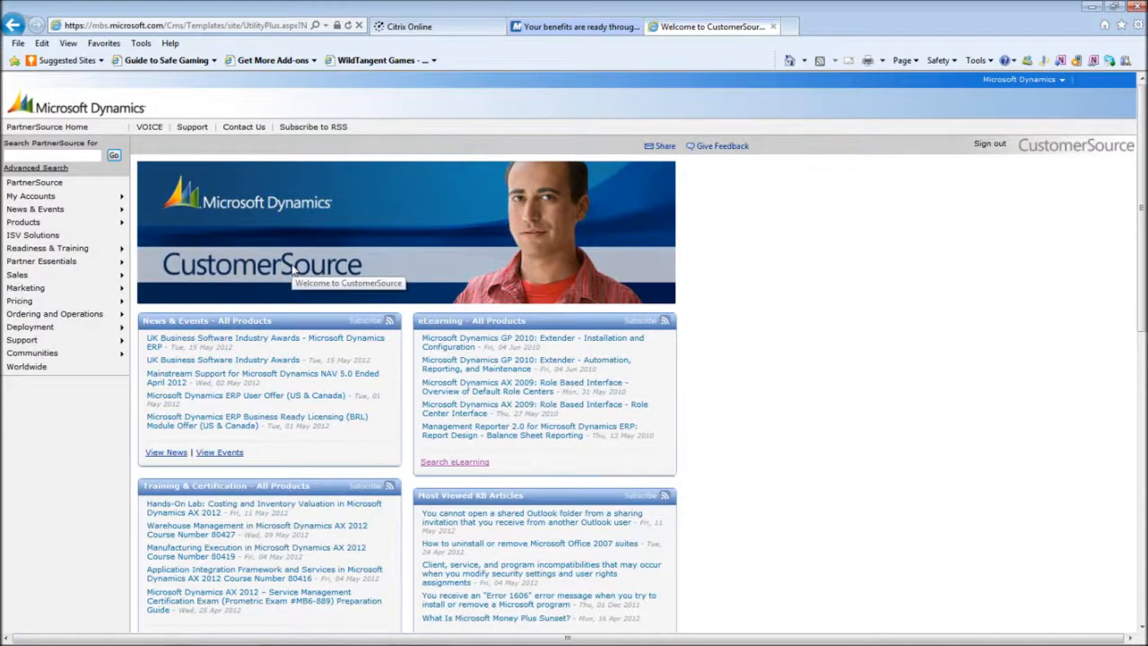
mouse_move(390, 206)
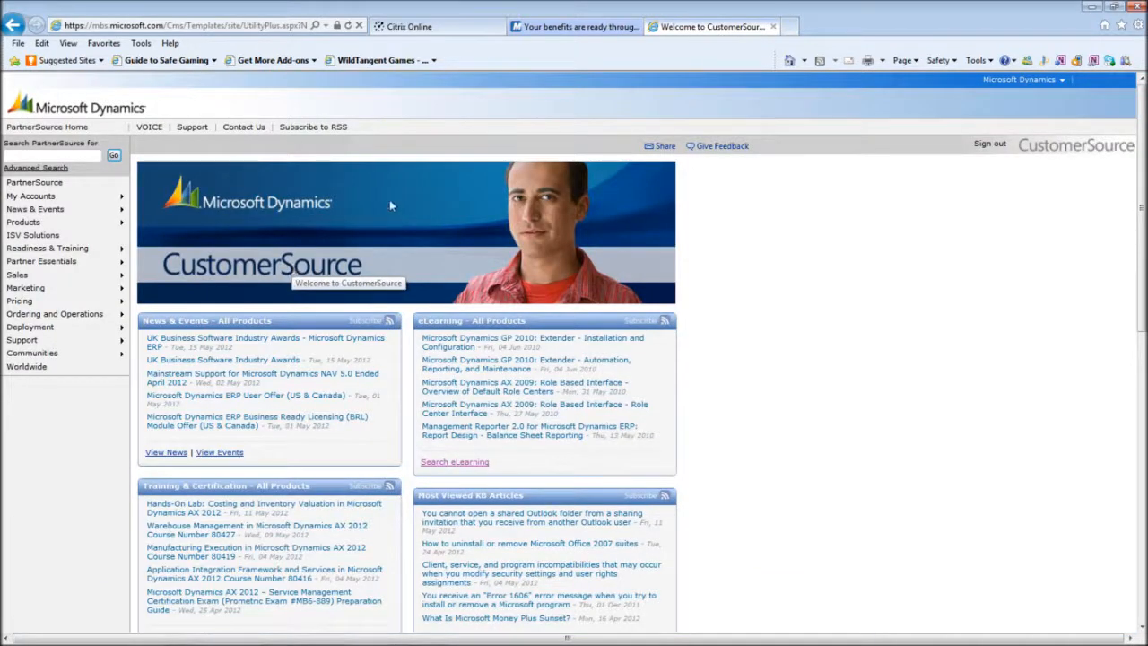
mouse_move(1116, 357)
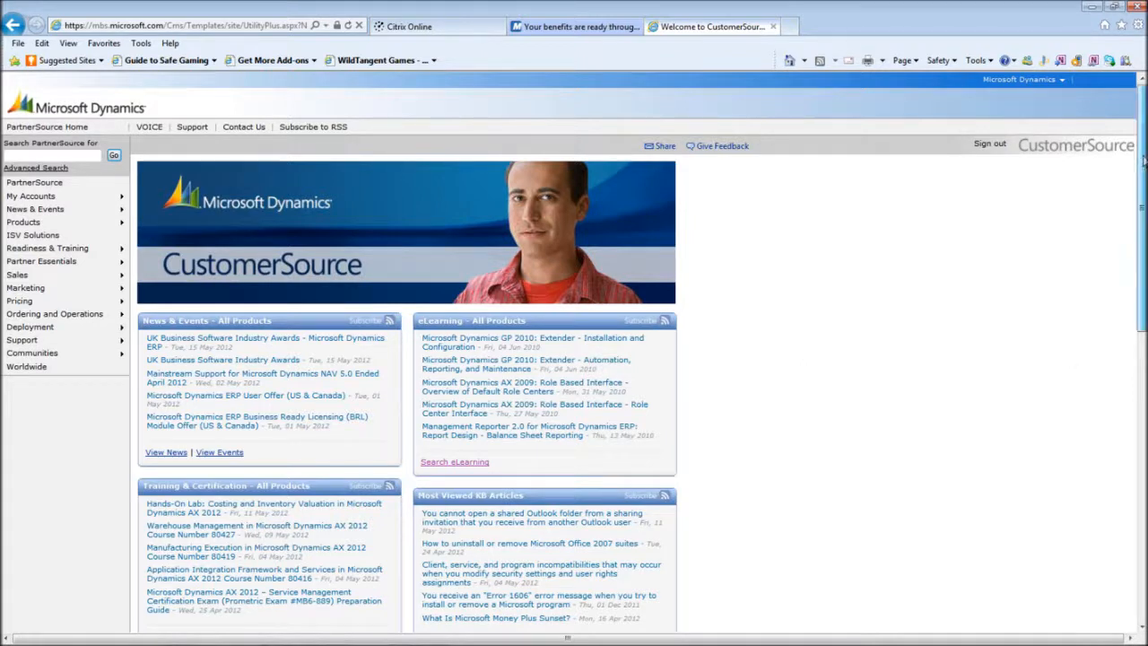
scroll("down", 3)
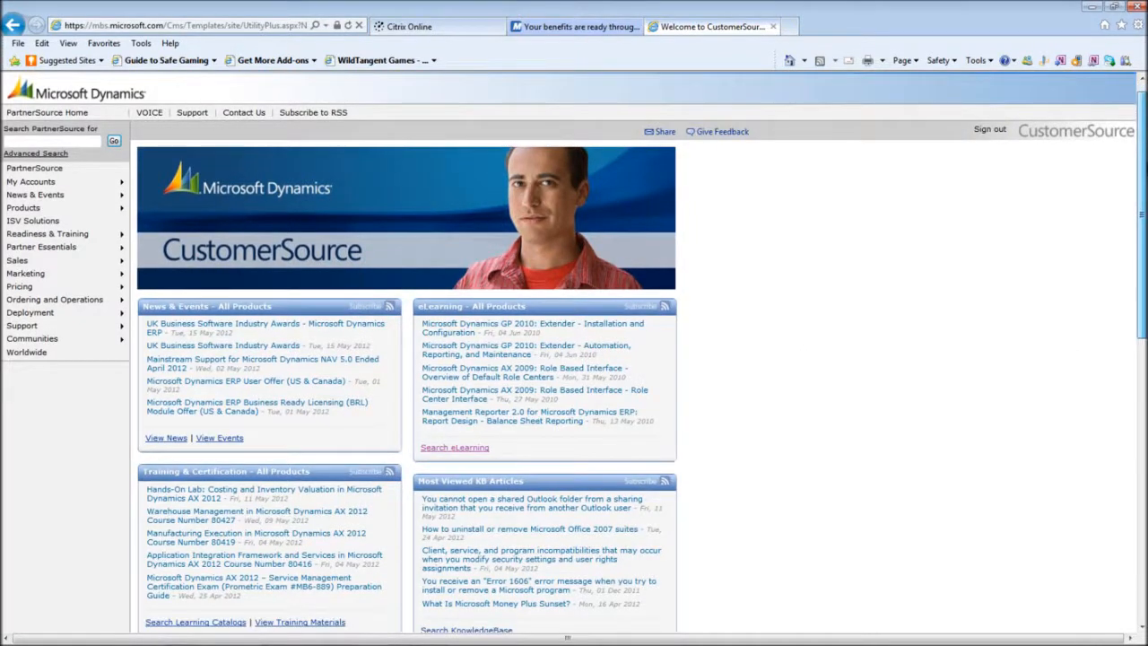
scroll("down", 3)
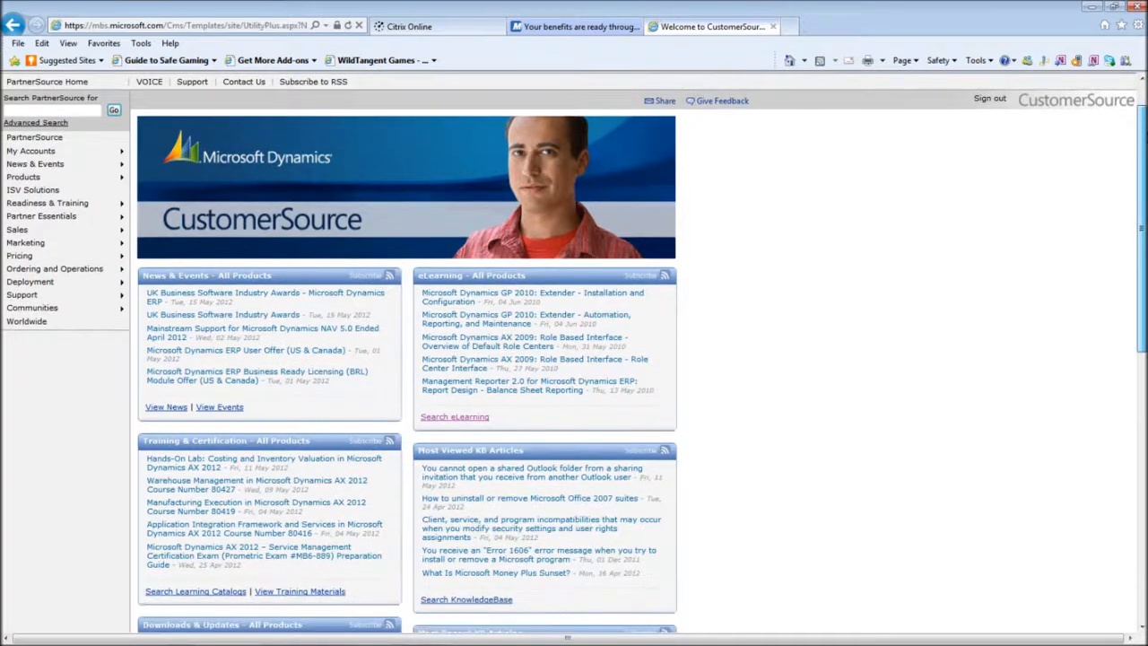
scroll("down", 3)
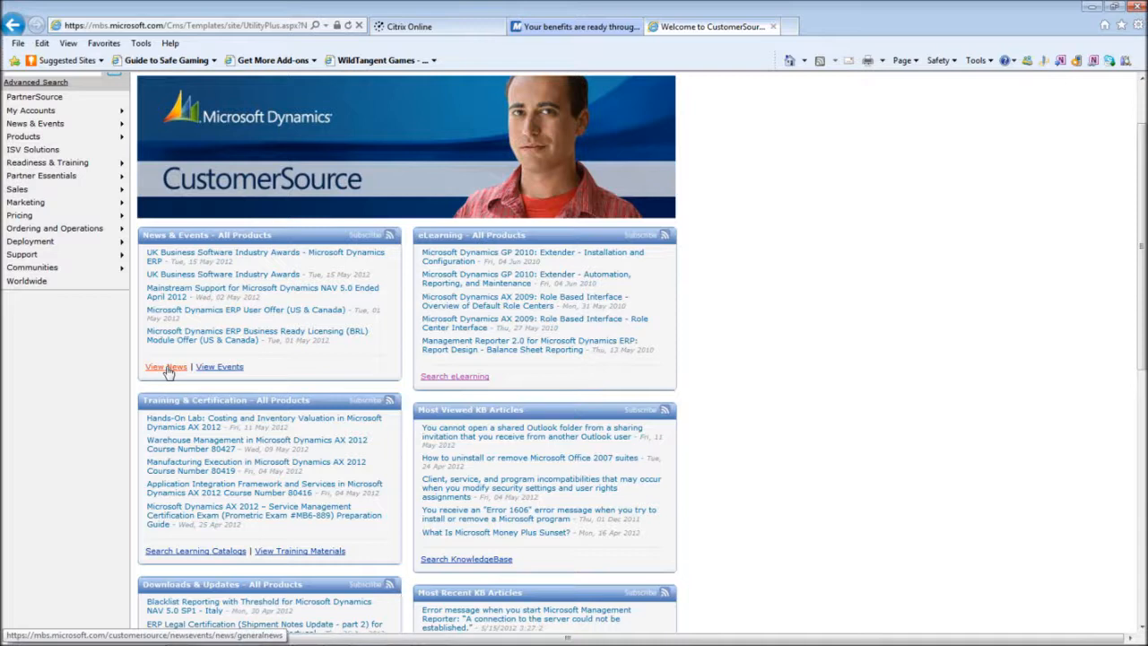
- Open the full Dynamics GP news list, keeping News as the type
left_click(166, 366)
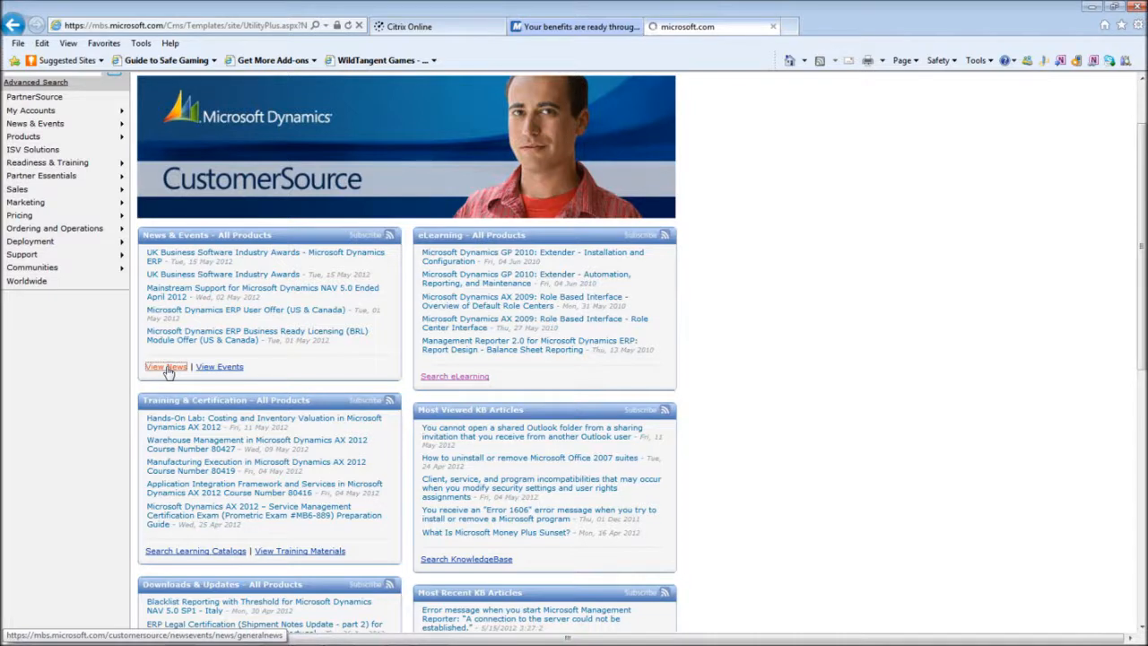
left_click(166, 366)
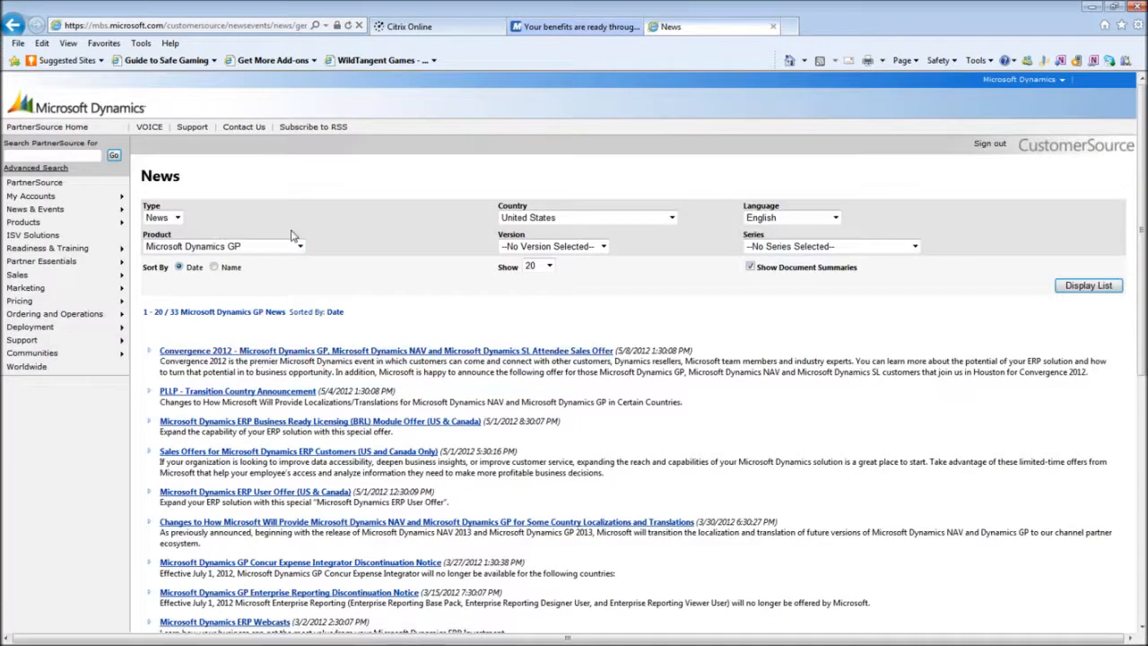
left_click(177, 217)
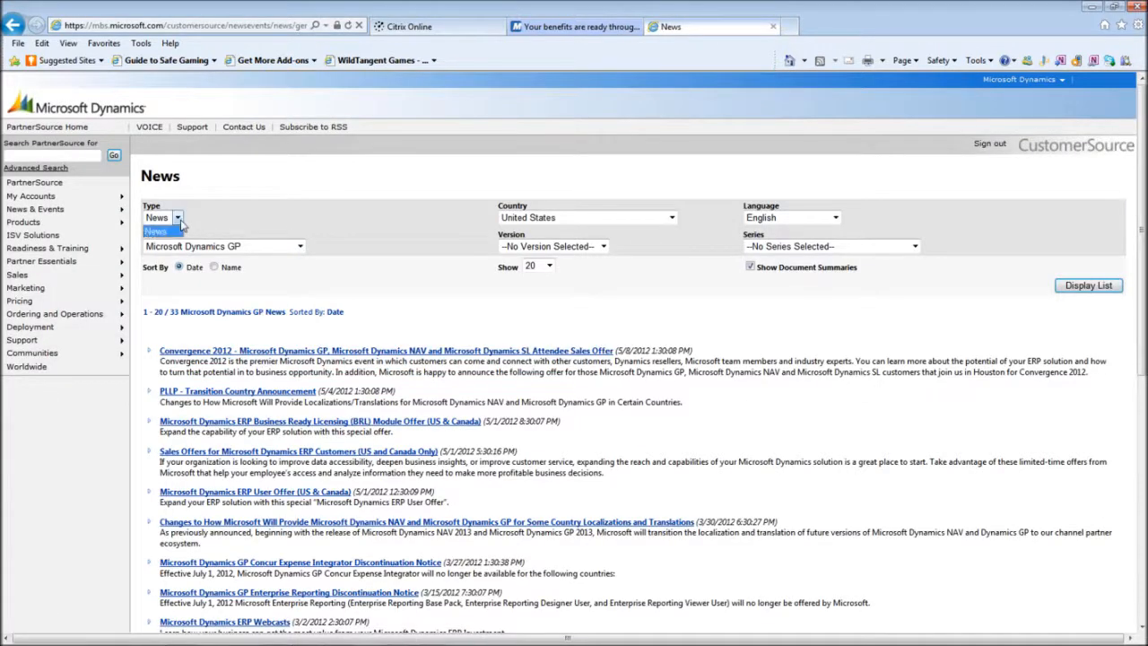
left_click(156, 231)
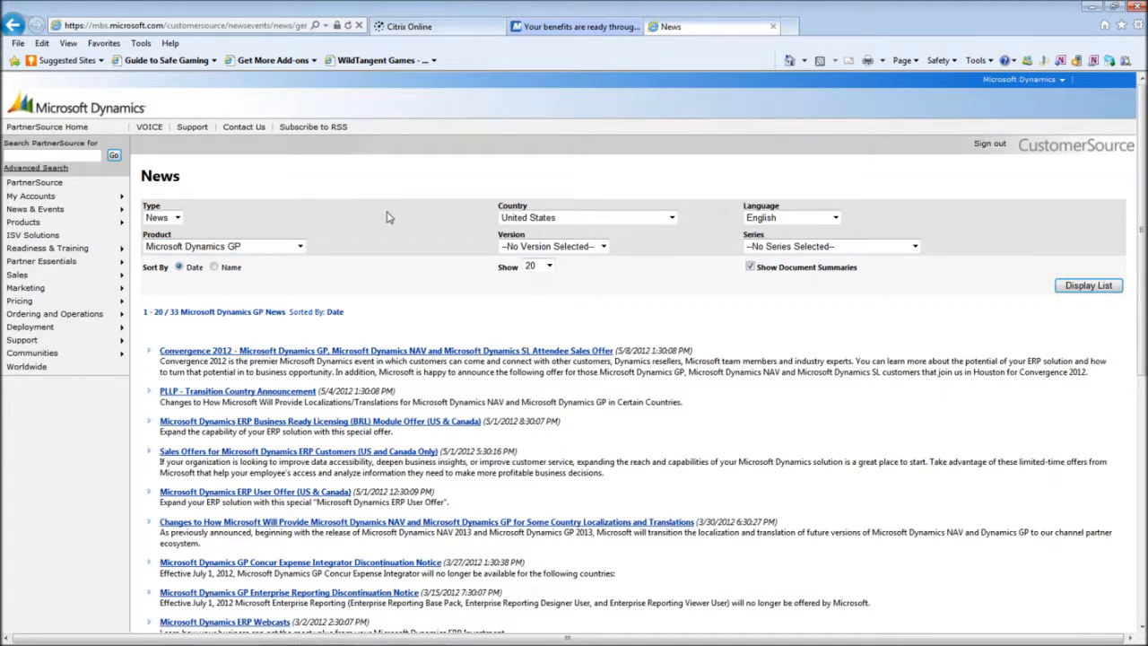
mouse_move(415, 242)
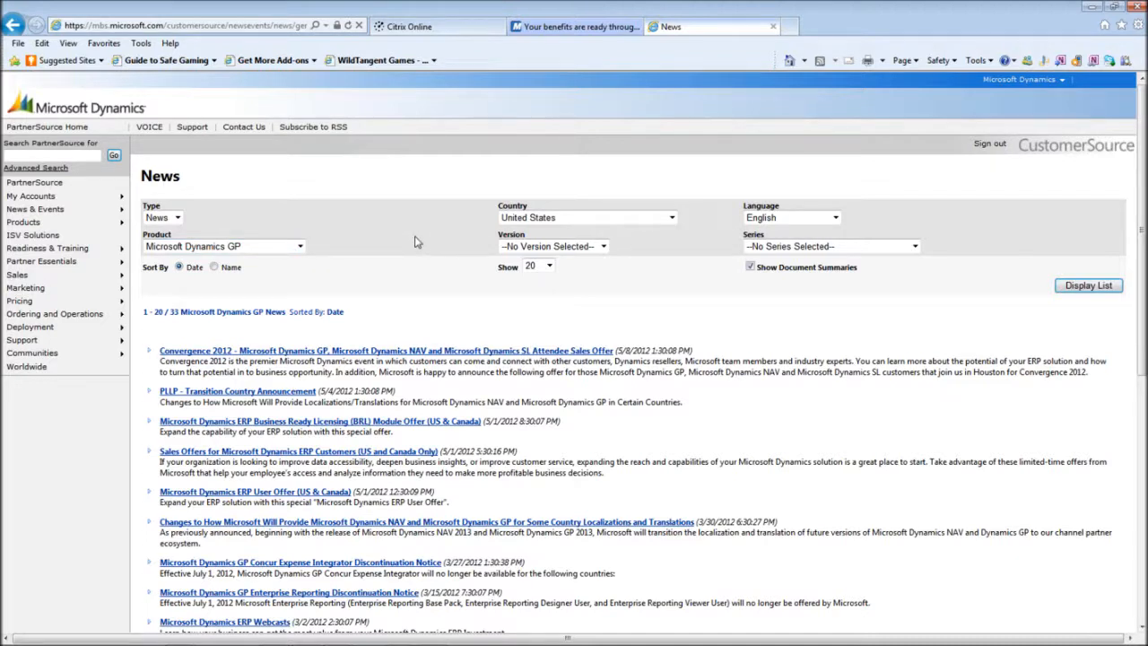
- Filter the news to the Financial Management series and version 2010
left_click(913, 245)
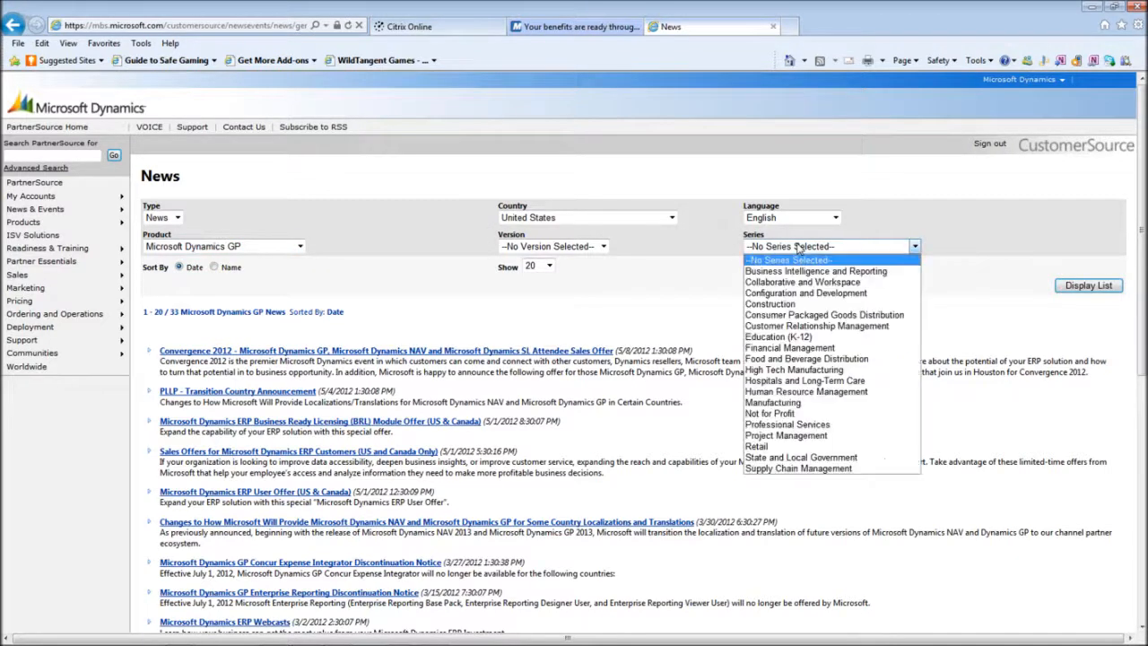
left_click(789, 347)
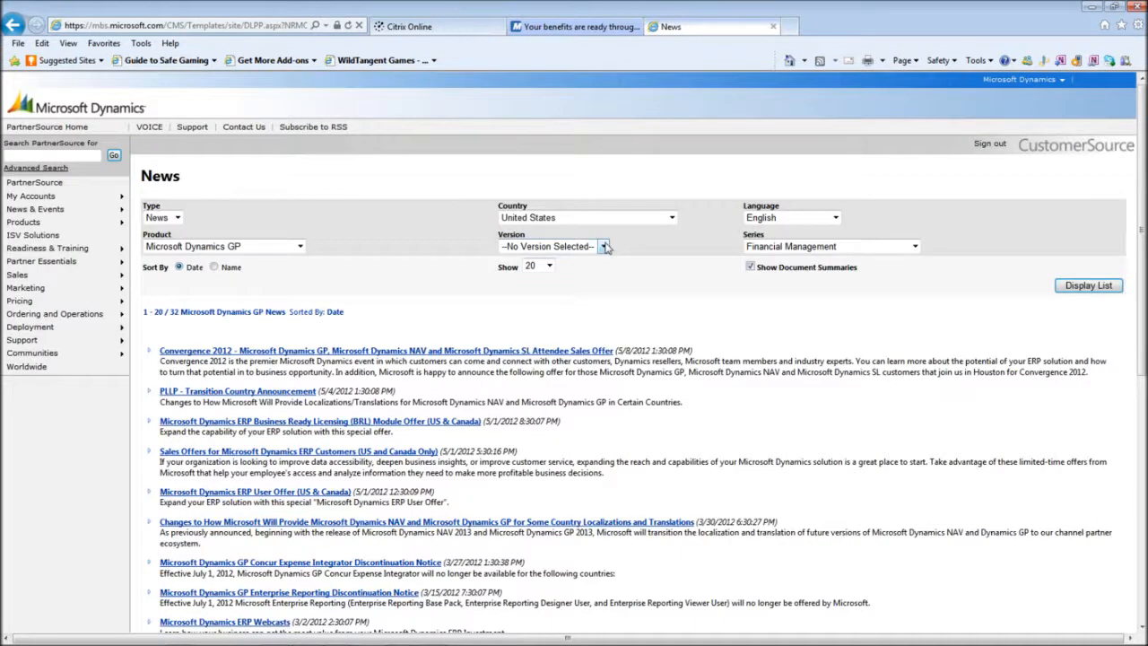
left_click(603, 246)
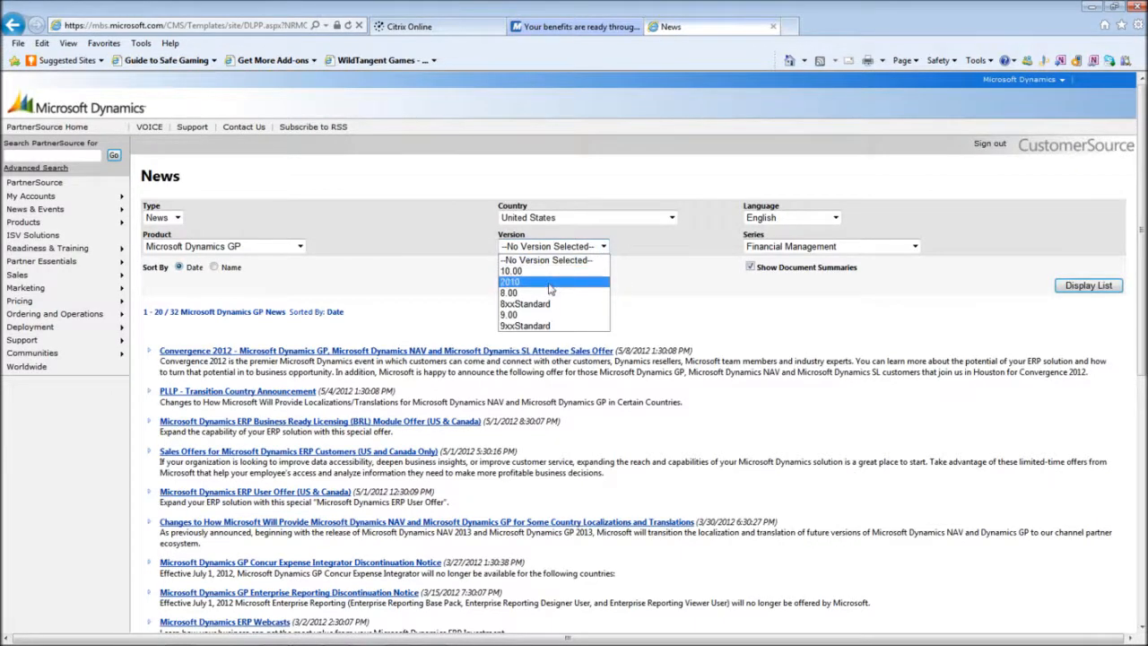
left_click(509, 281)
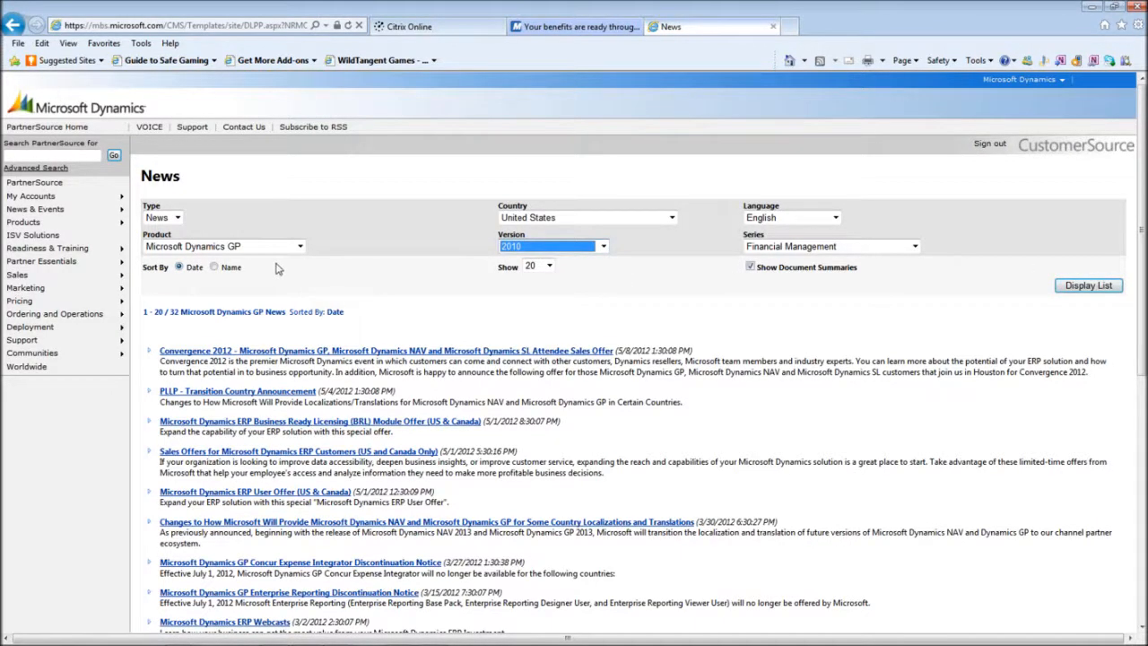
mouse_move(482, 306)
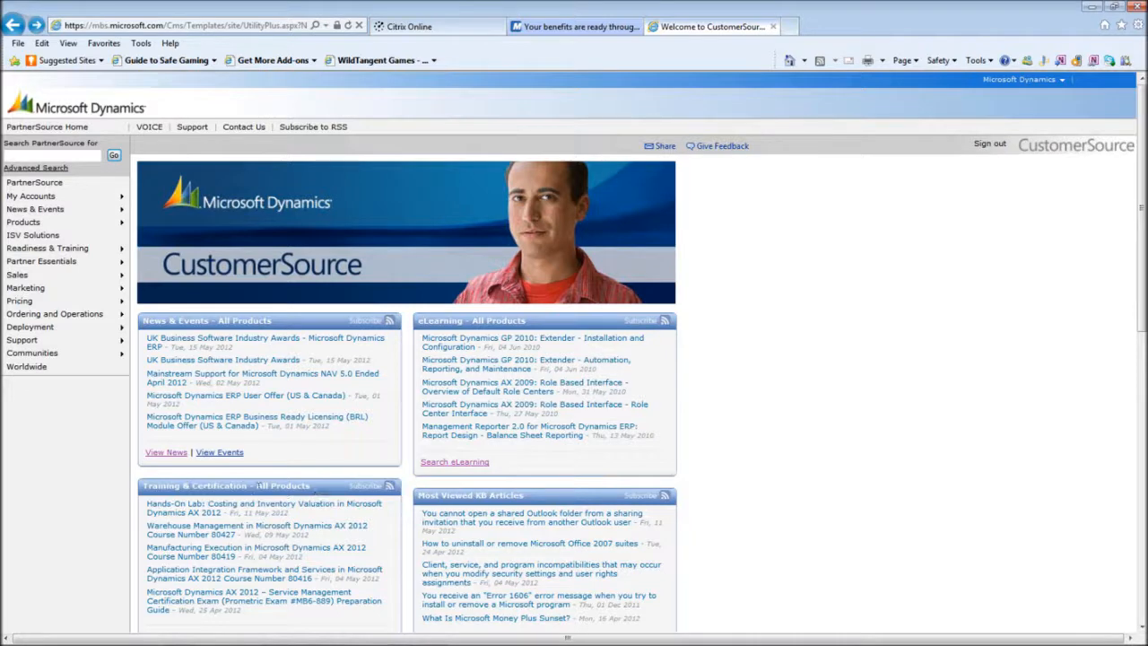
mouse_move(809, 336)
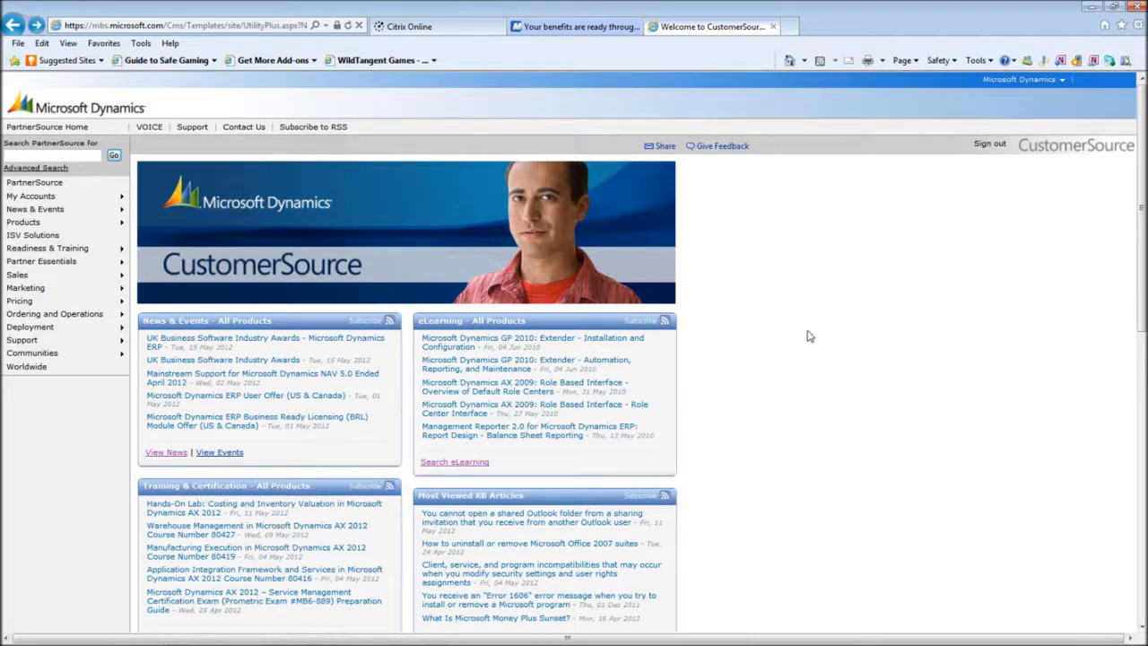
mouse_move(1142, 592)
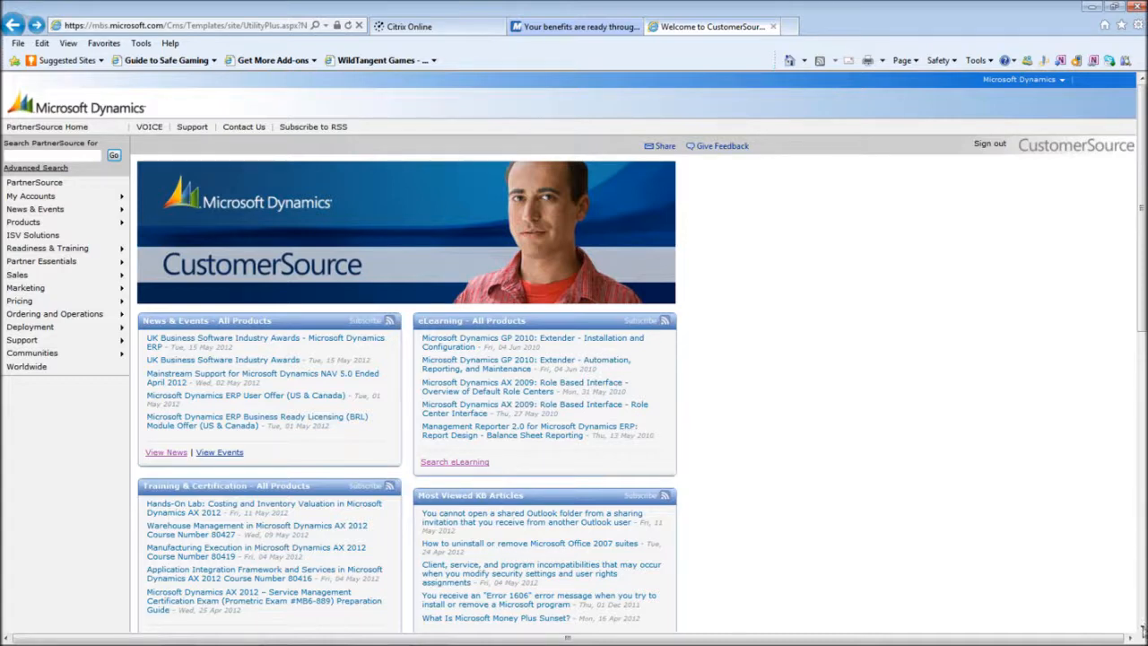
- Scroll the home page down to the Downloads & Updates, Documentation and KB Articles boxes
scroll("down", 3)
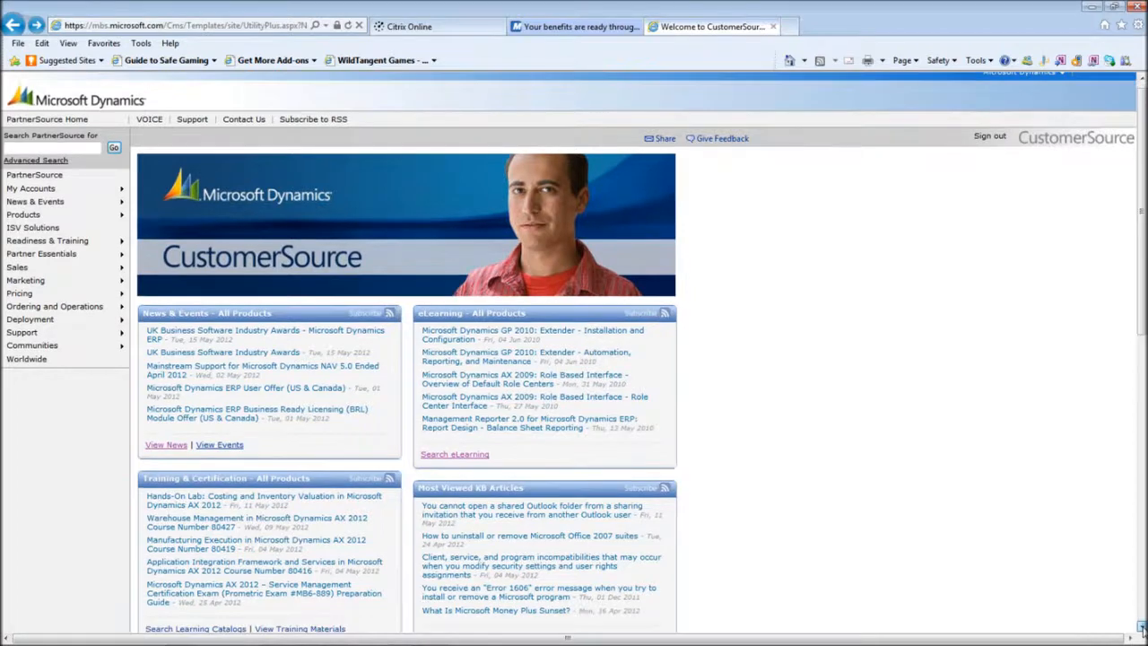
scroll("down", 3)
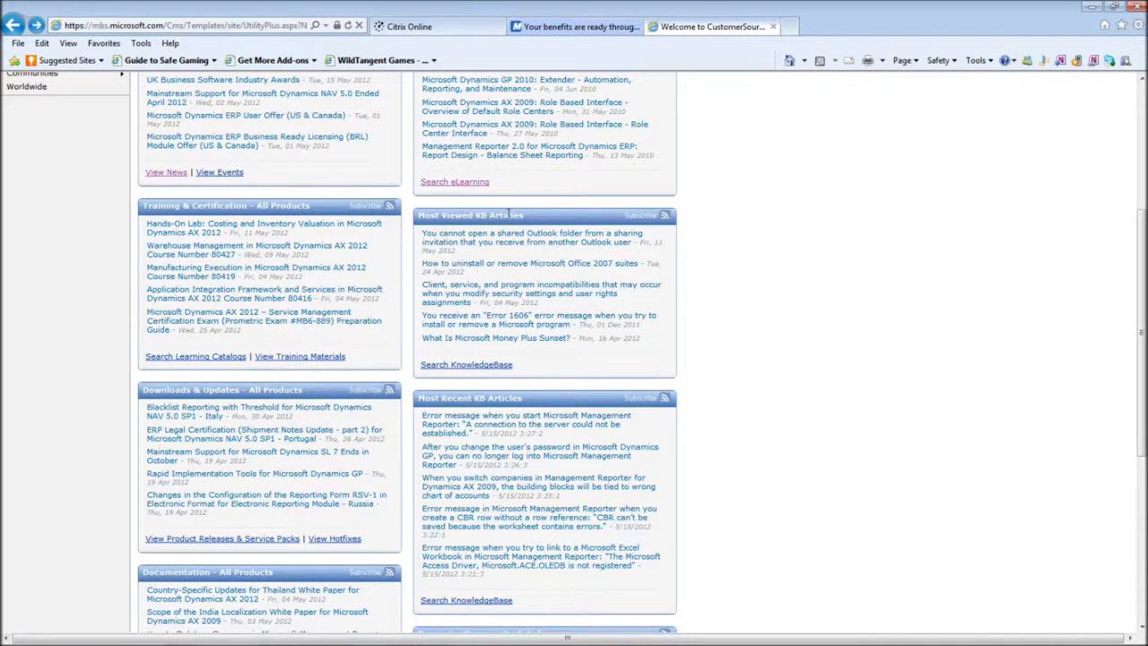
mouse_move(350, 581)
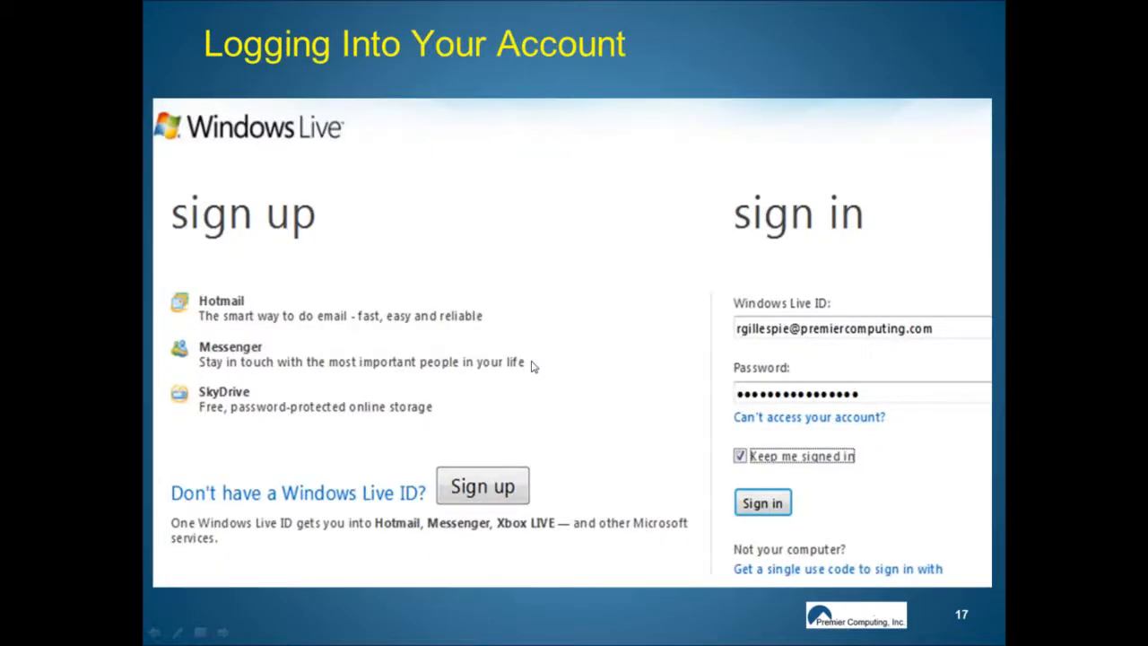
- Advance past the login slides to slide 20, Menus Available to End User
left_click(763, 502)
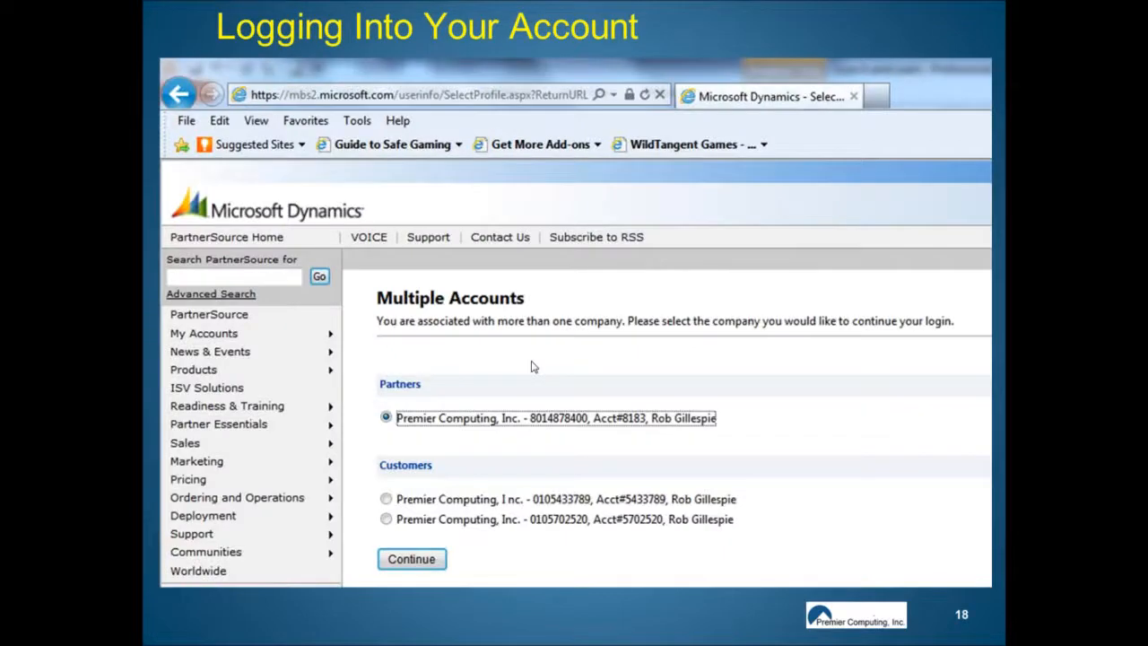
left_click(410, 559)
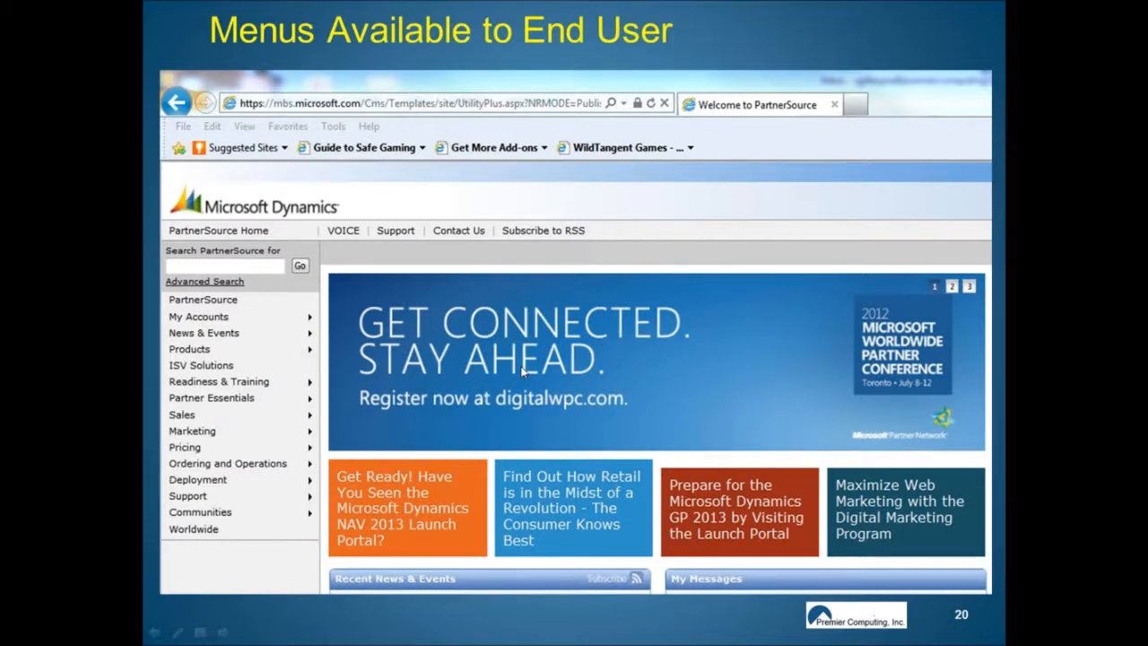
mouse_move(466, 363)
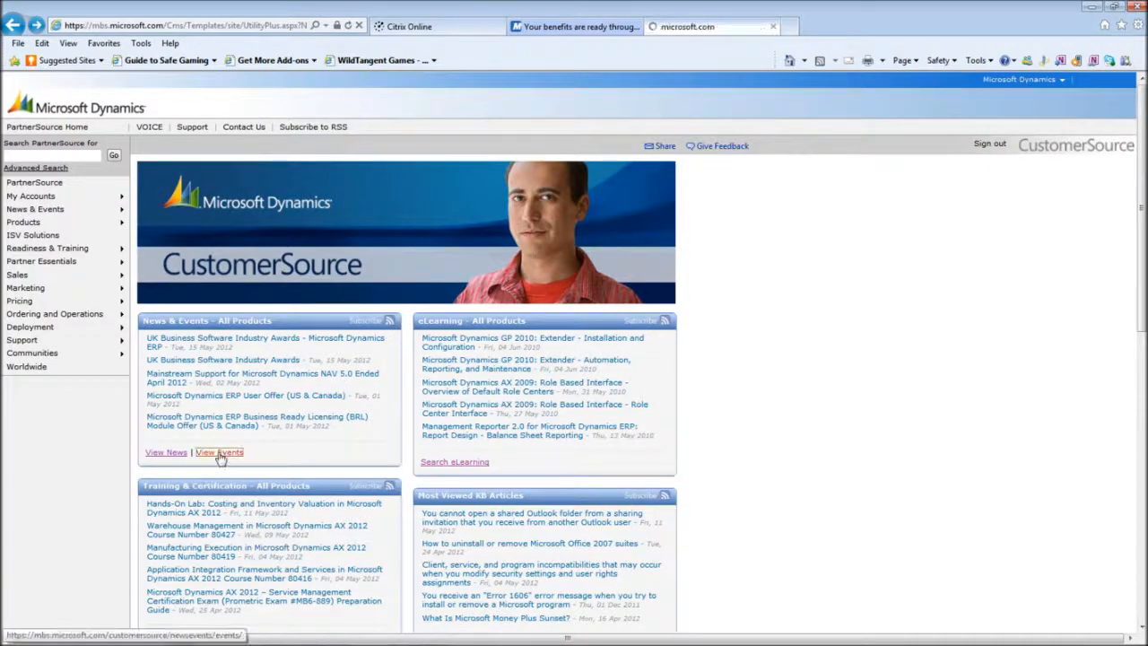
left_click(220, 452)
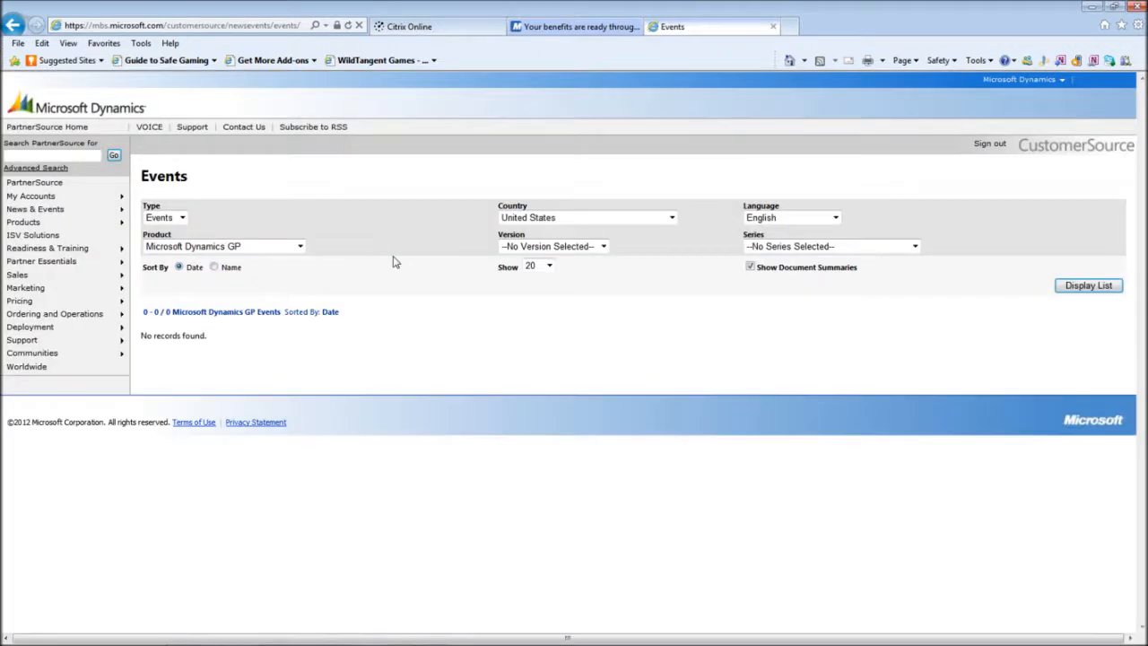
mouse_move(197, 232)
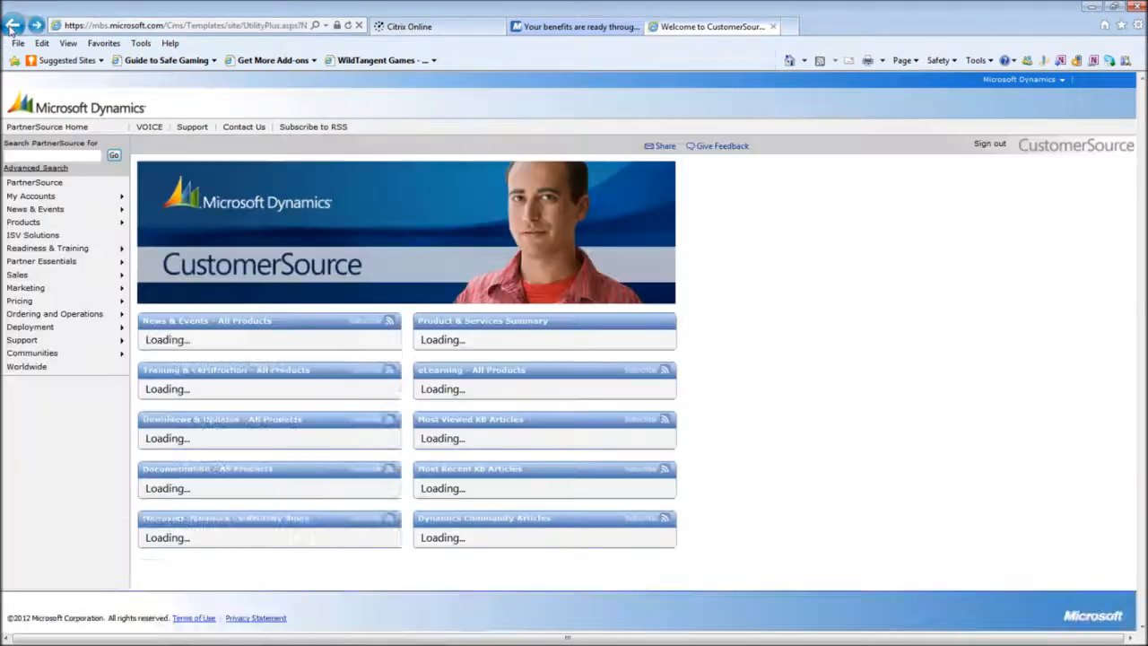
type("CONVWER")
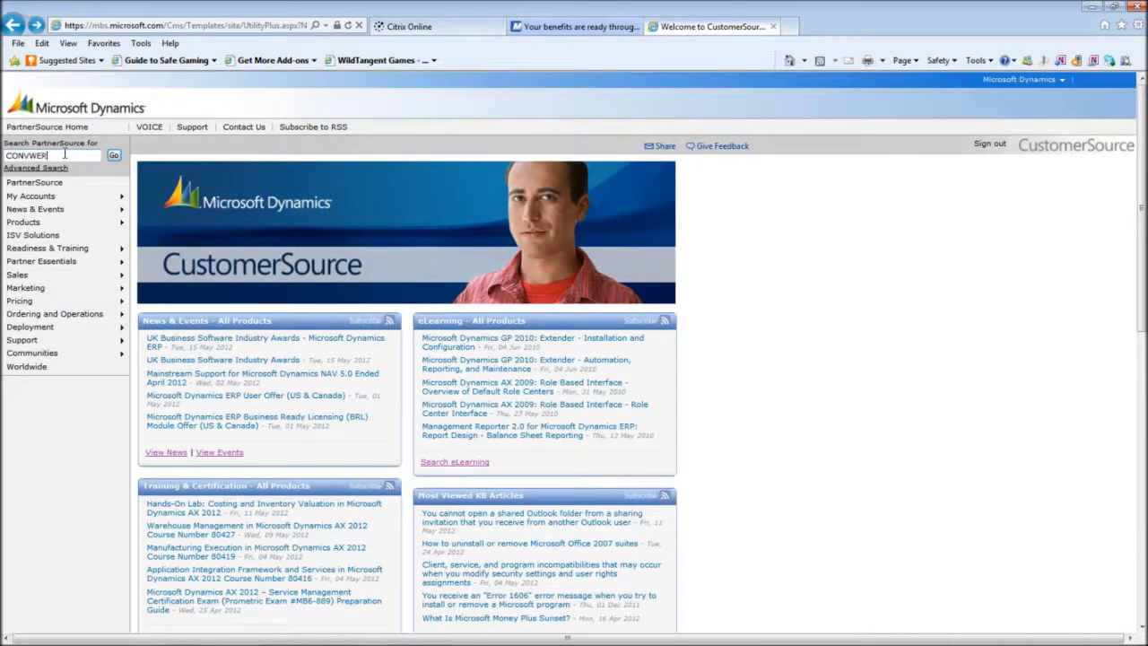
- Fix the typo and run the CONVERGENCE site search
key("BackSpace")
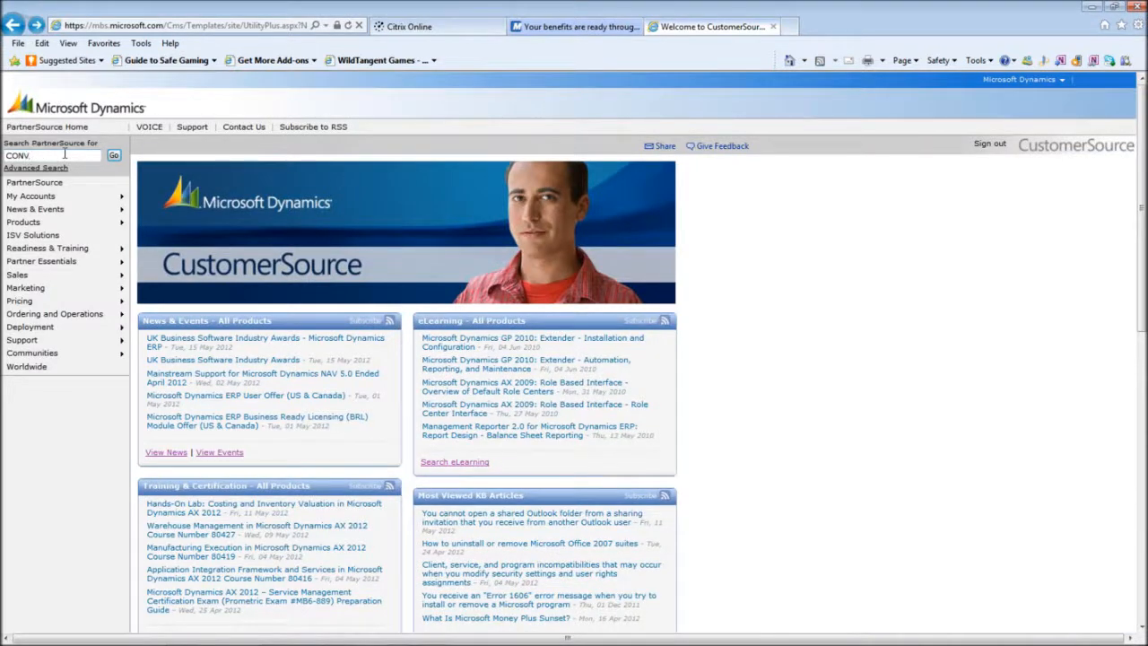
type("ER")
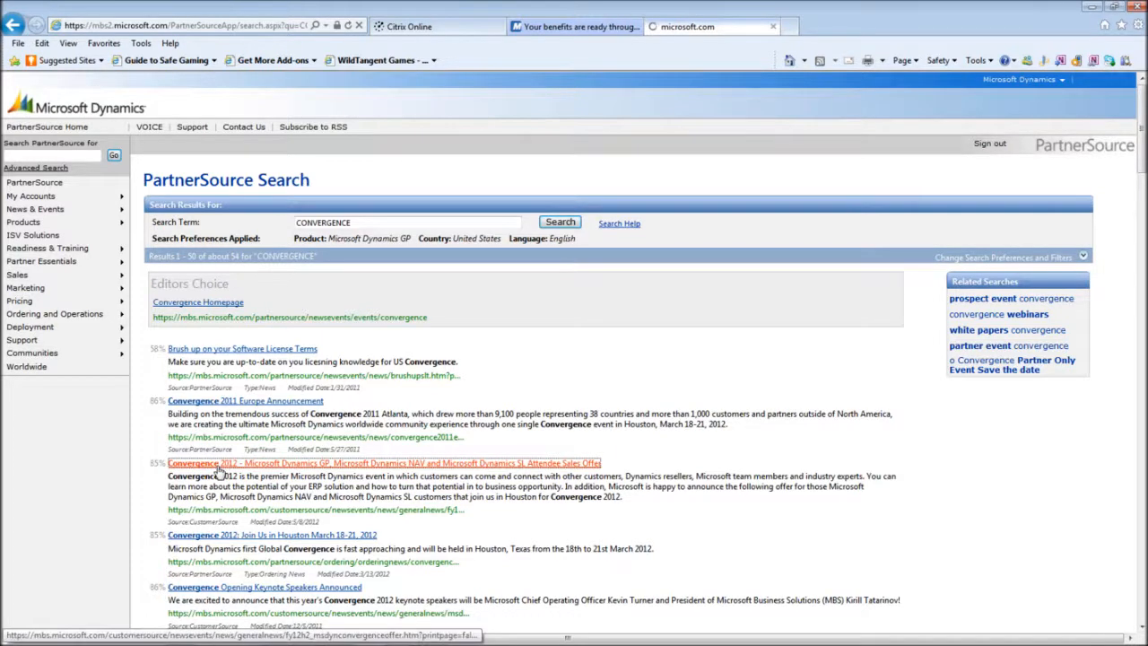
- Read the Convergence 2012 attendee offer, then search the site for CONVERGENCE 2013
left_click(382, 463)
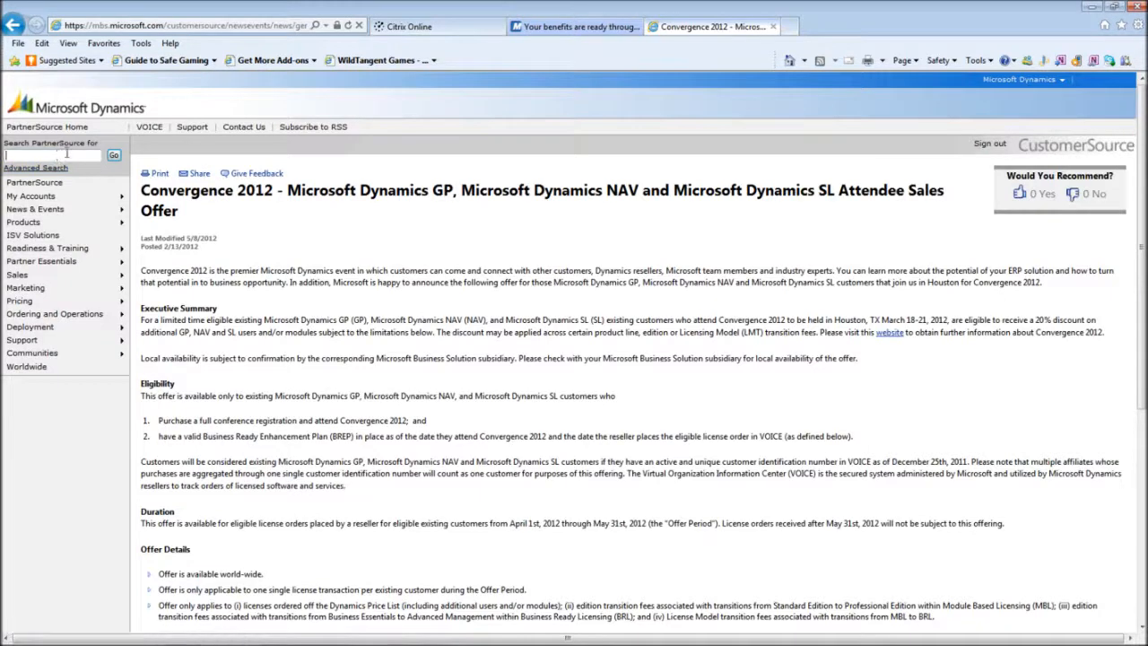
type("CONVERGENCE 2013")
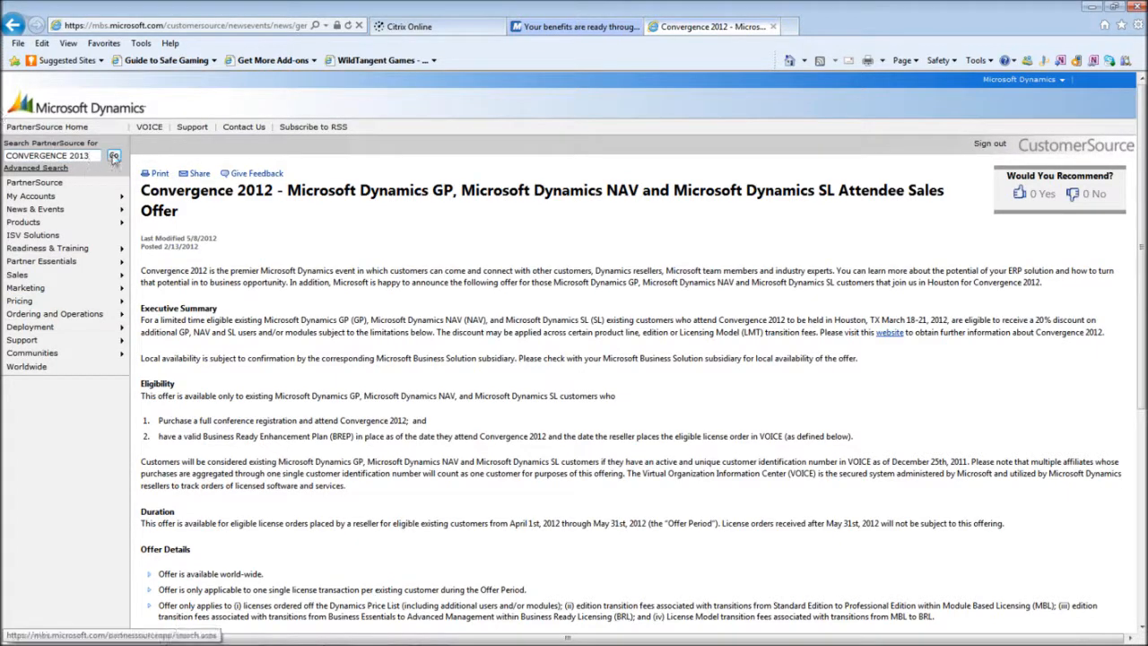
left_click(114, 155)
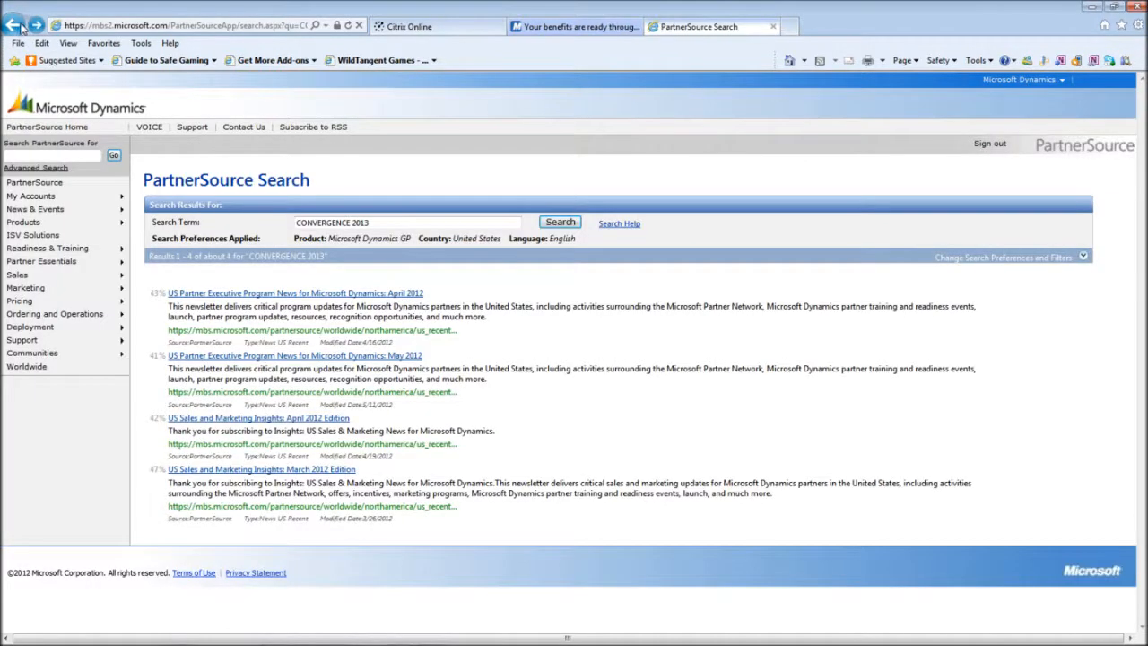
mouse_move(45, 103)
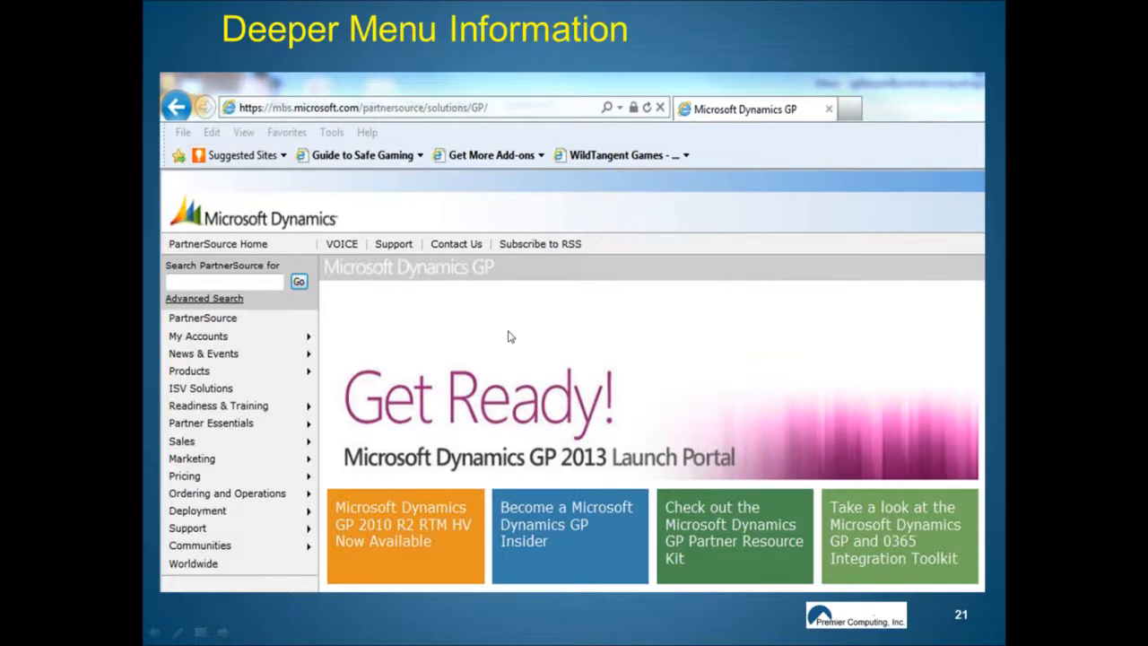
mouse_move(509, 339)
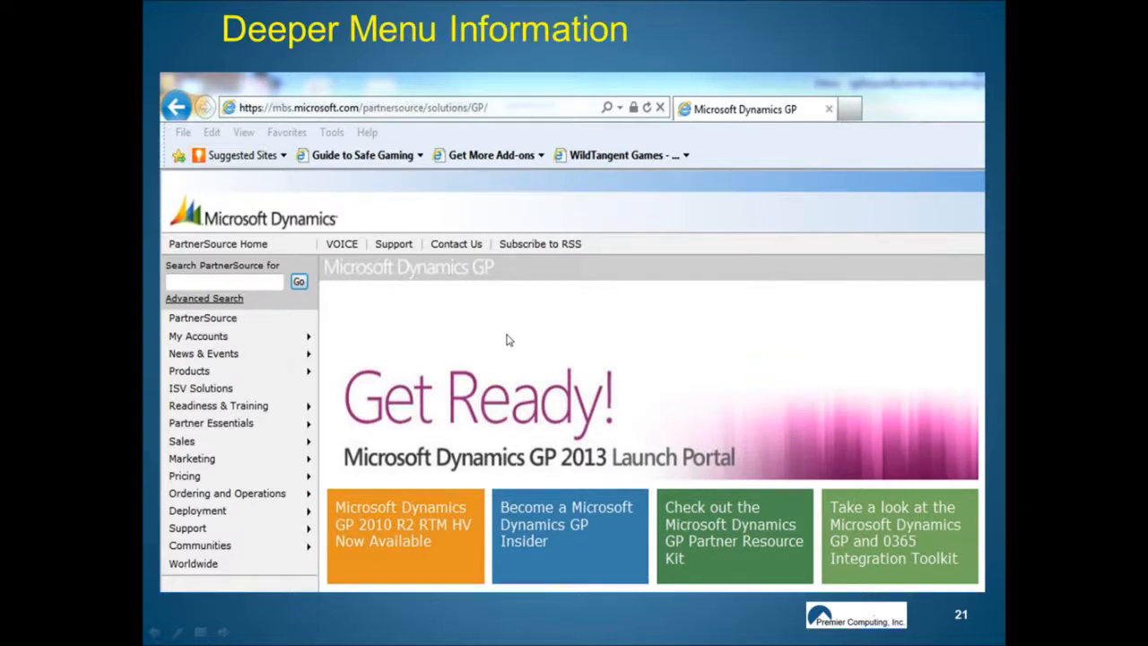
mouse_move(524, 326)
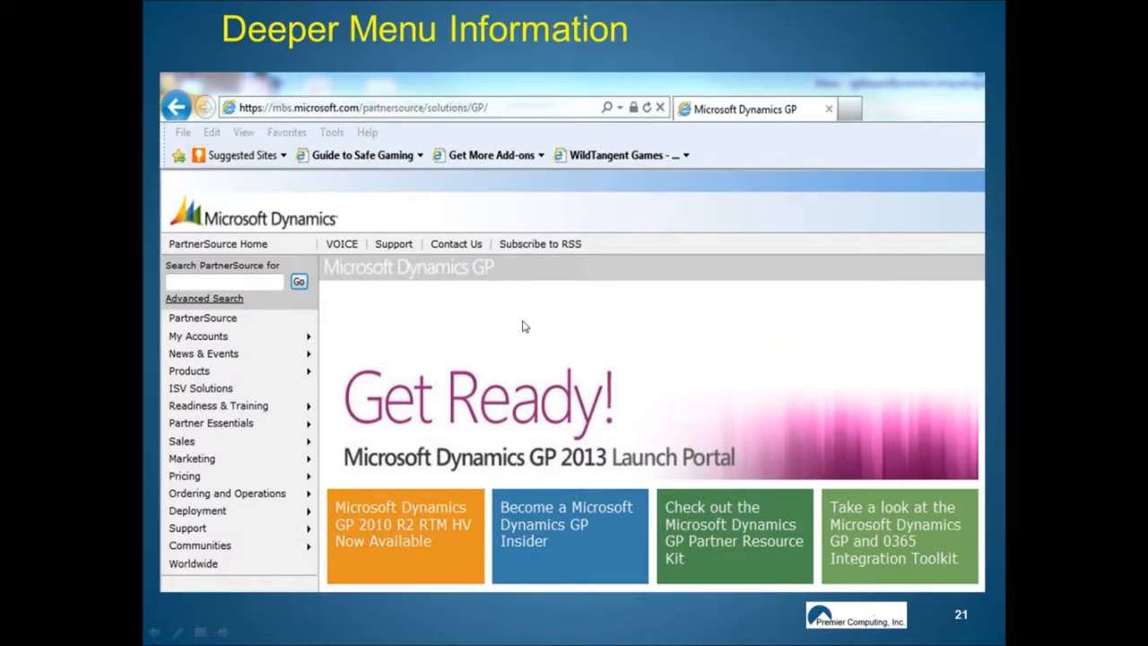
mouse_move(578, 330)
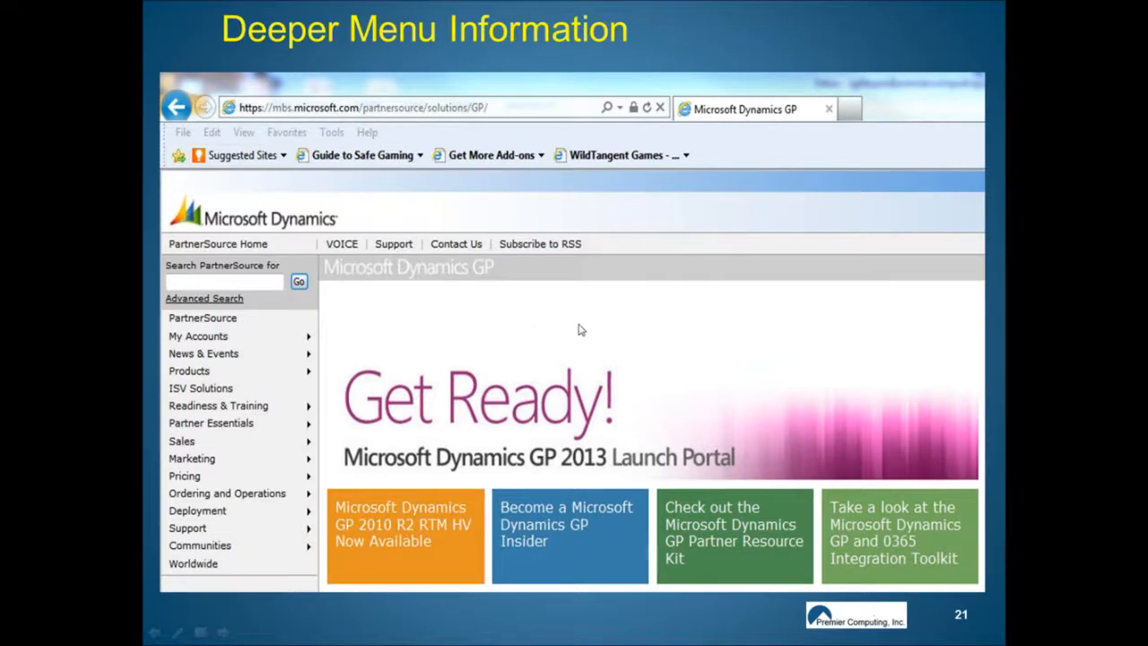
mouse_move(542, 340)
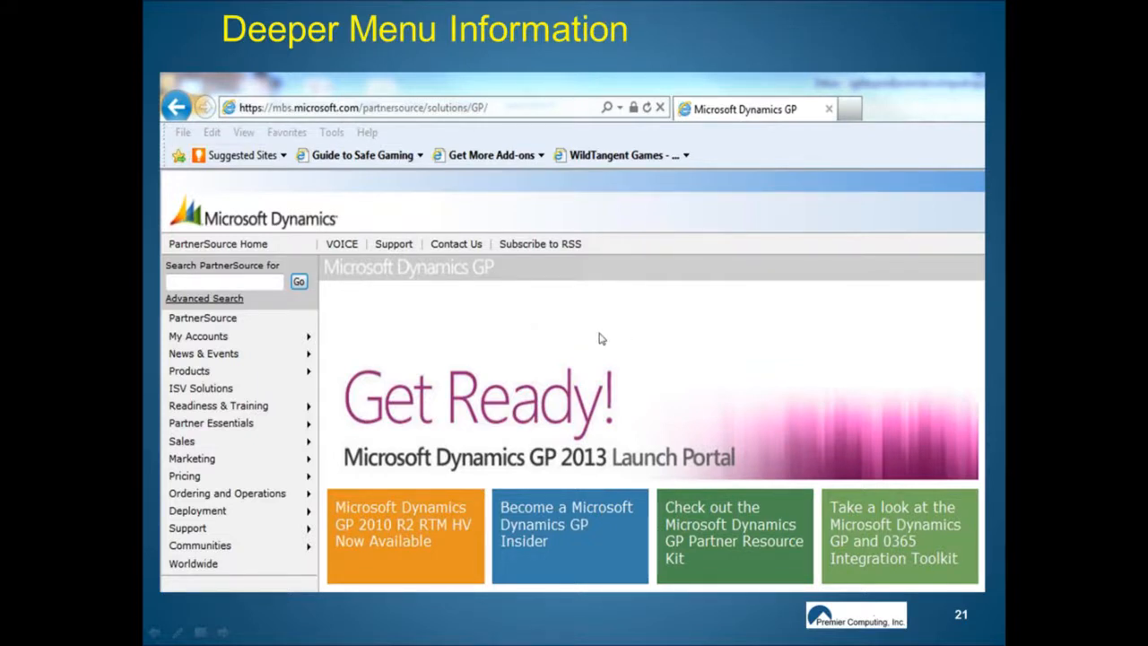
mouse_move(509, 341)
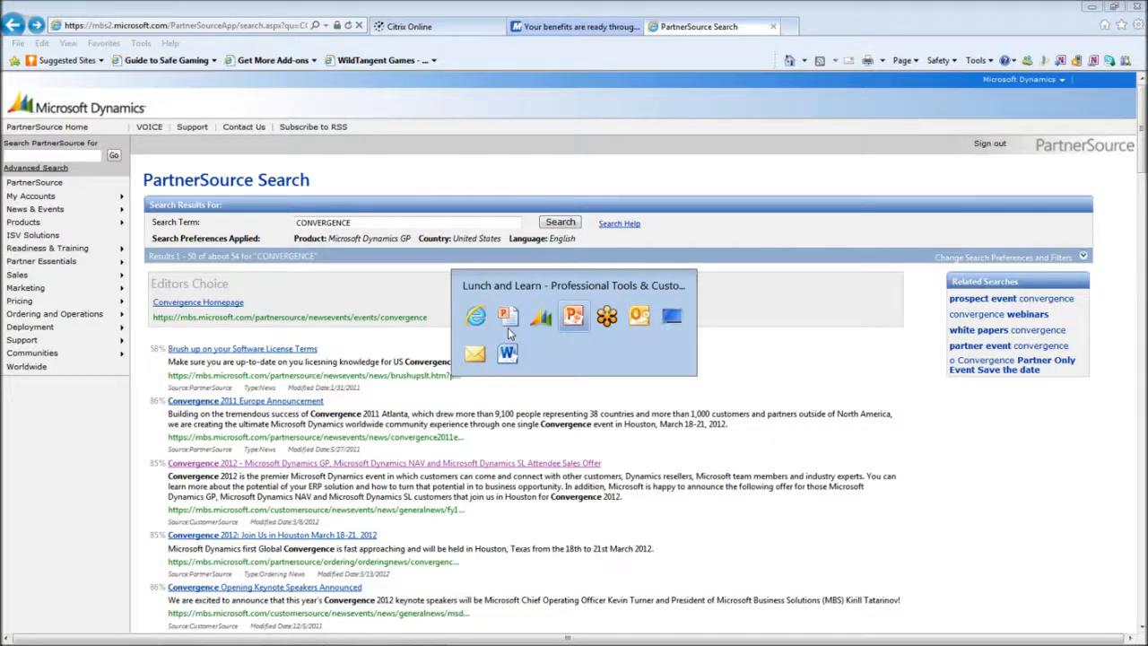
- Return to the Lunch and Learn deck, select slide 14, and scroll the Slides pane
left_click(573, 316)
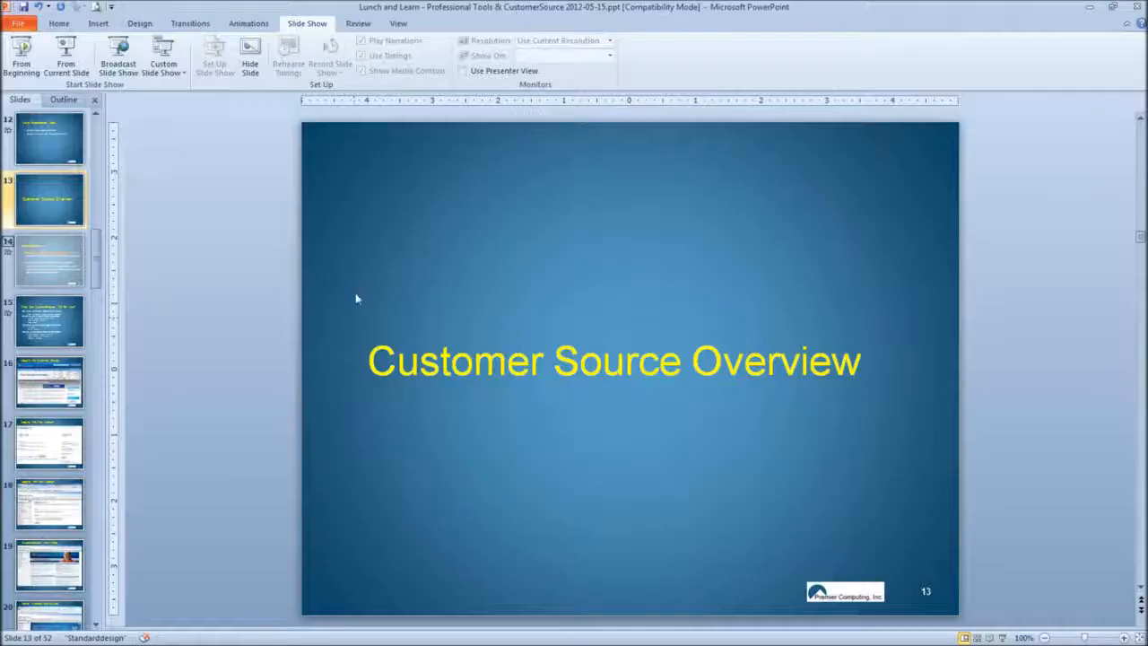
mouse_move(43, 251)
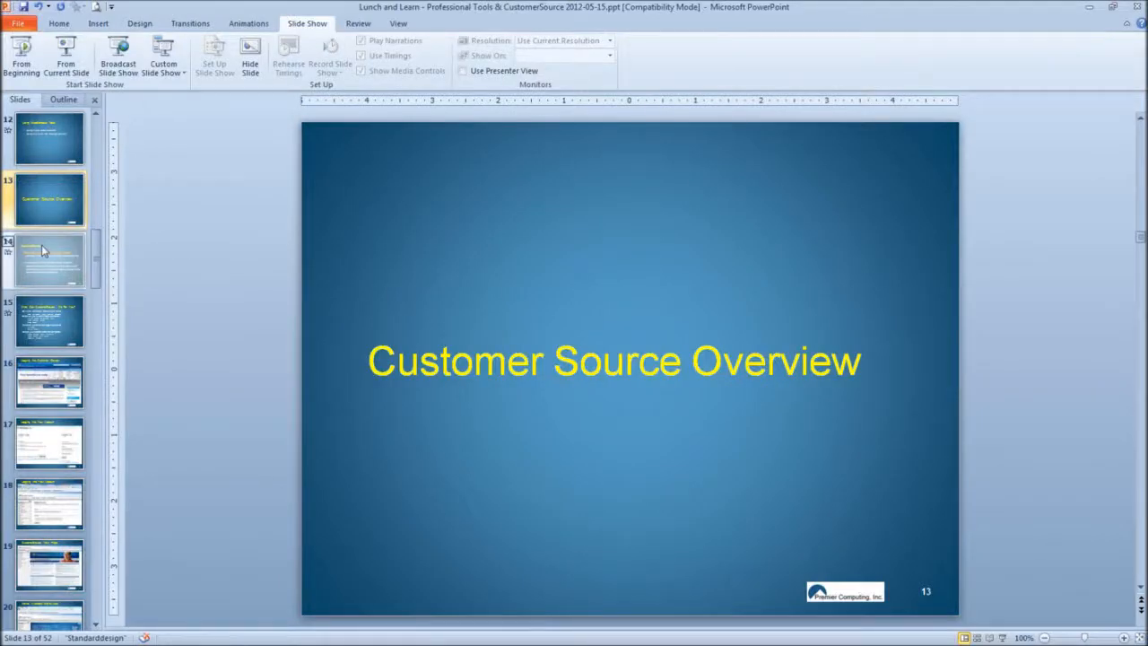
left_click(48, 260)
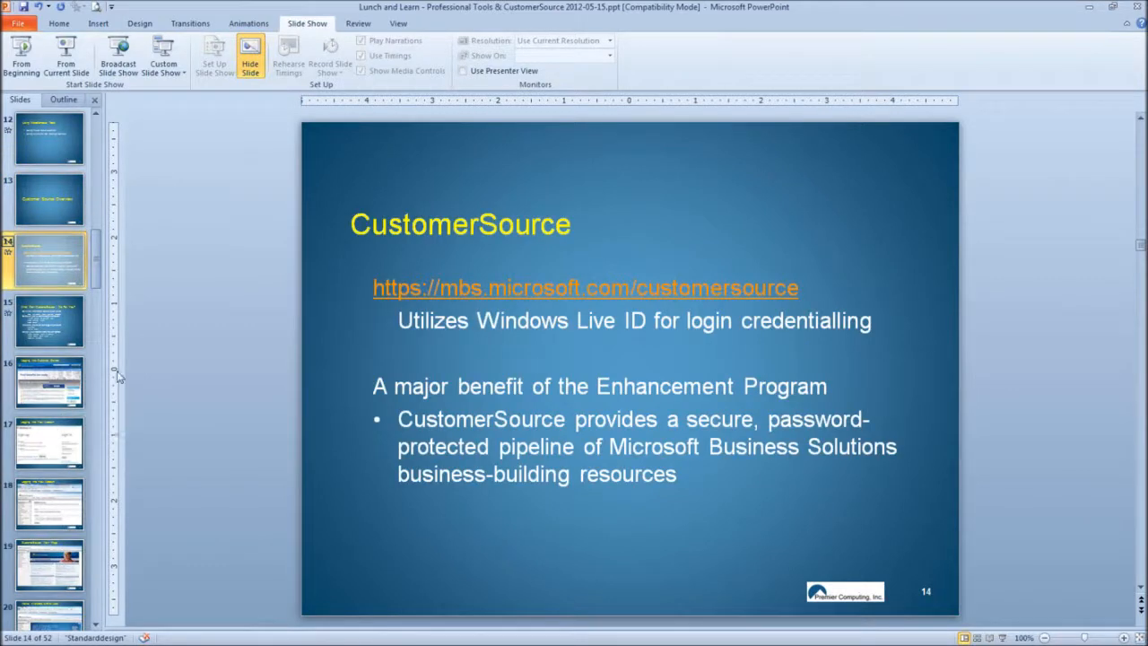
scroll("down", 3)
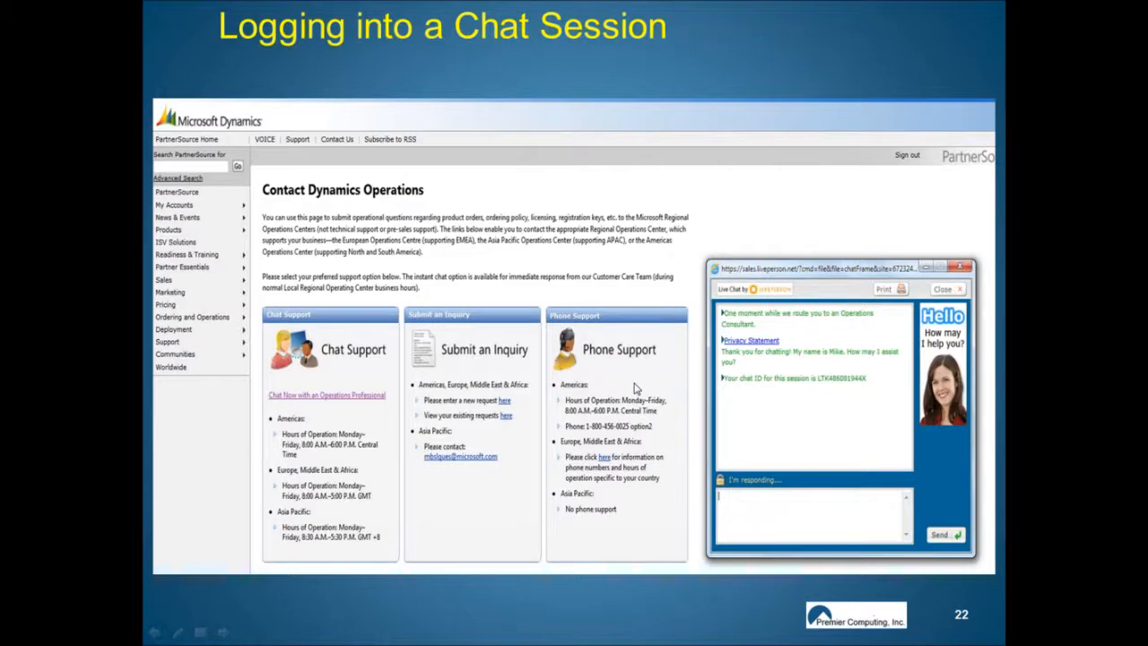
mouse_move(421, 268)
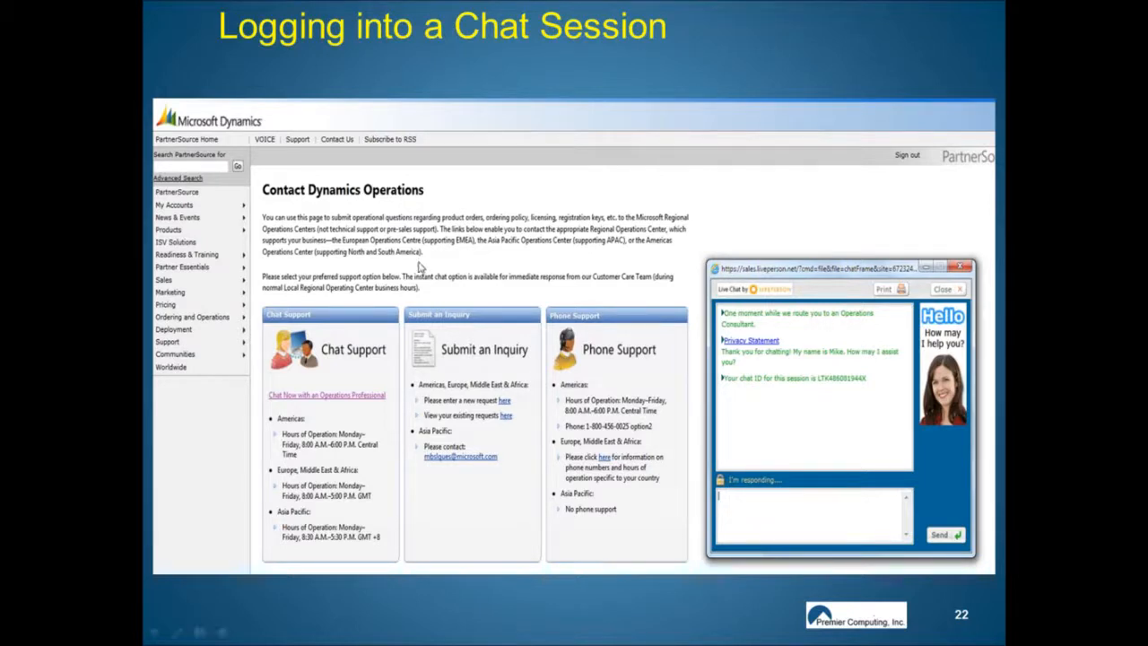
mouse_move(422, 208)
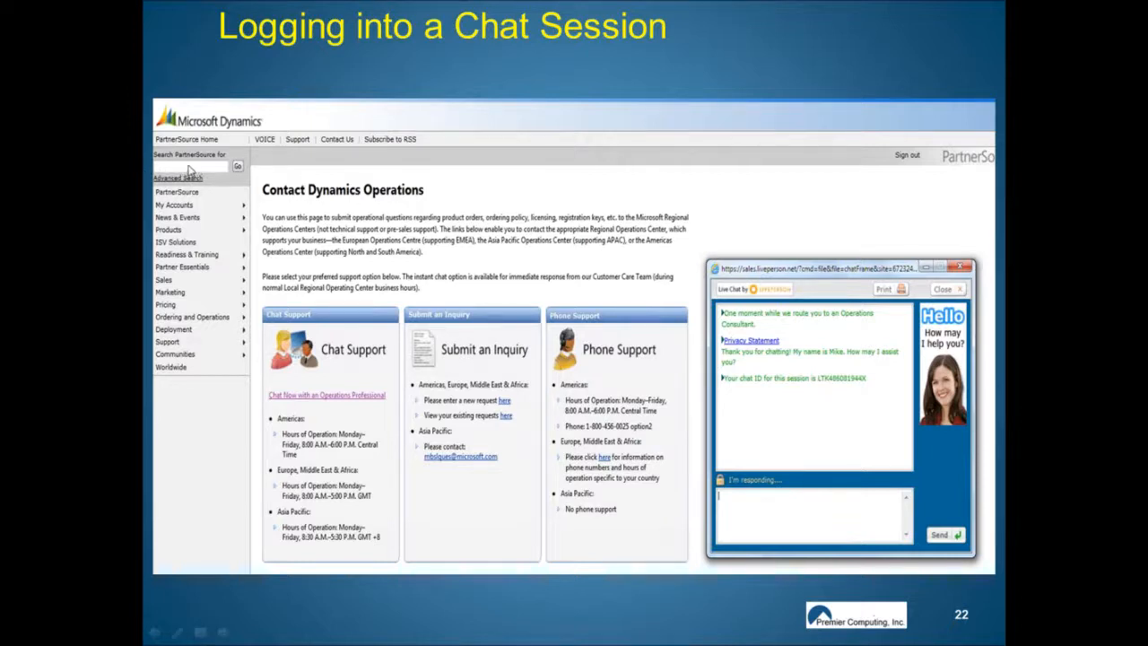
mouse_move(384, 384)
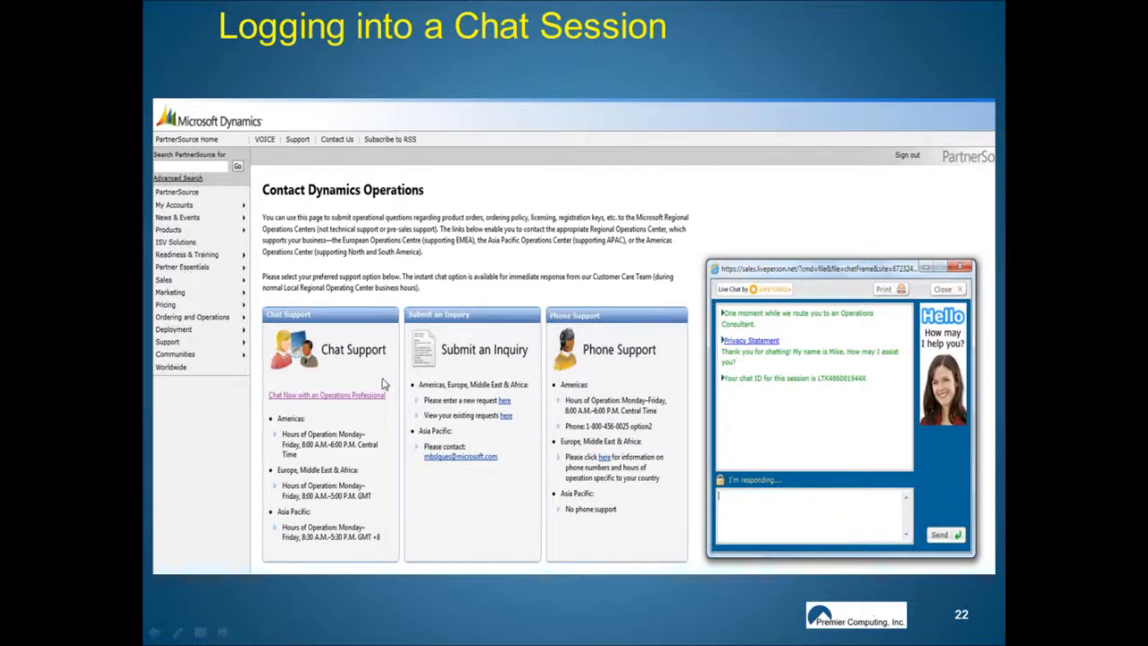
mouse_move(340, 402)
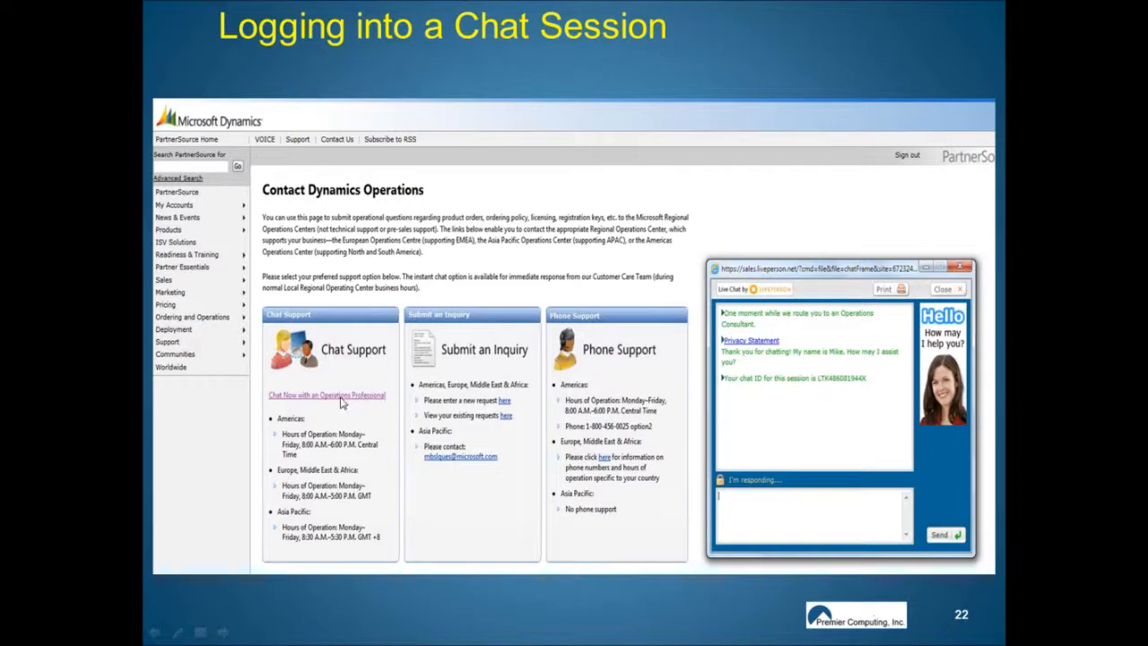
mouse_move(567, 327)
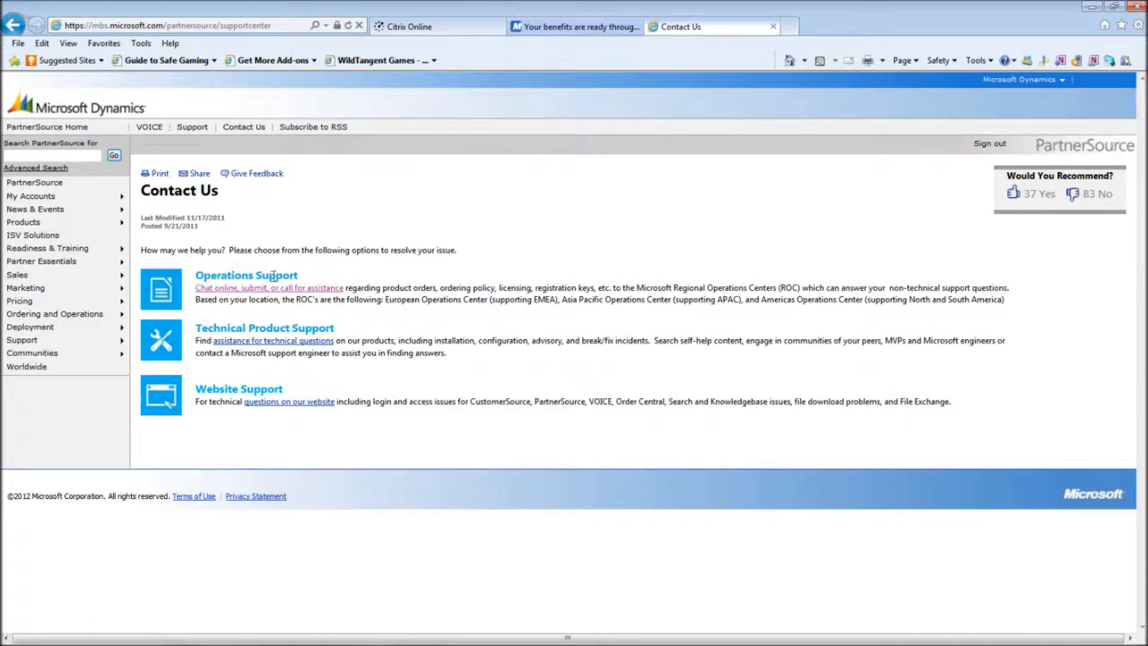
- Open Operations Support and follow Start a Chat Conversation to the Contact Dynamics Operations page
left_click(268, 287)
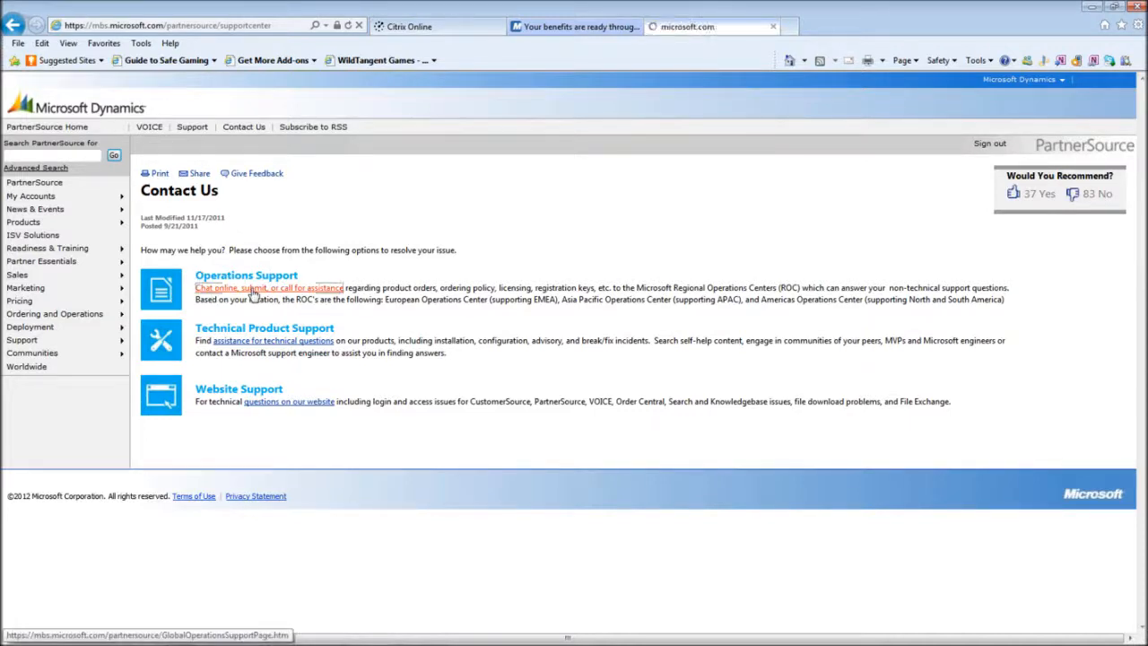
left_click(268, 288)
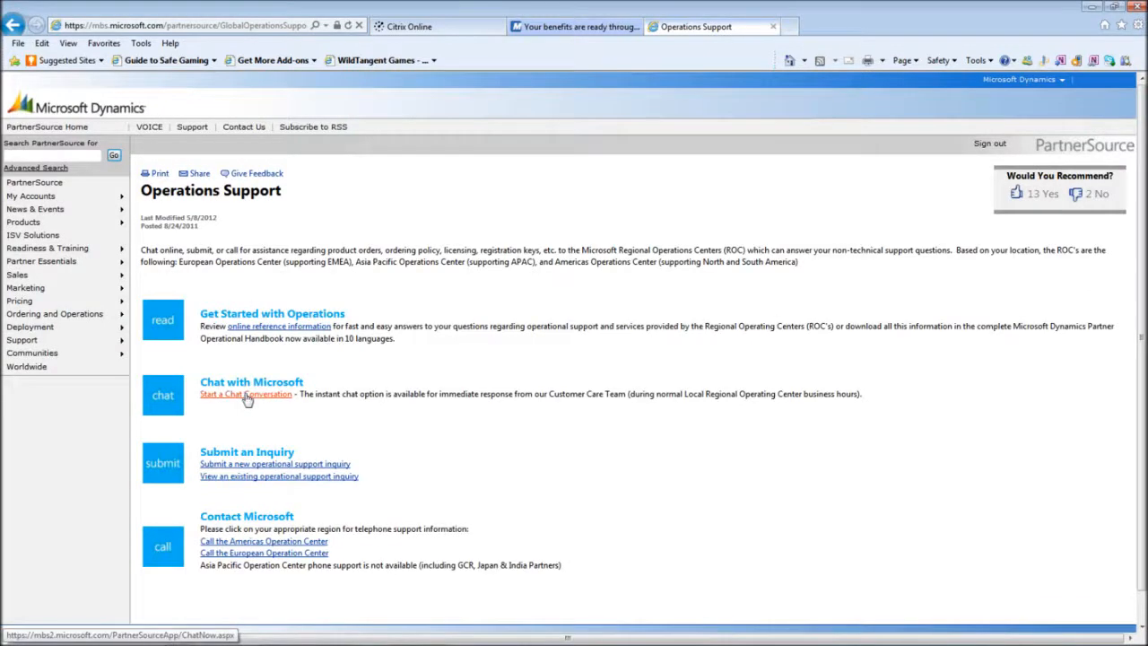
left_click(245, 394)
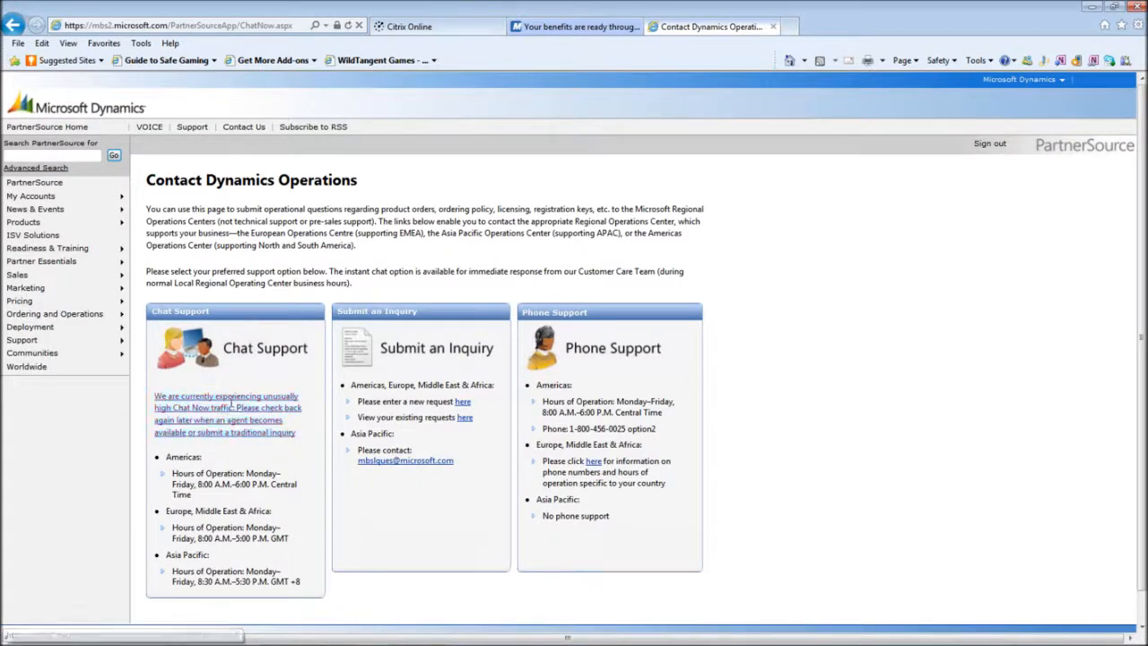
mouse_move(224, 414)
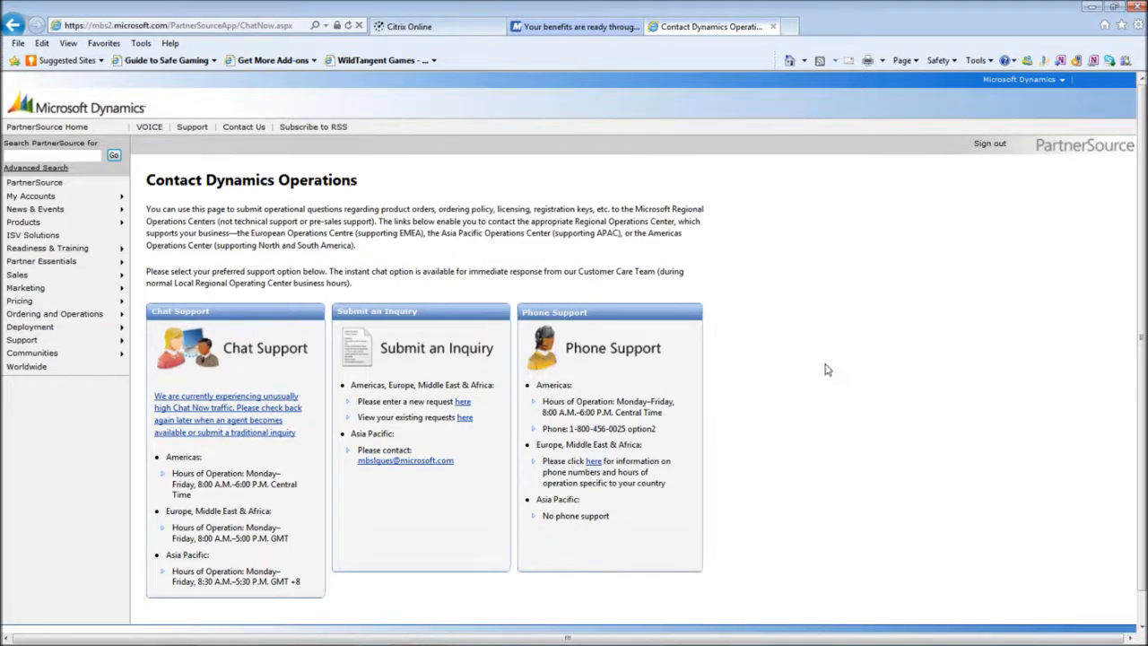
mouse_move(819, 358)
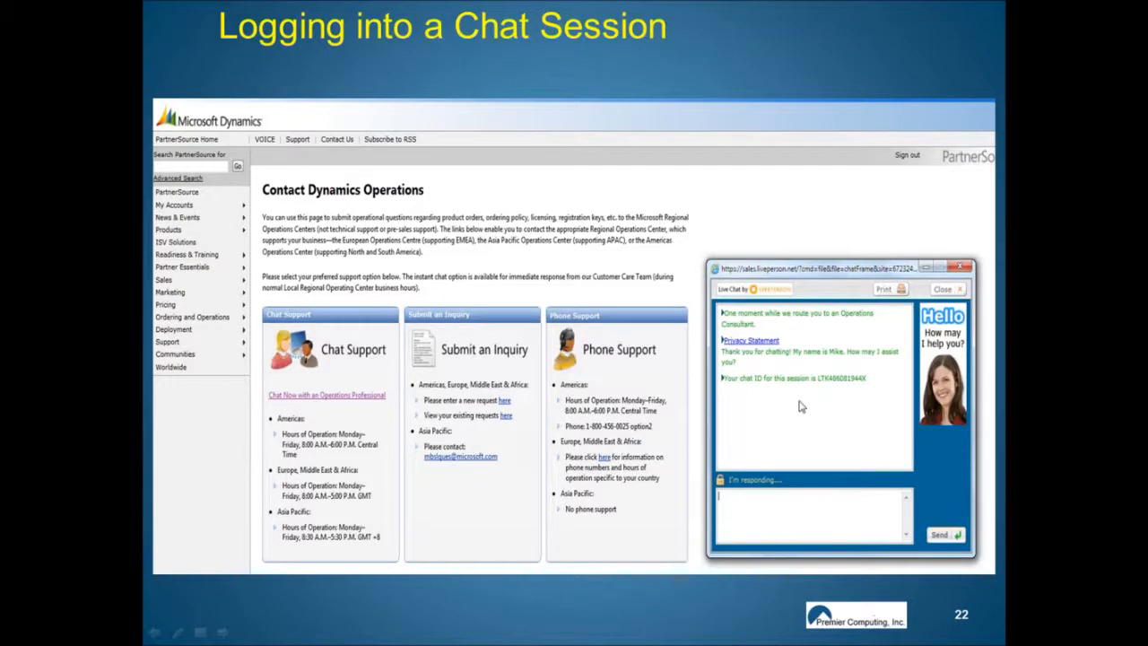
mouse_move(283, 406)
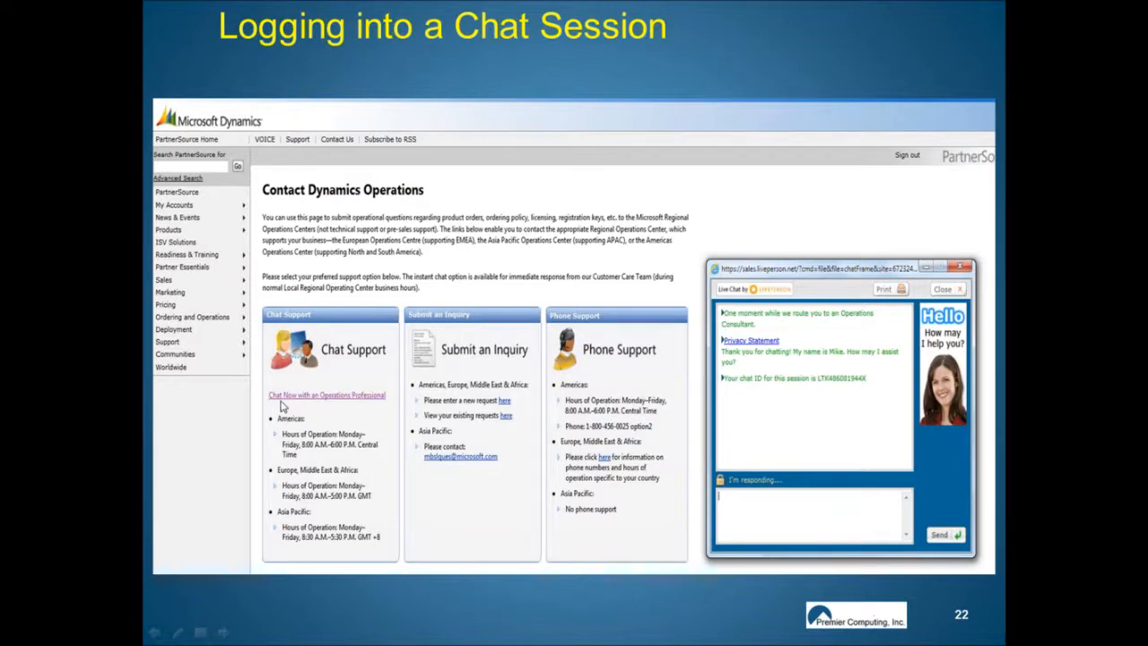
mouse_move(365, 398)
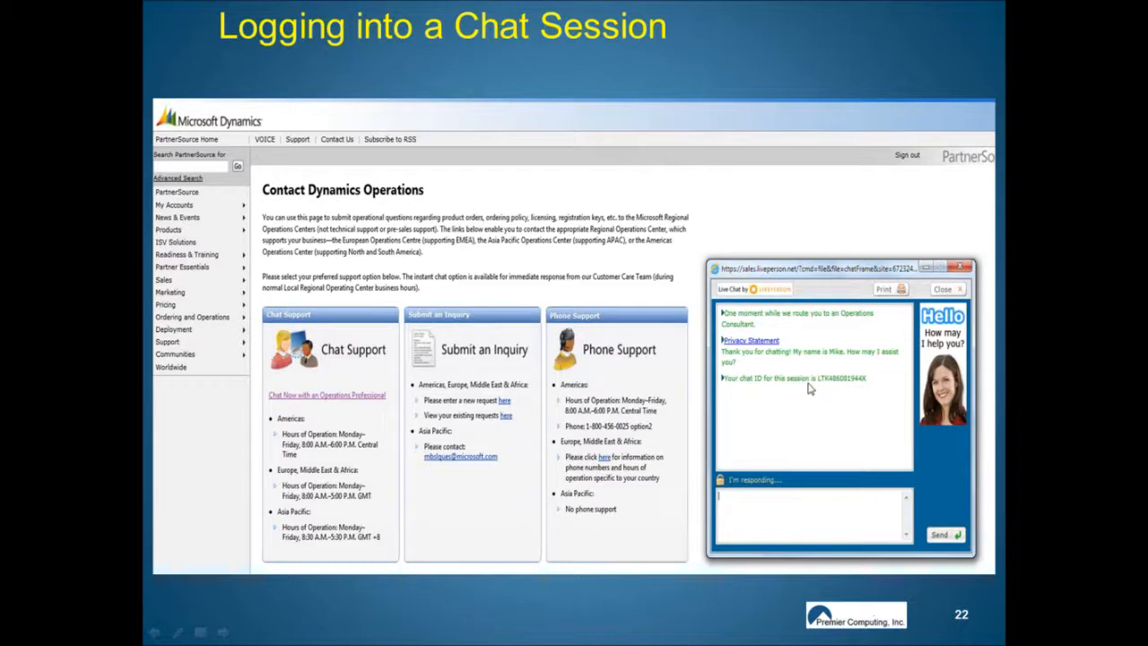
mouse_move(850, 359)
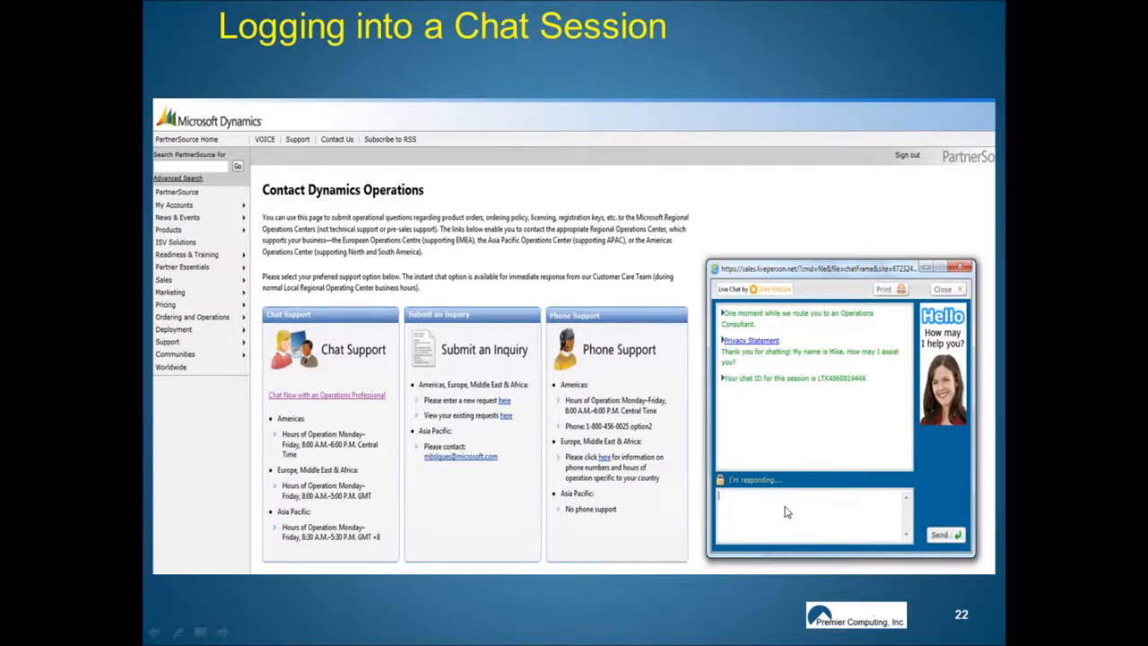
mouse_move(821, 256)
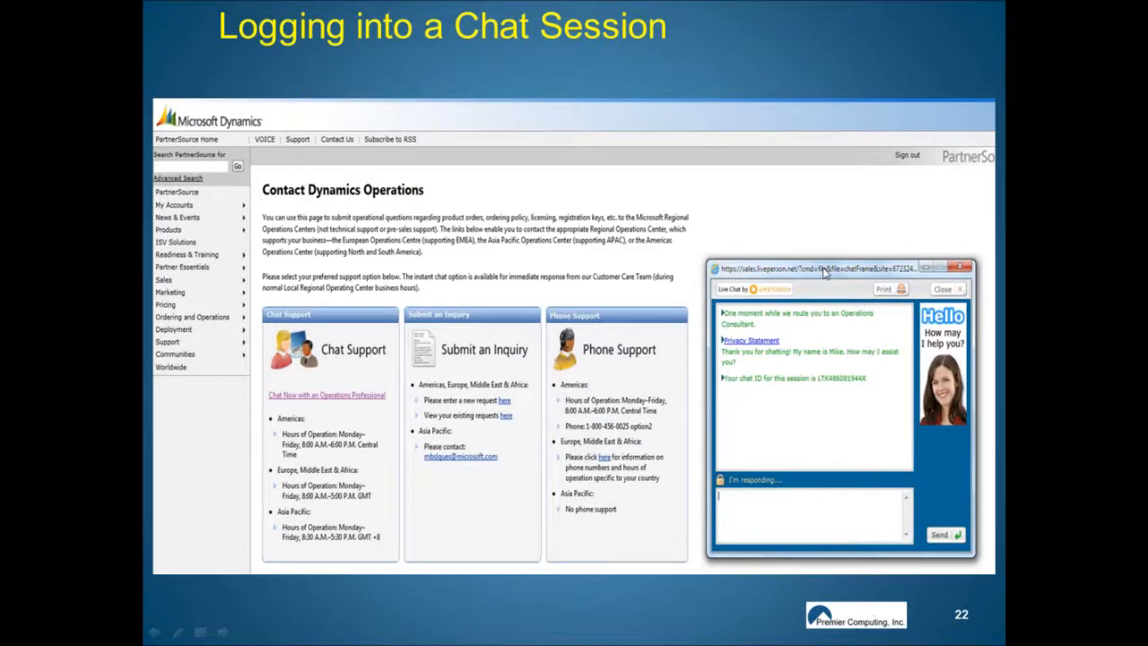
mouse_move(704, 273)
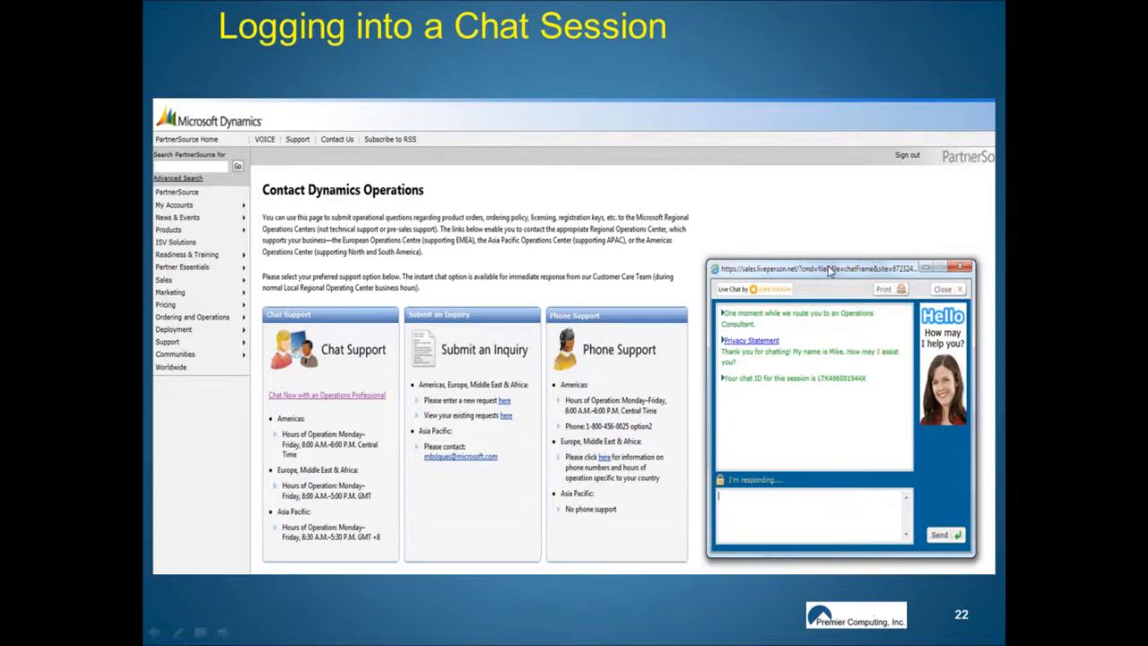
mouse_move(569, 199)
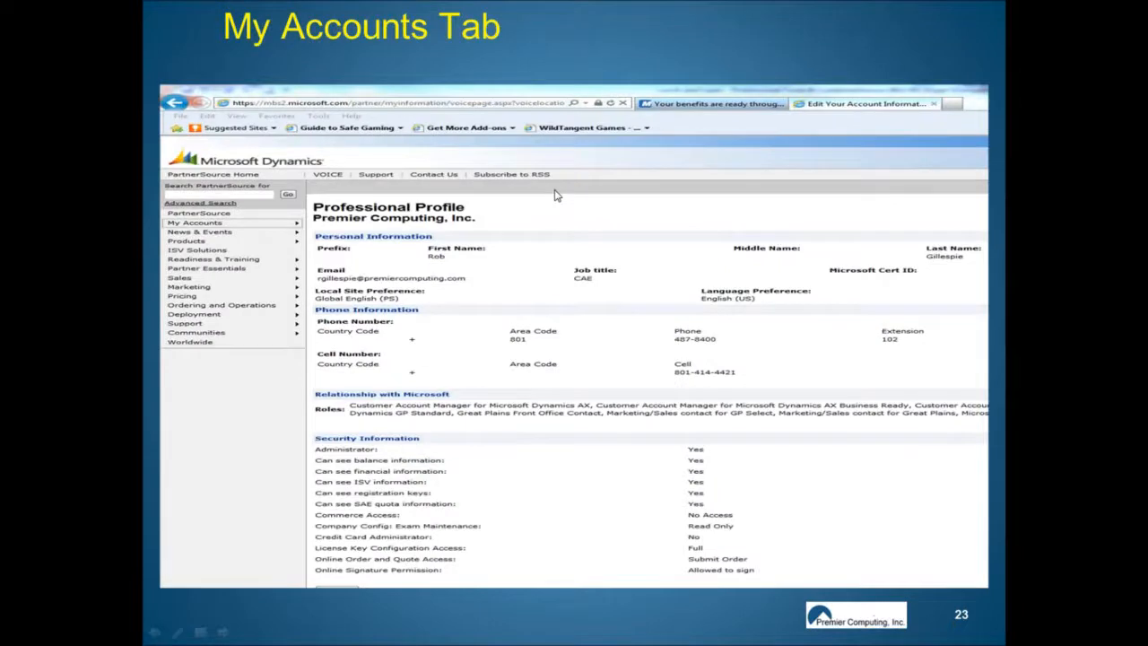
mouse_move(532, 201)
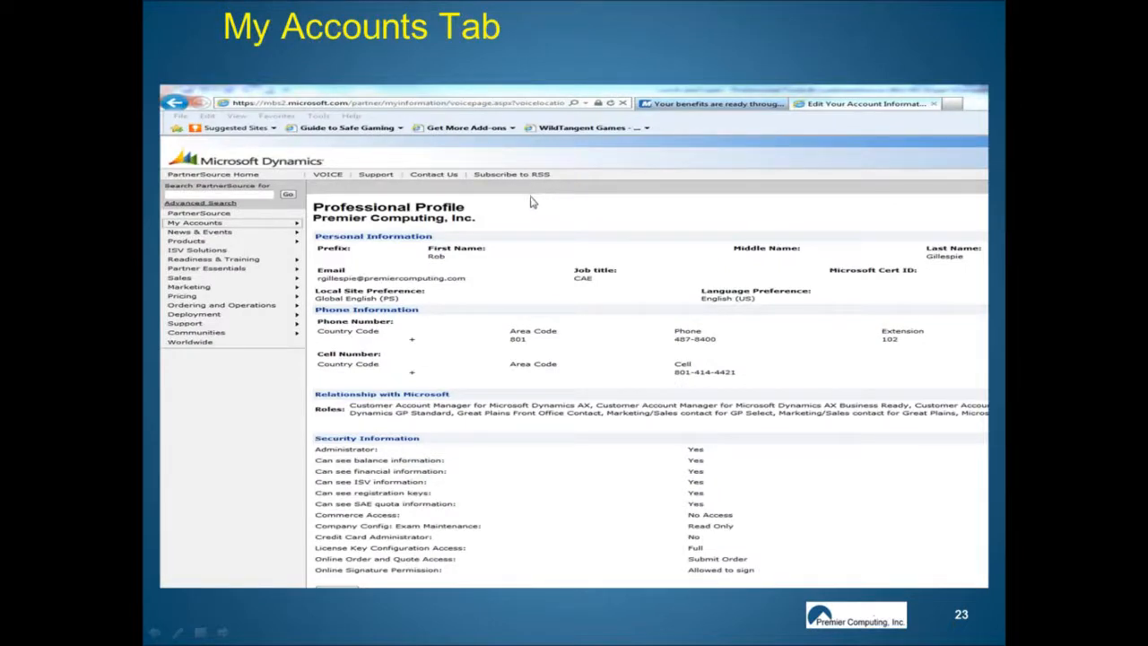
mouse_move(424, 219)
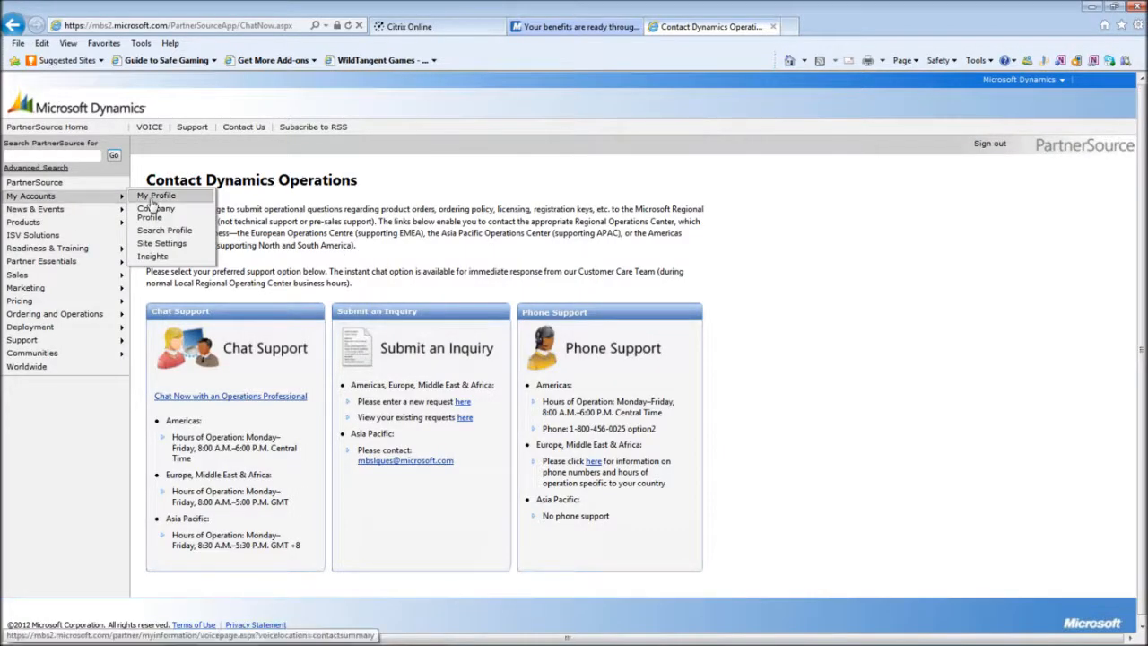
- Review Rob's Premier Computing professional profile, then close that profile tab
left_click(156, 195)
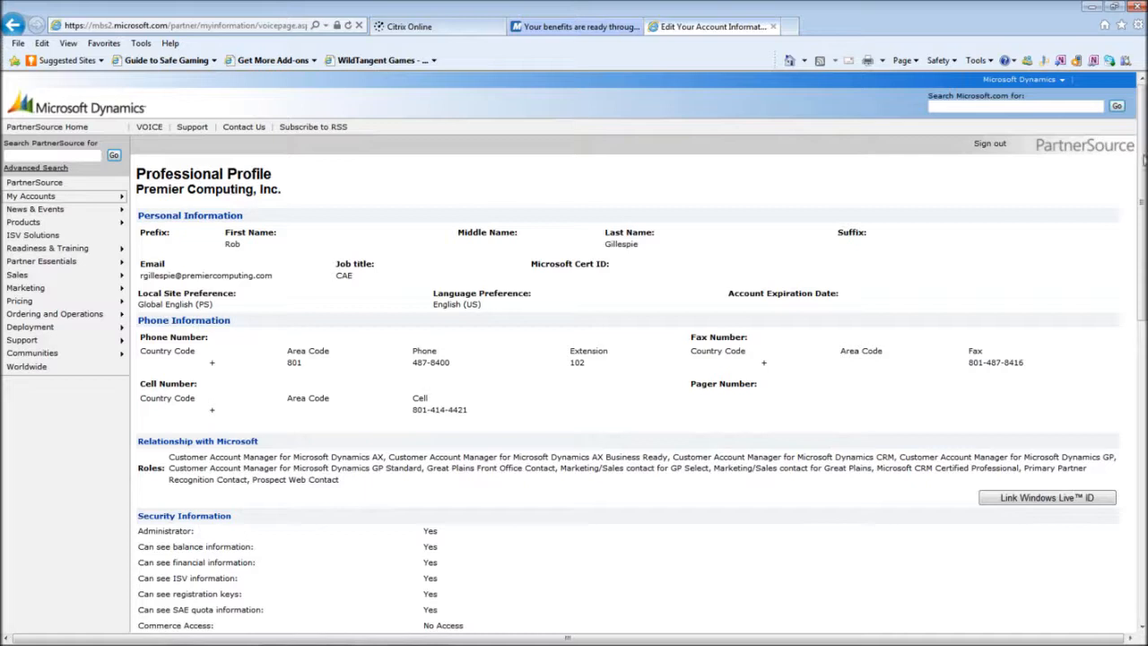
scroll("down", 3)
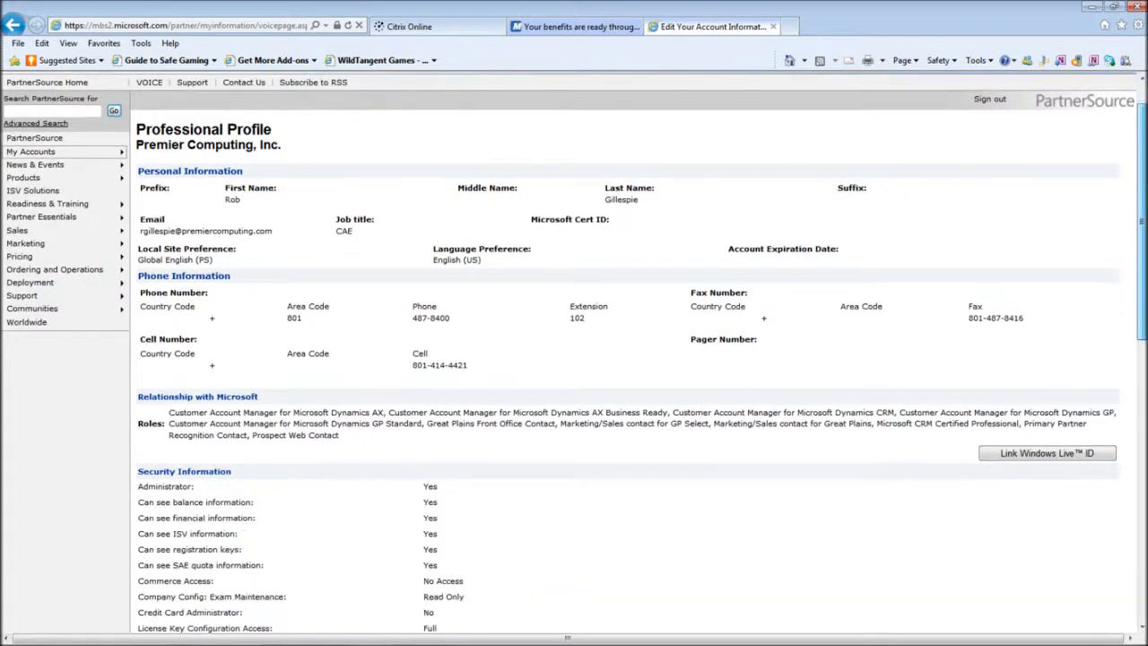
scroll("down", 3)
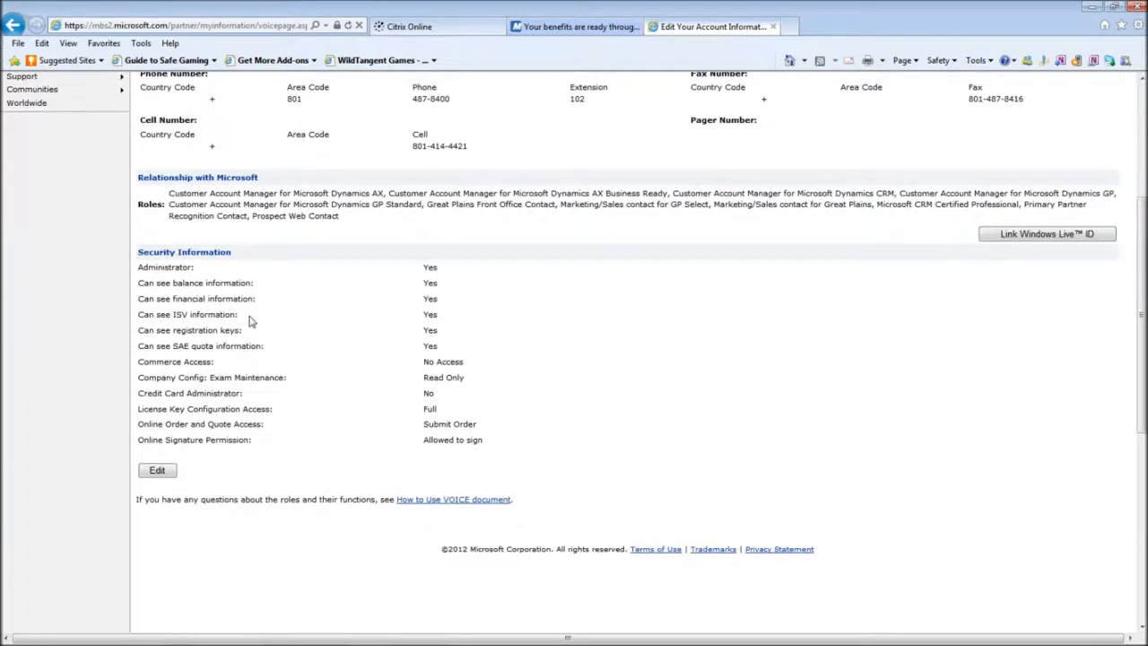
mouse_move(173, 303)
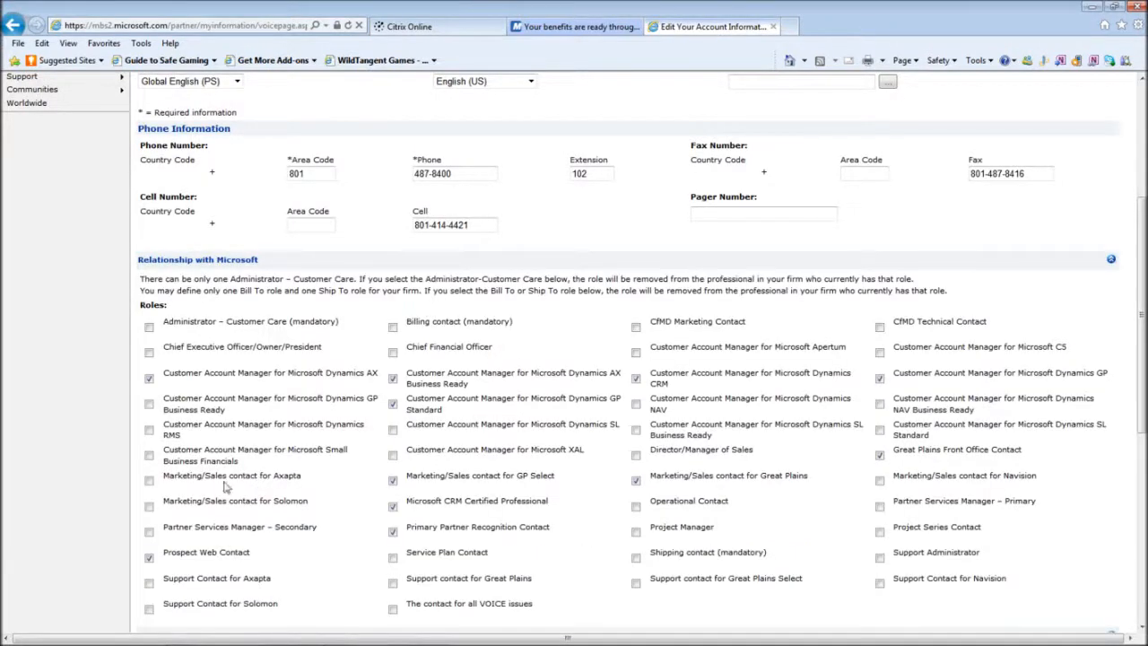
mouse_move(229, 361)
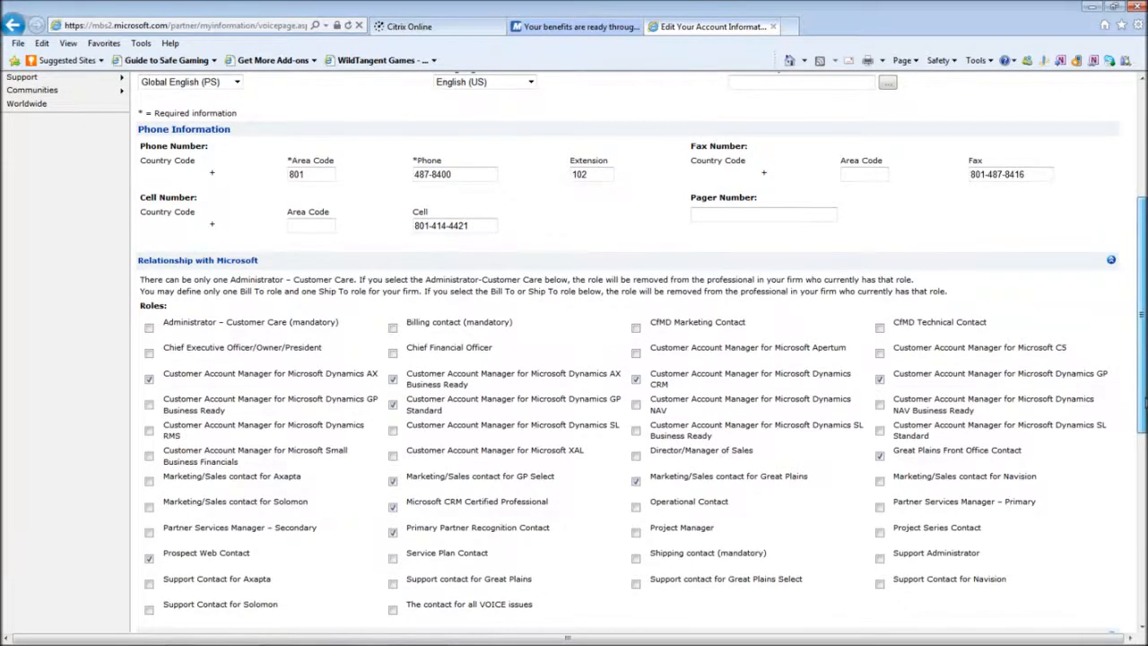
scroll("down", 3)
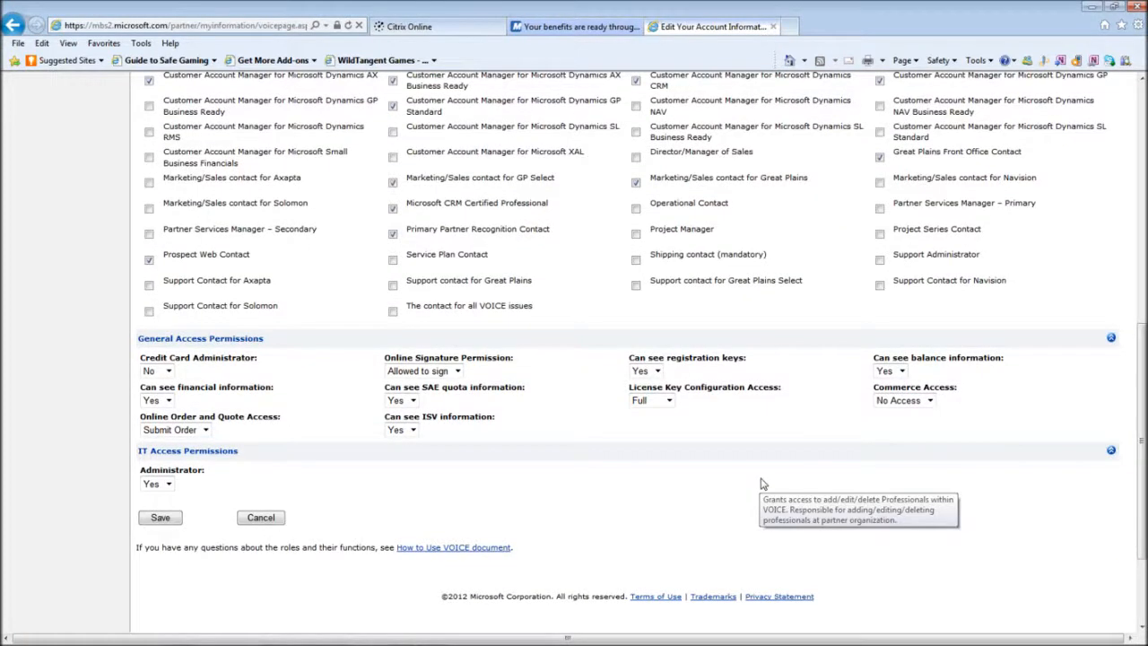
mouse_move(762, 484)
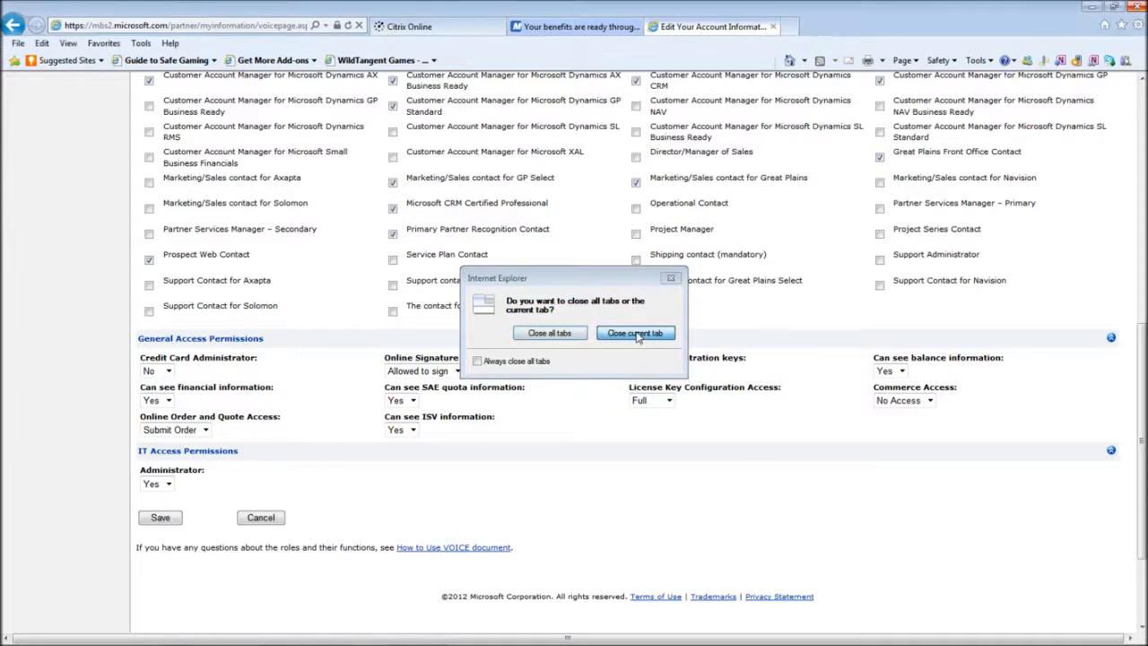
left_click(635, 333)
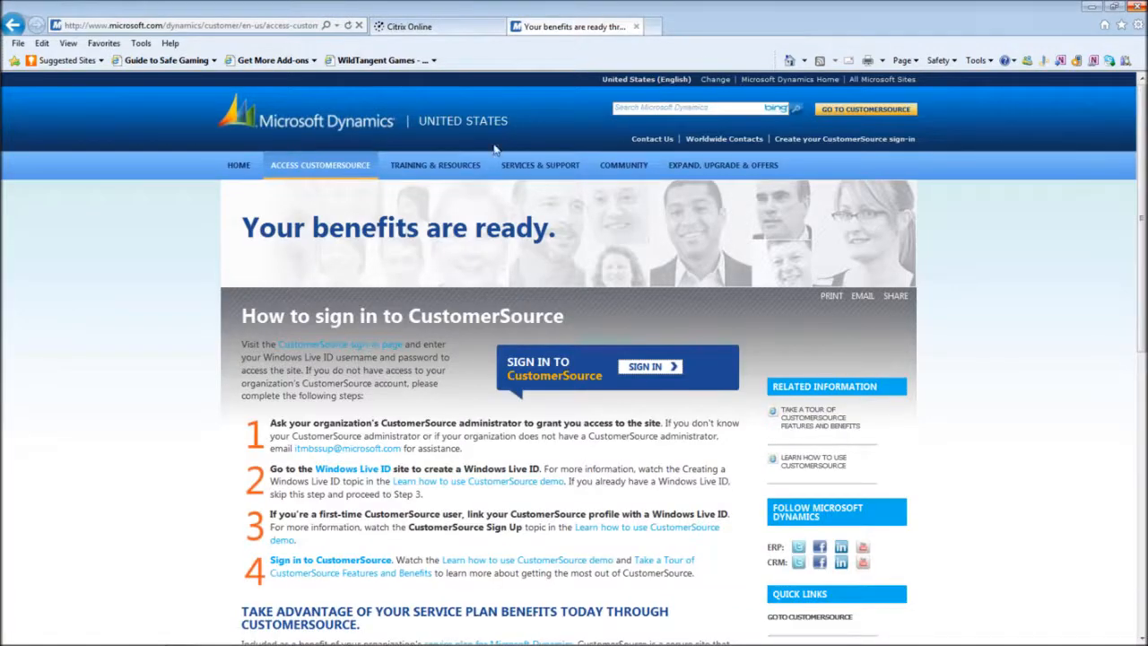
- Sign in and accept the Security Warning to reach the CustomerSource home page
left_click(650, 365)
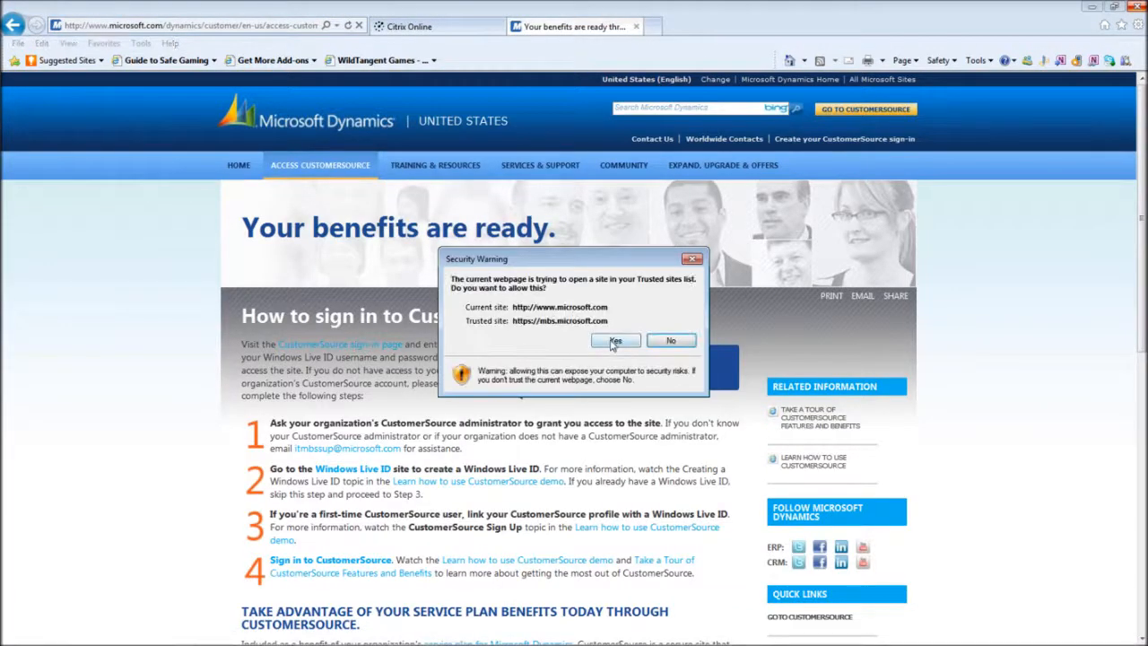
left_click(614, 340)
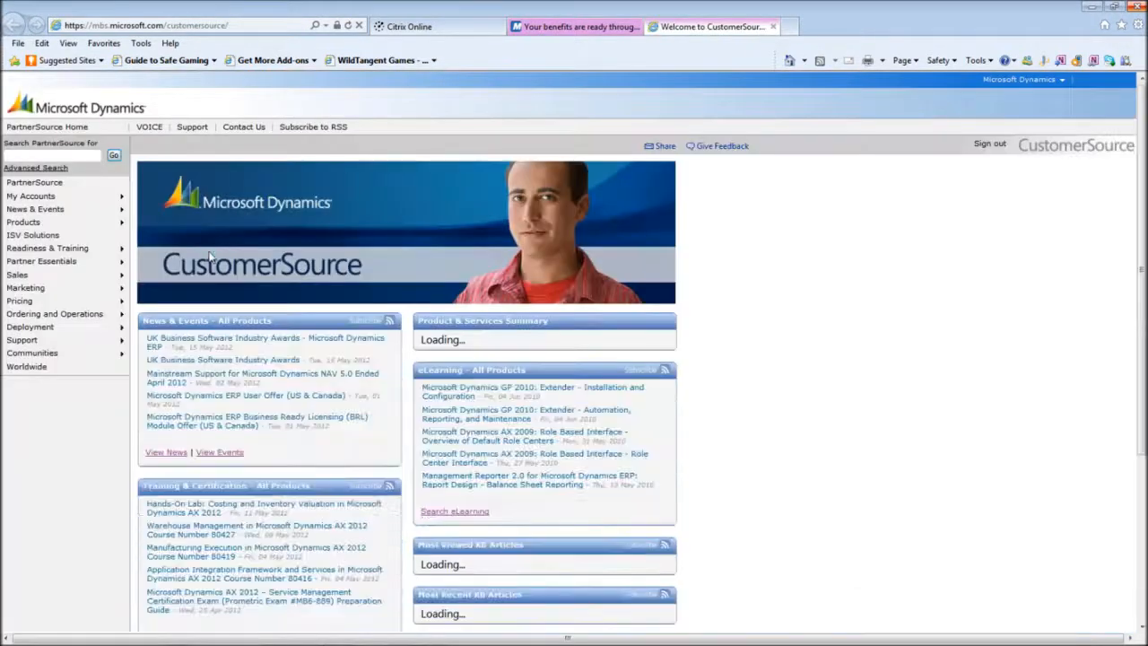
- Reopen My Accounts > My Profile and scroll through the Premier Computing profile
left_click(31, 196)
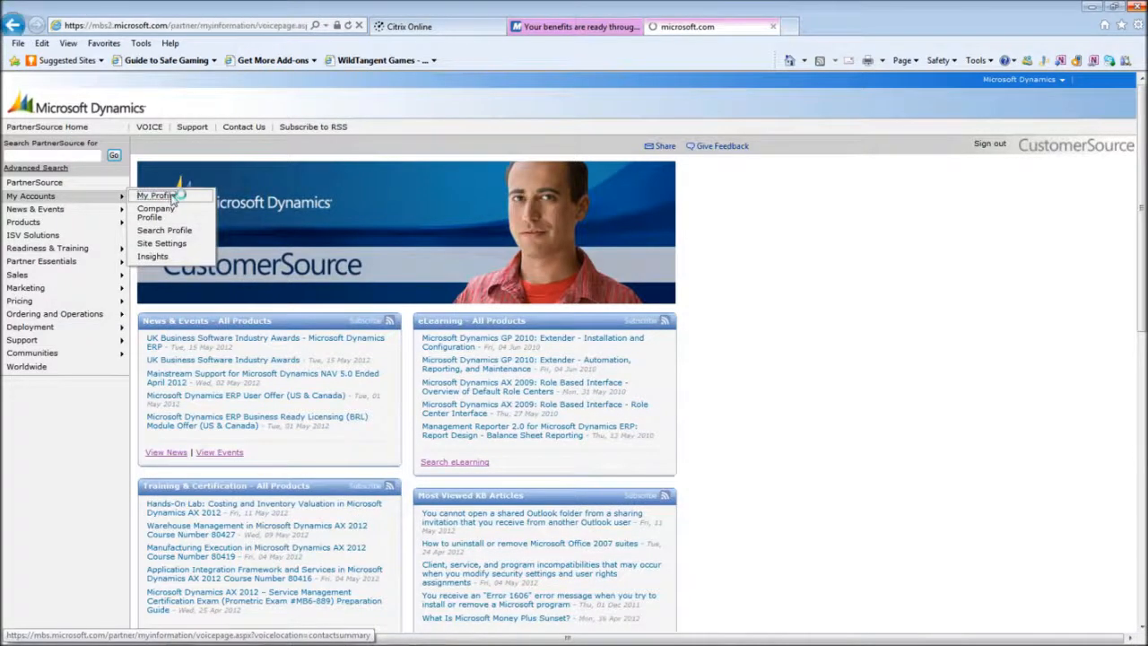
left_click(155, 195)
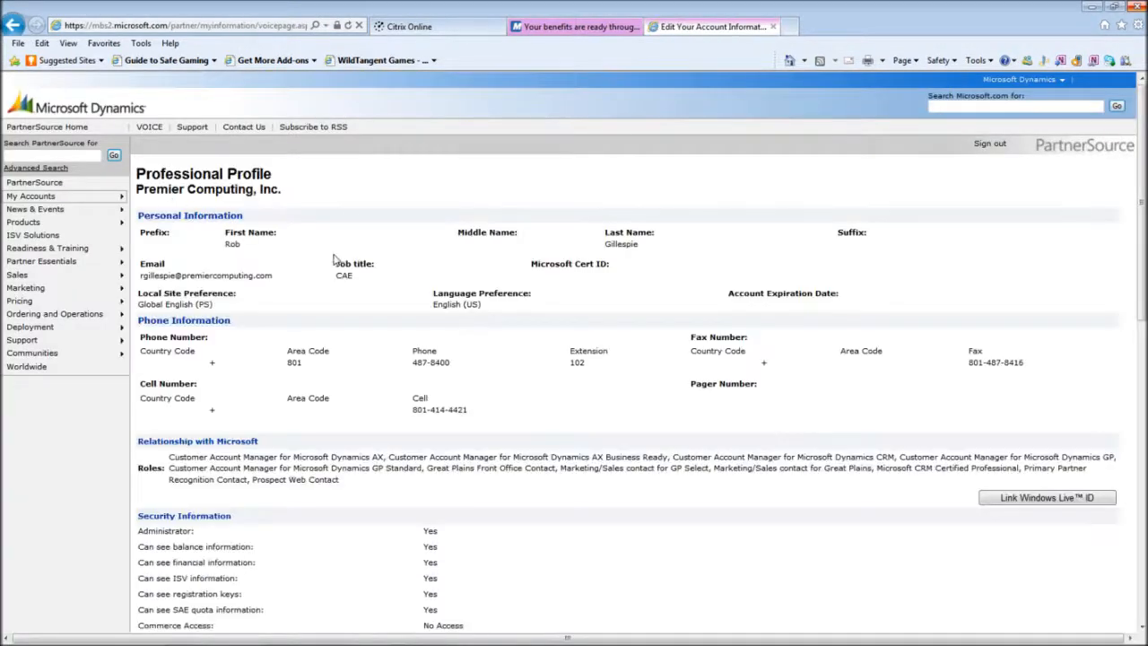
mouse_move(1130, 252)
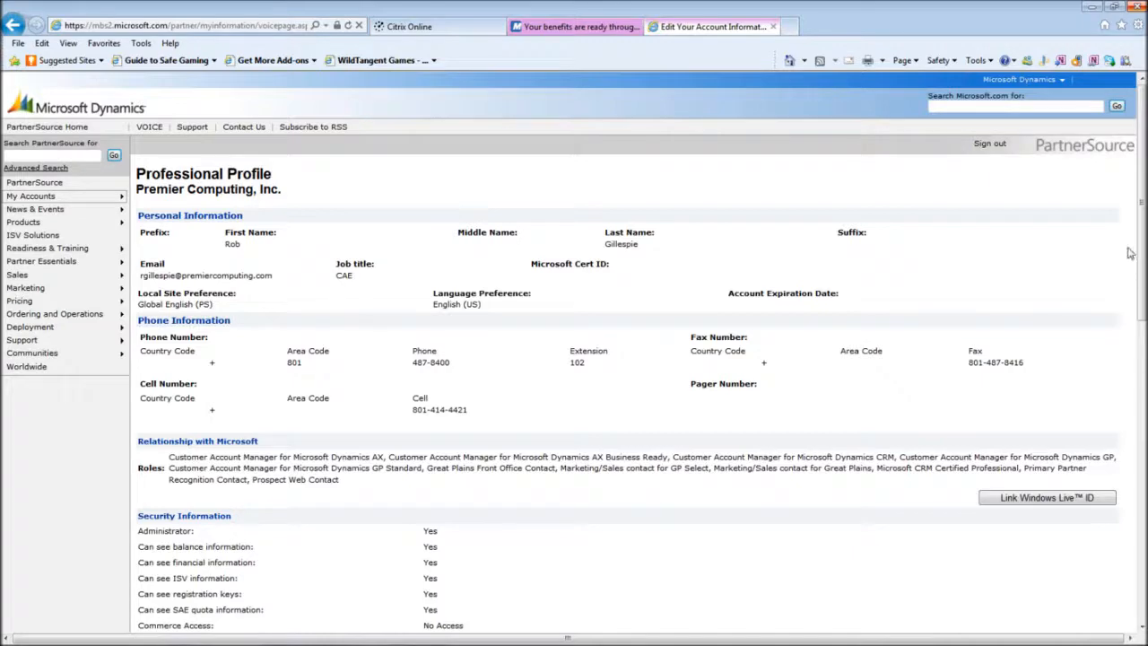
scroll("down", 3)
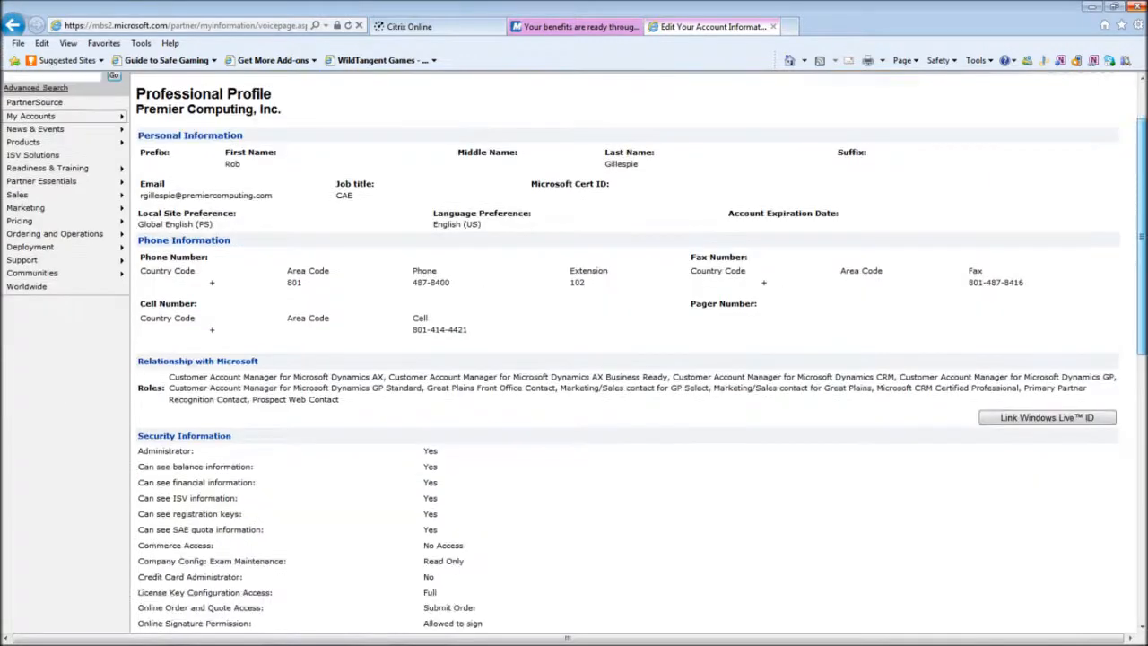
scroll("down", 3)
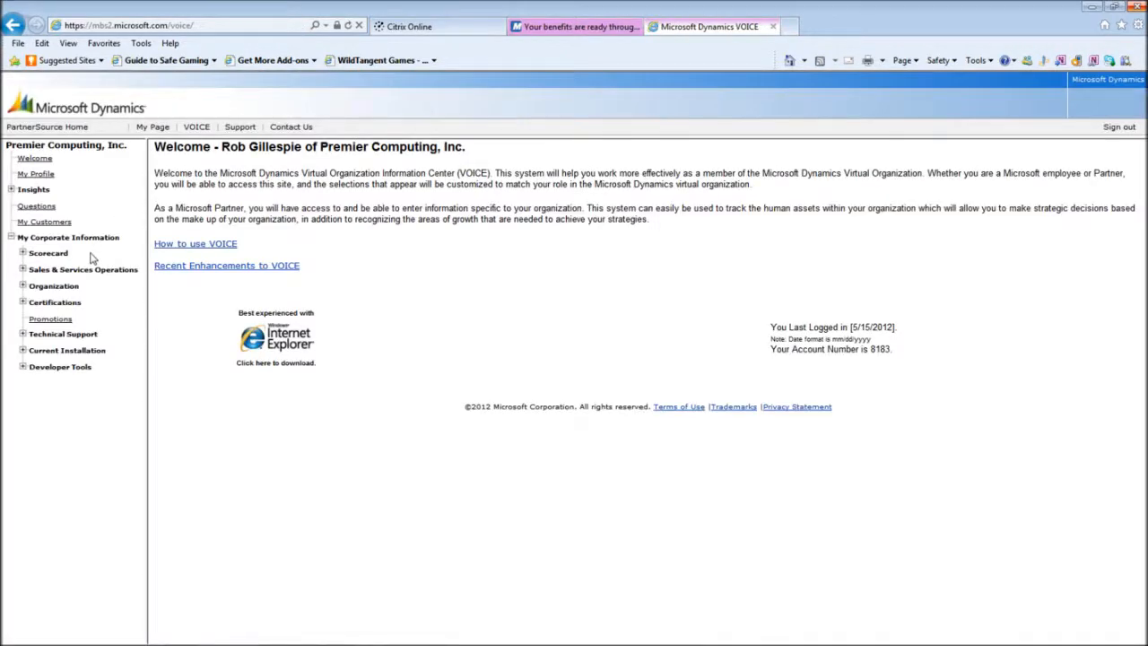
mouse_move(67, 329)
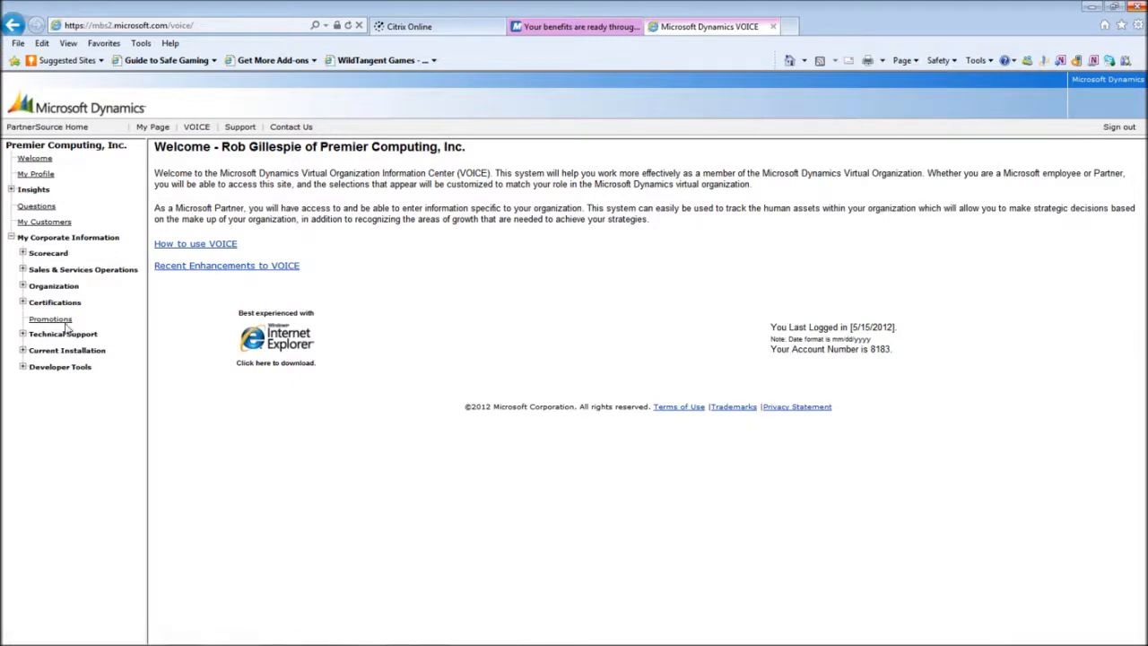
mouse_move(41, 231)
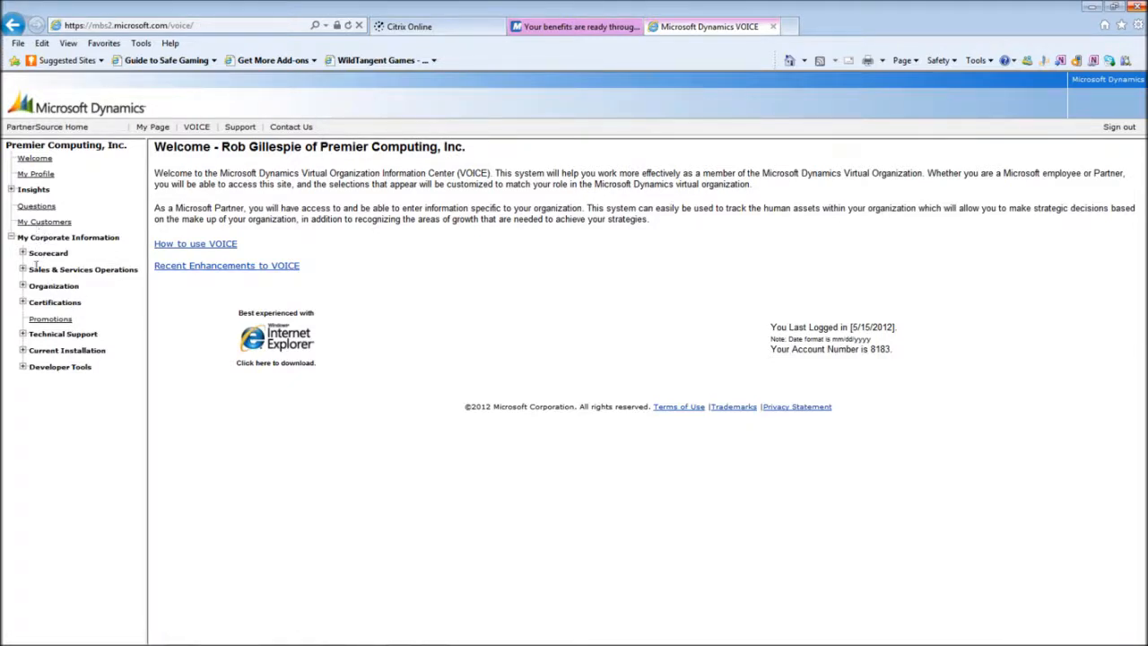
- List all Premier Computing professionals under VOICE Organization, then open Company Information
left_click(52, 285)
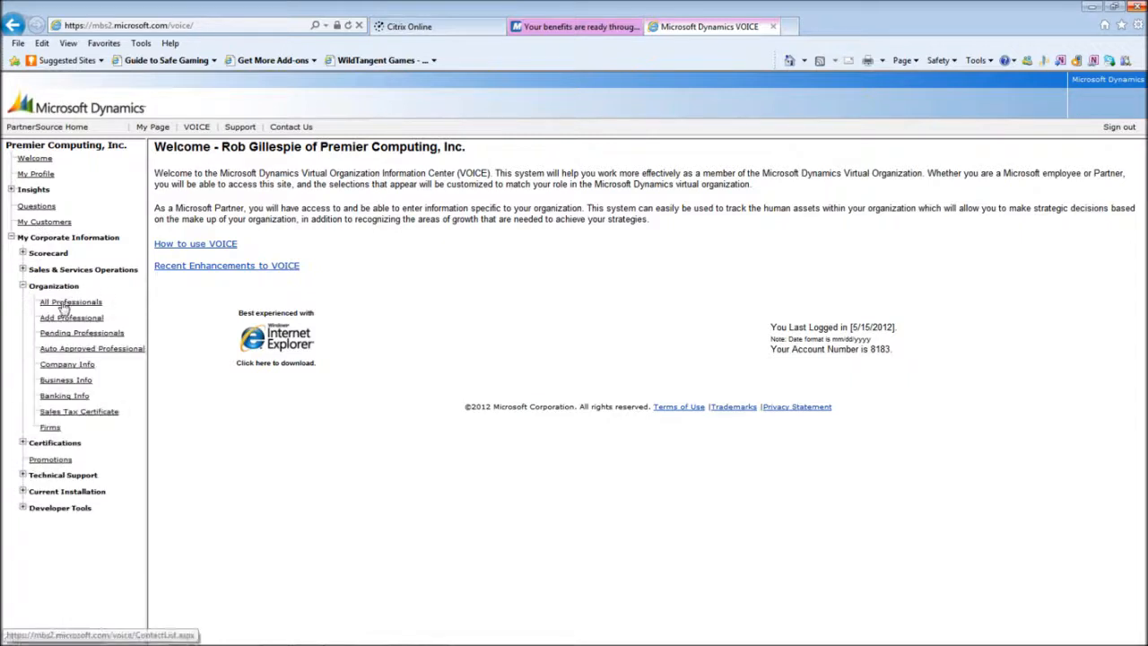
left_click(70, 302)
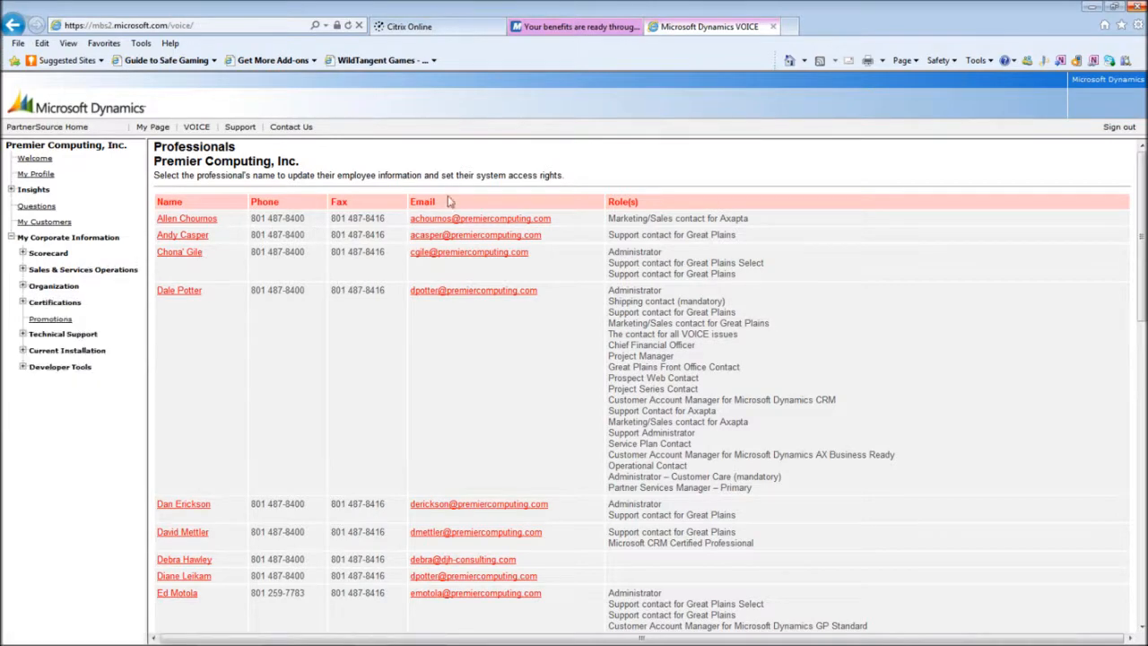
left_click(15, 26)
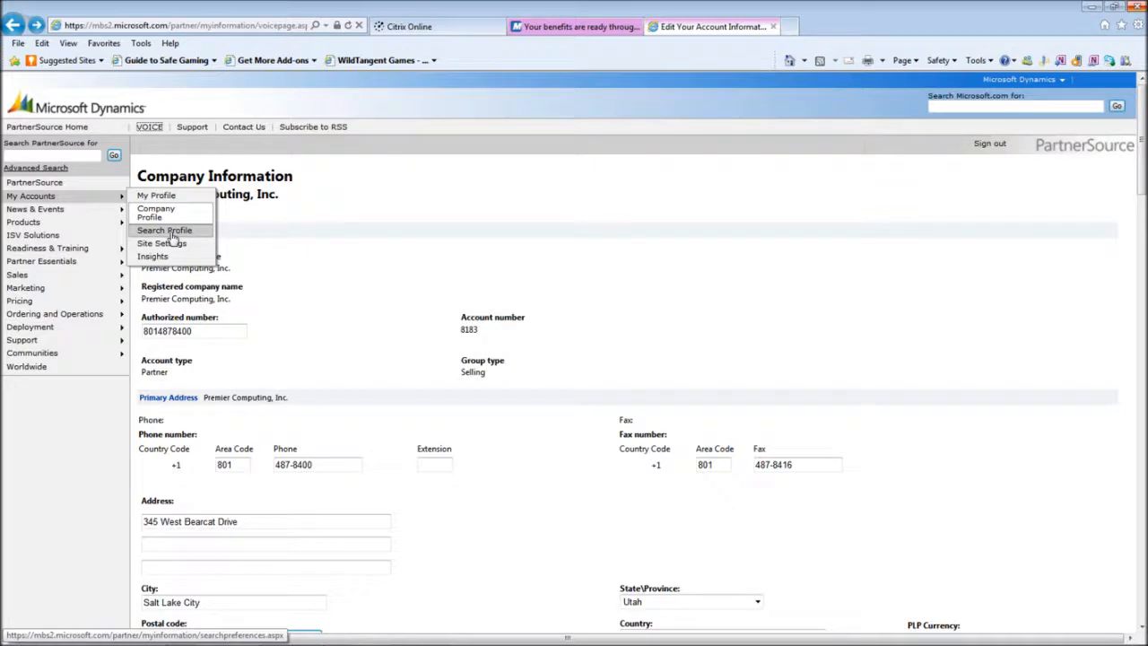
- Check the Search Settings language choices, then open My Accounts > Insights
left_click(164, 230)
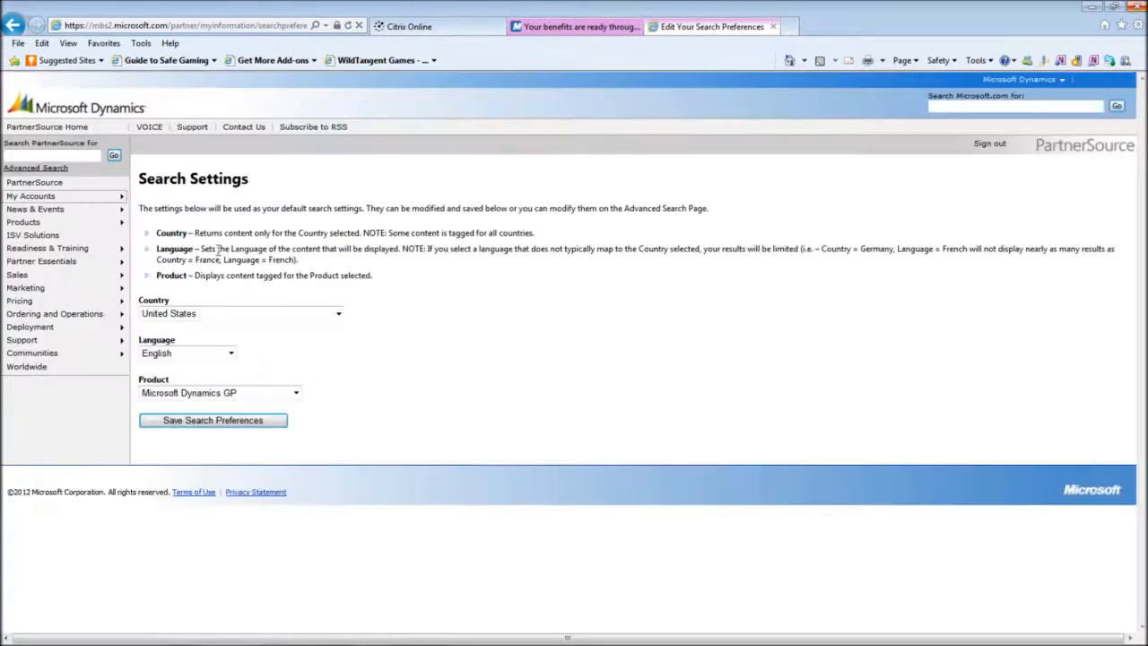
mouse_move(453, 348)
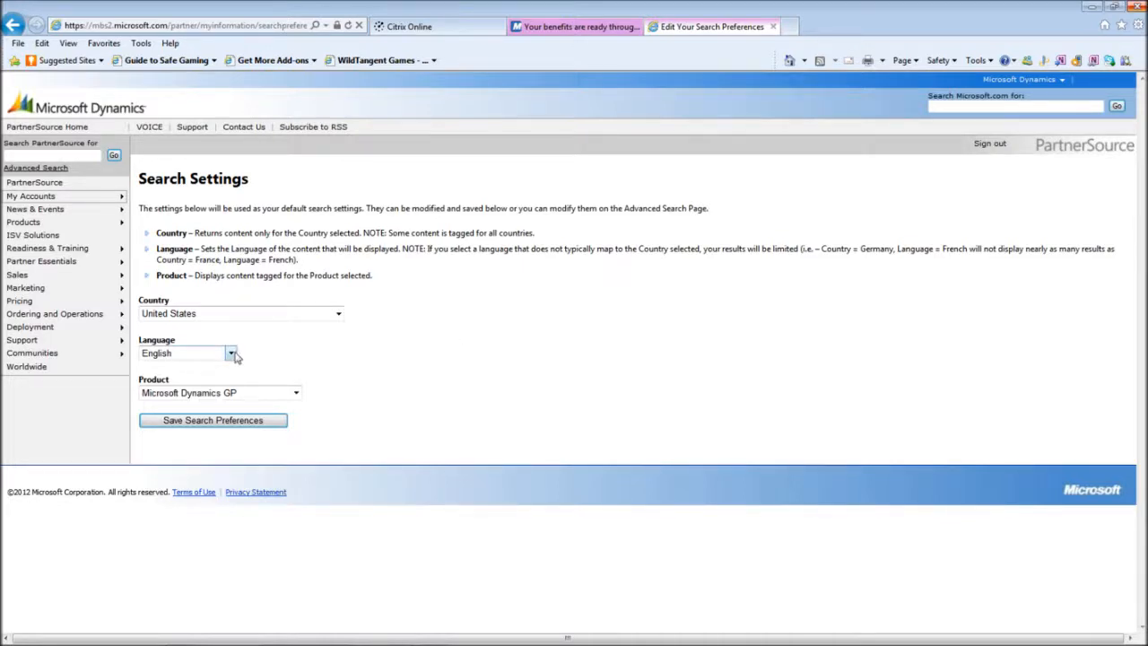
left_click(296, 392)
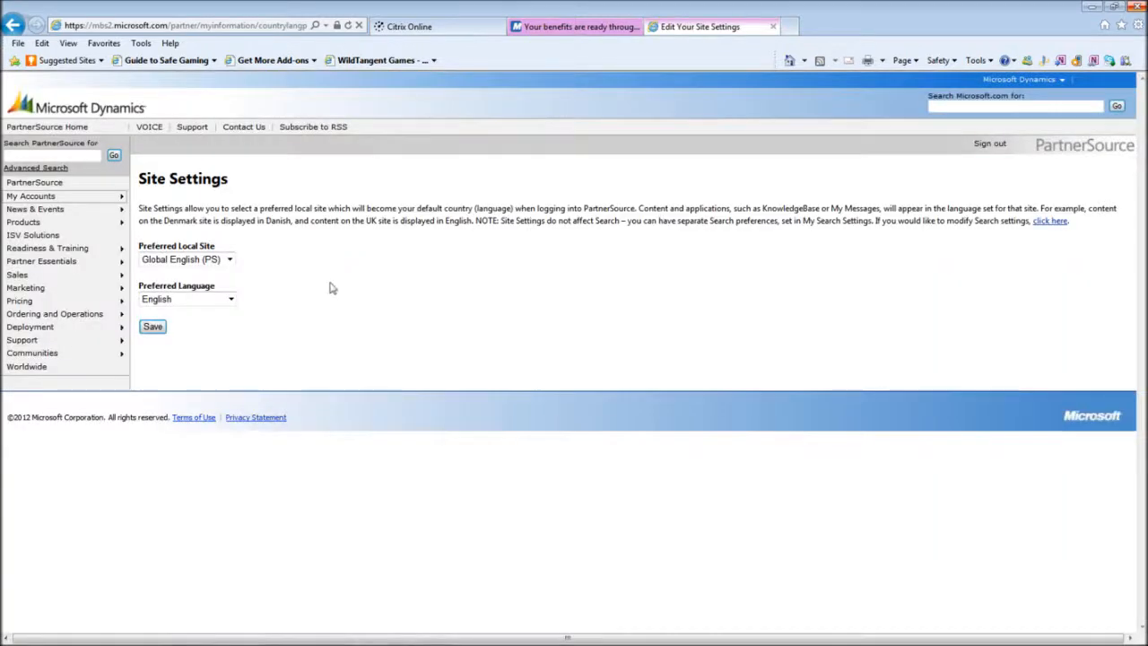
mouse_move(31, 195)
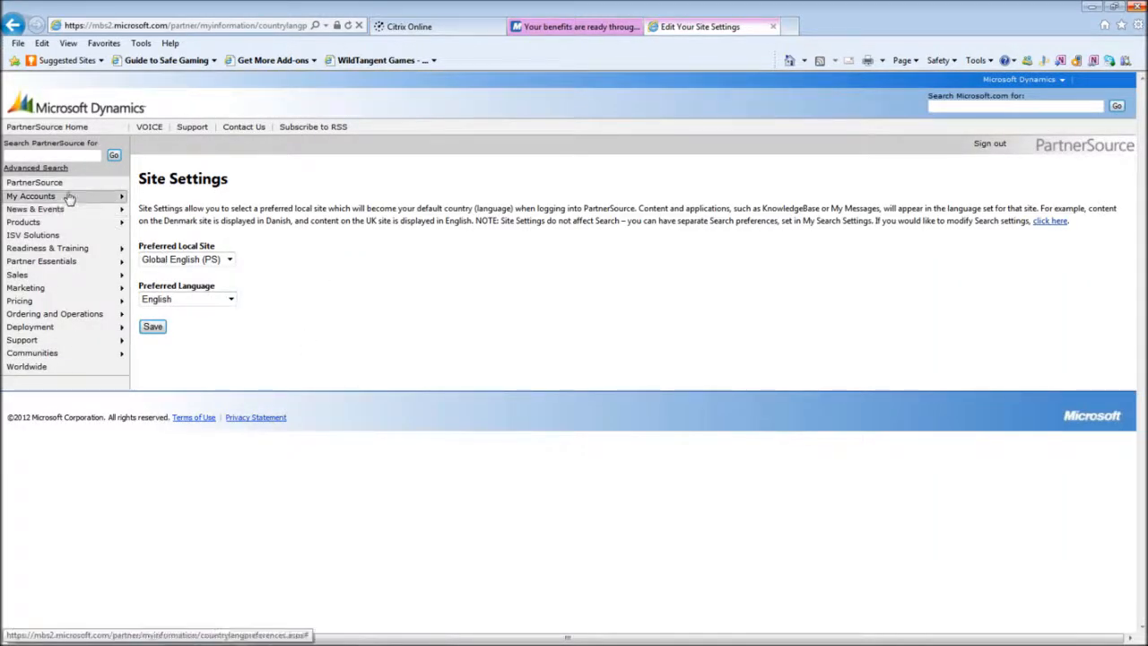
left_click(30, 196)
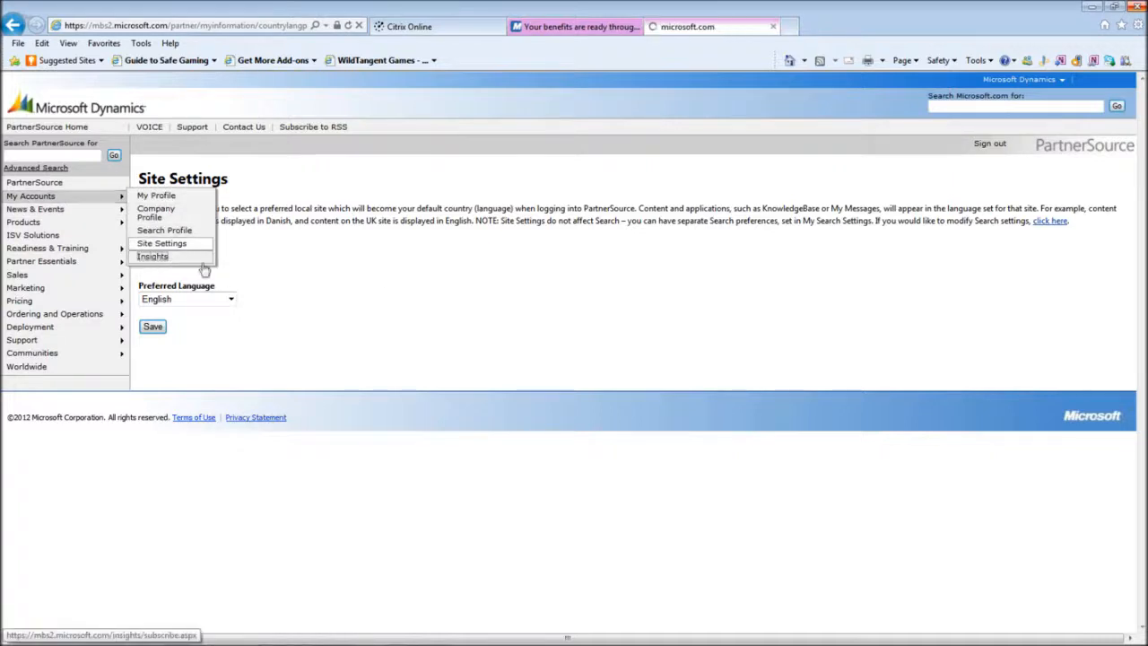
left_click(153, 256)
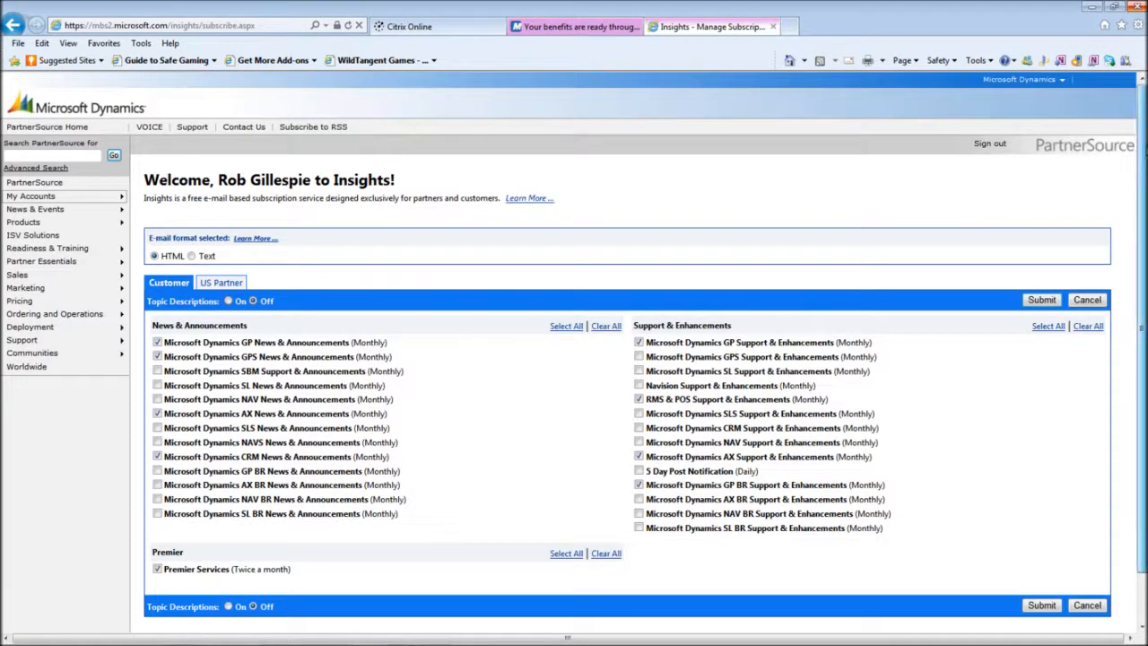
- Review the checked Insights topics and select Topic Descriptions 'On'
scroll("down", 3)
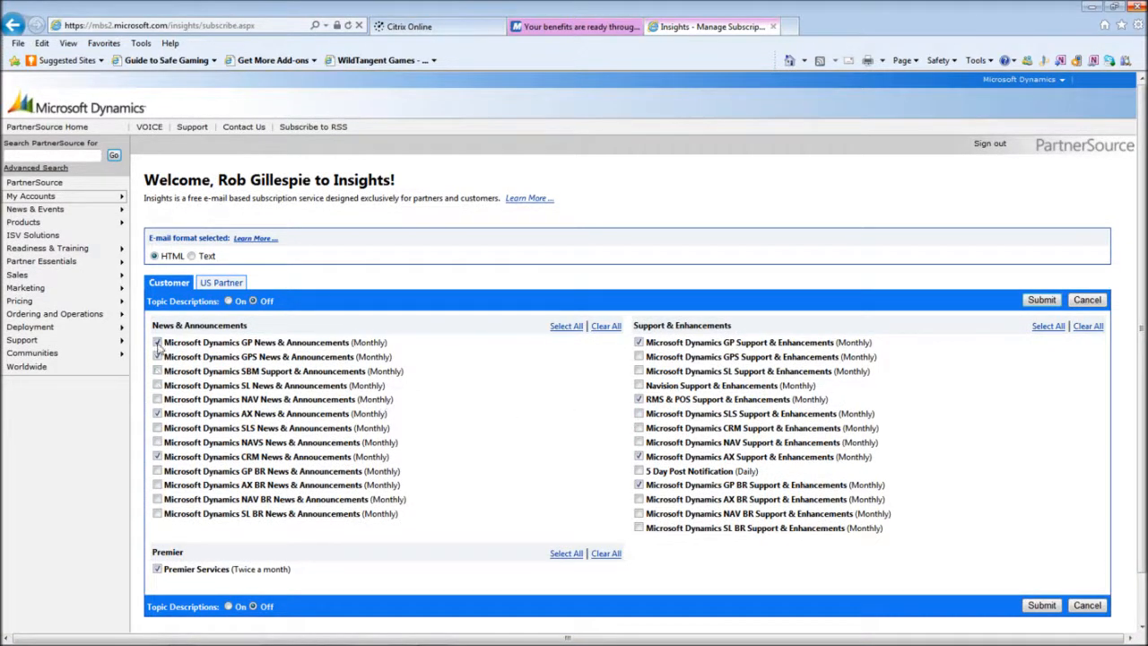
left_click(157, 370)
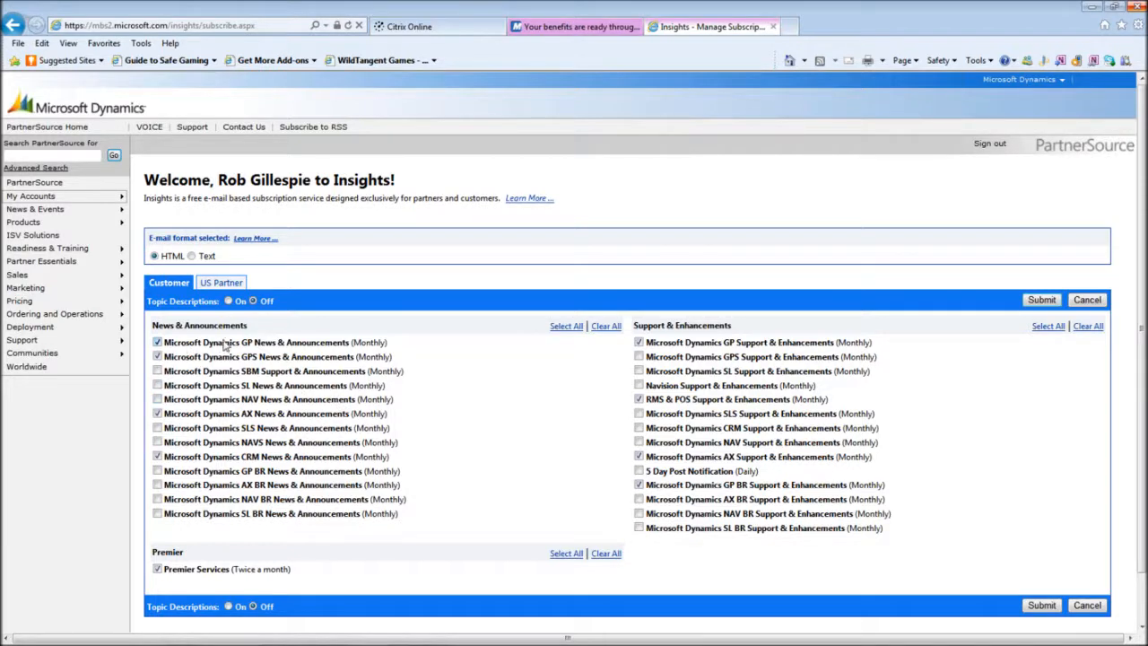
mouse_move(323, 350)
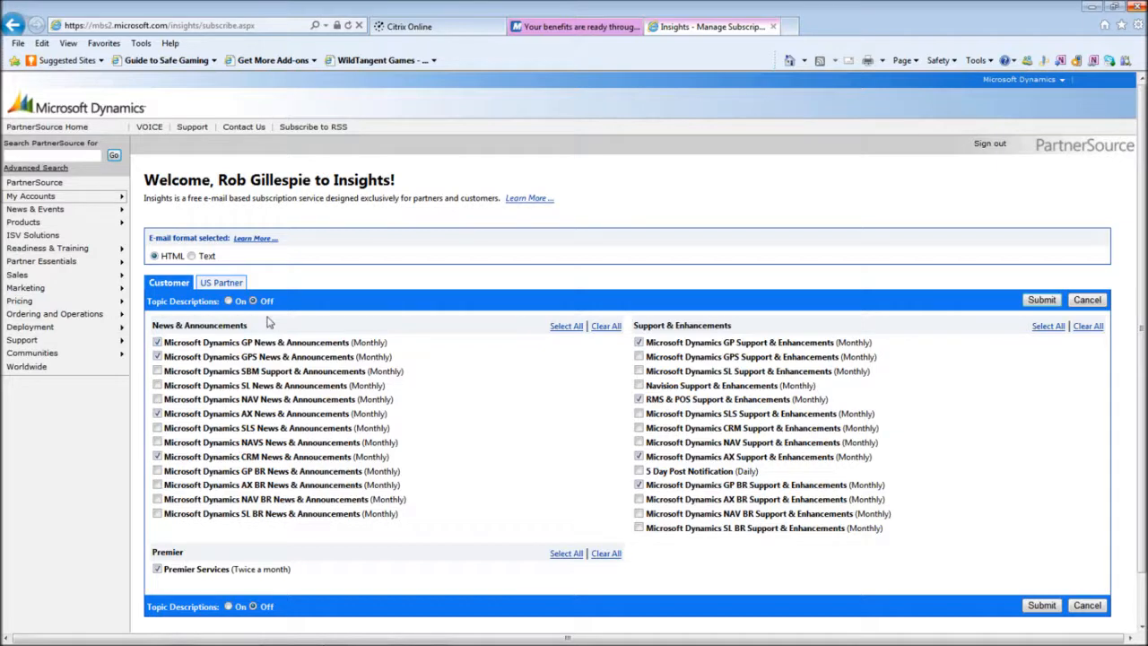
mouse_move(248, 317)
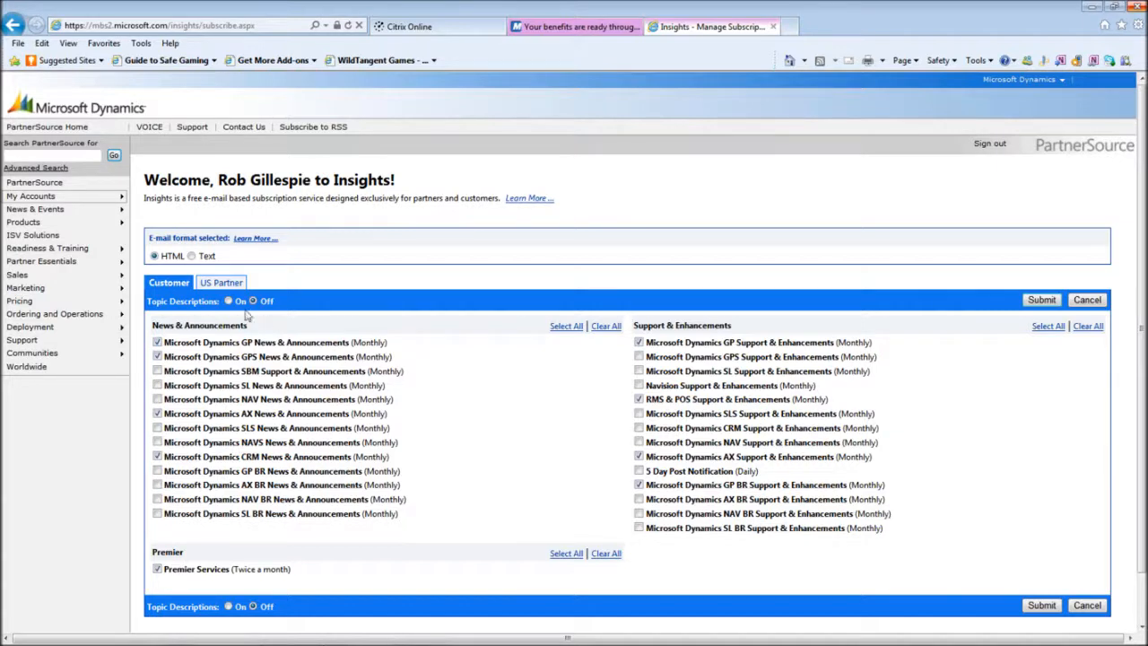
left_click(229, 301)
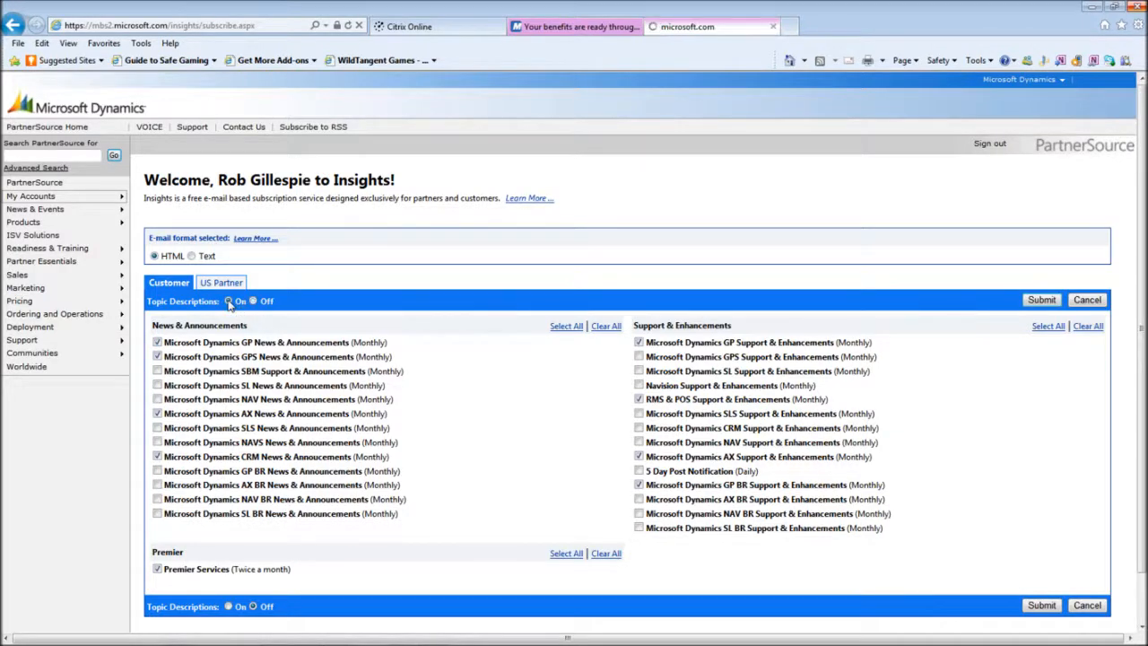
- Confirm Topic Descriptions 'On' so each topic shows its description, keeping HTML format
left_click(229, 300)
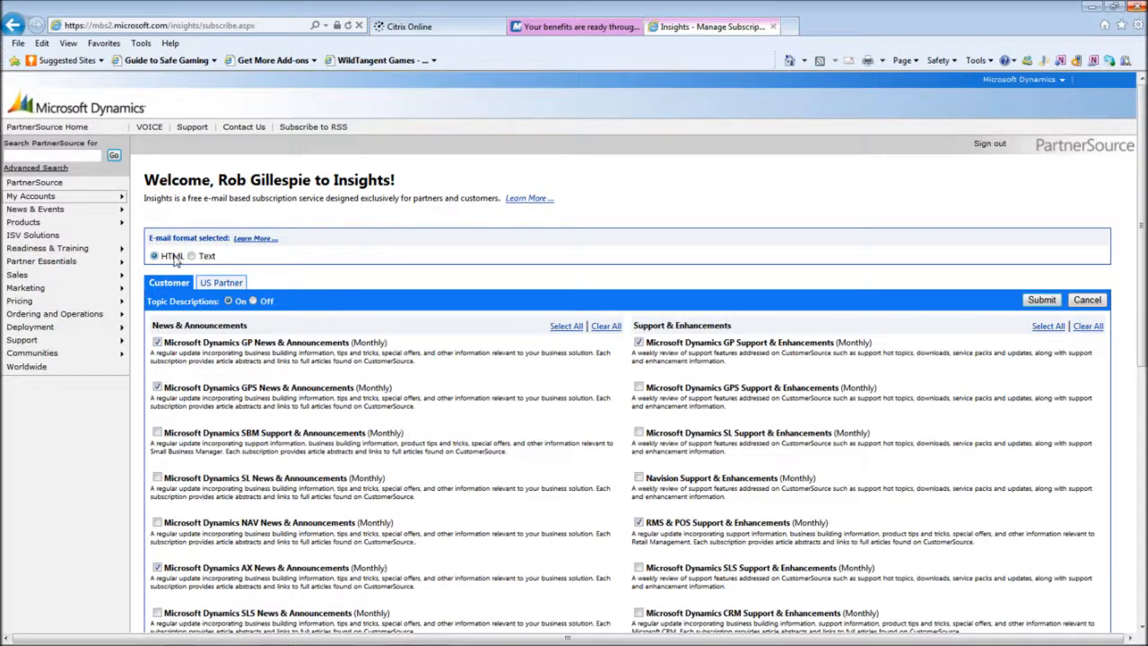
mouse_move(615, 257)
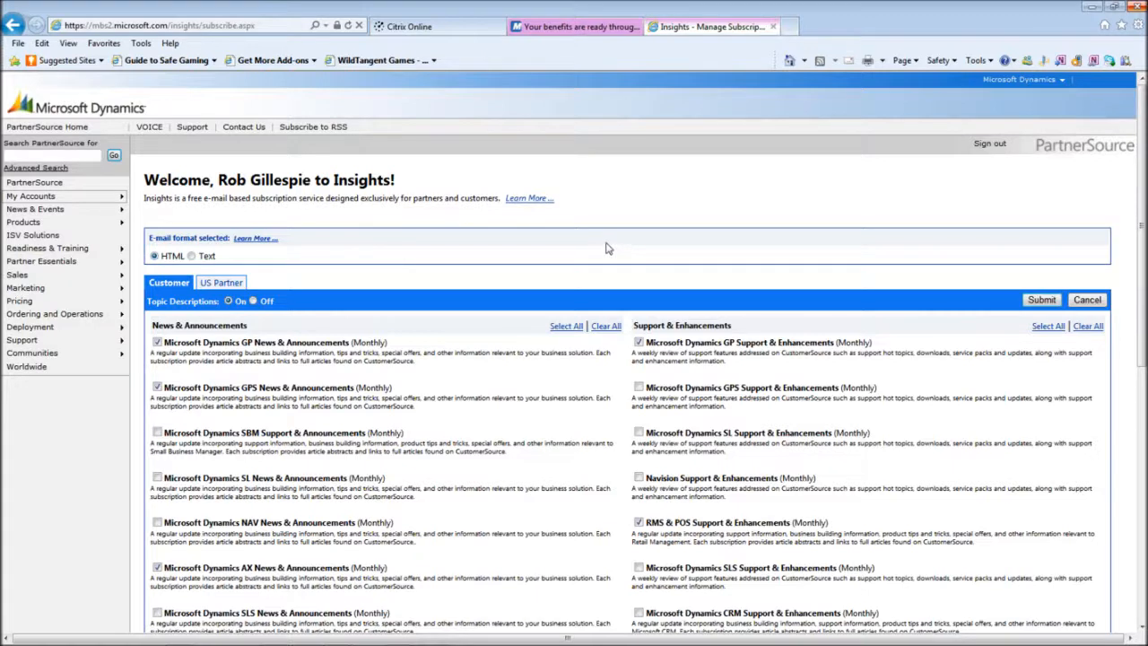
mouse_move(539, 238)
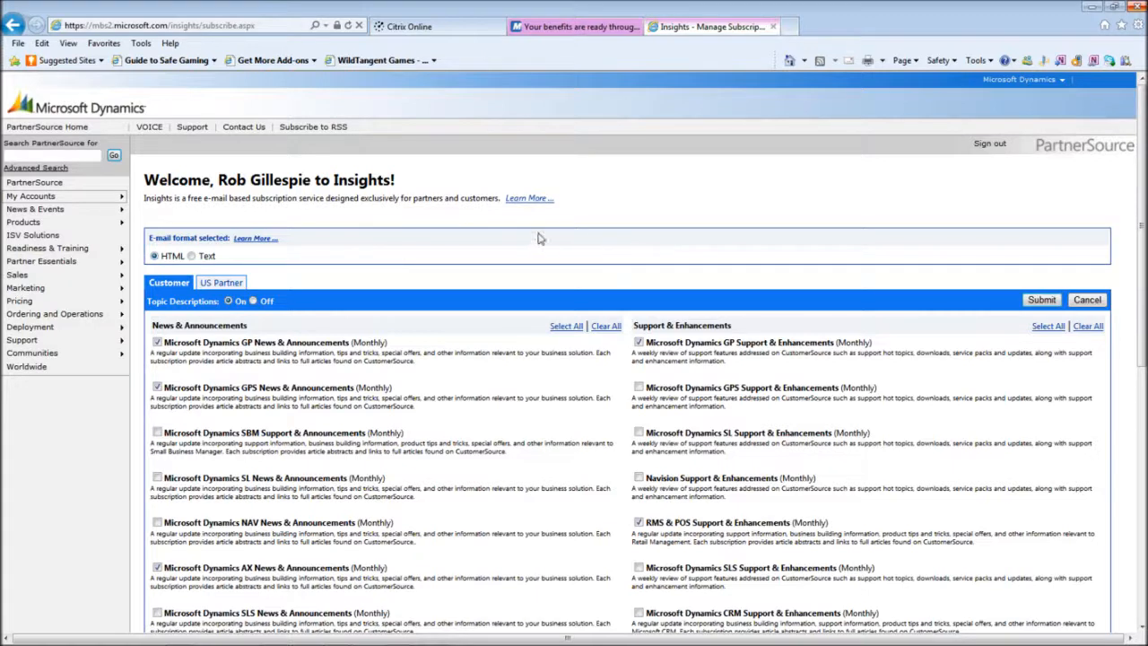
mouse_move(640, 203)
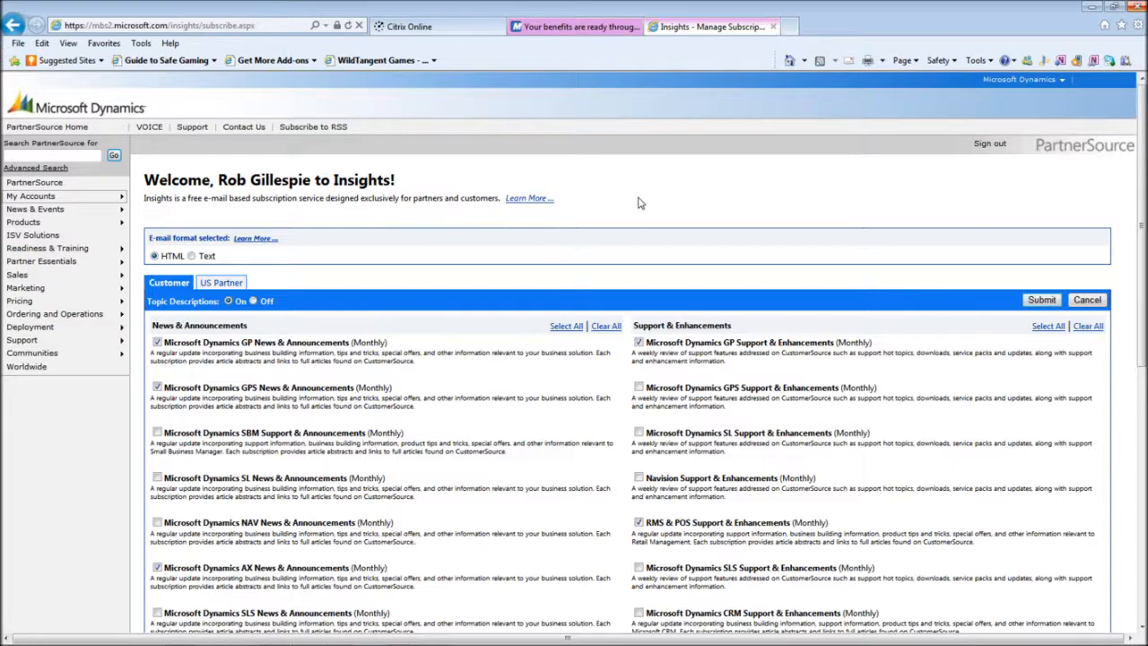
mouse_move(639, 198)
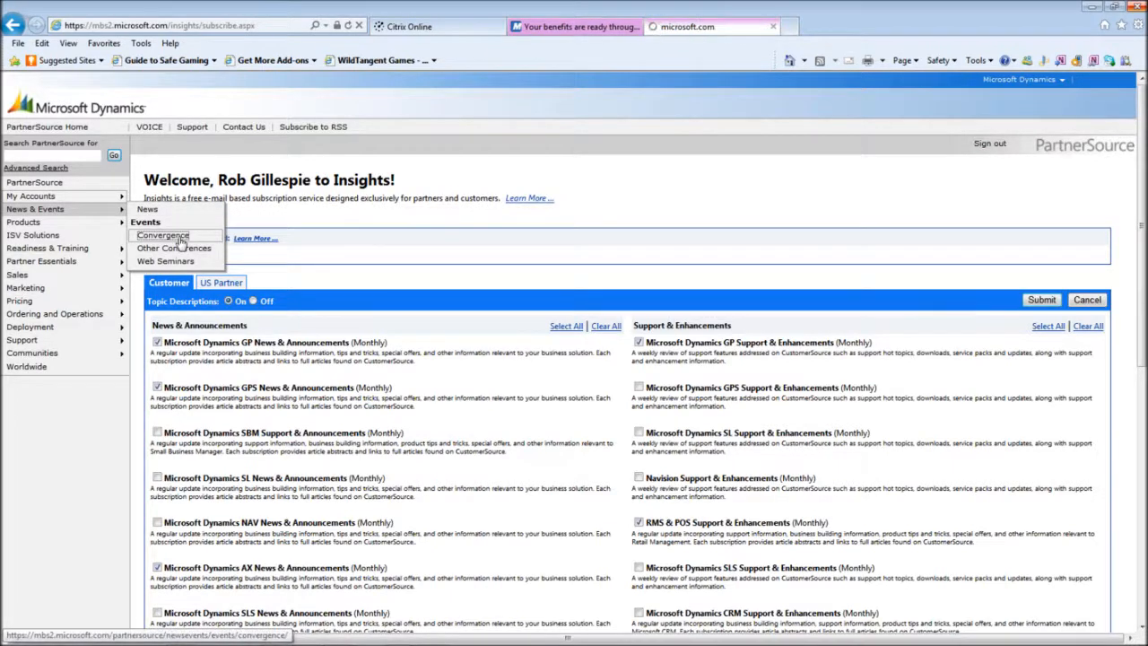
- Open News & Events > Convergence and scroll through the Convergence 2013 New Orleans page
left_click(162, 234)
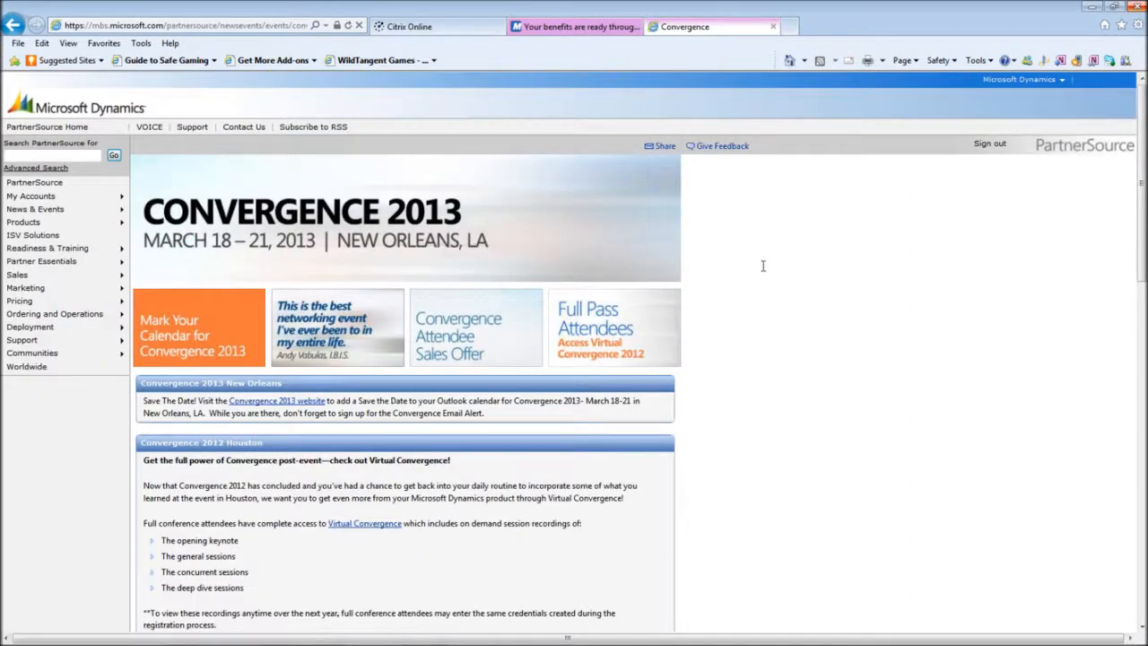
mouse_move(761, 255)
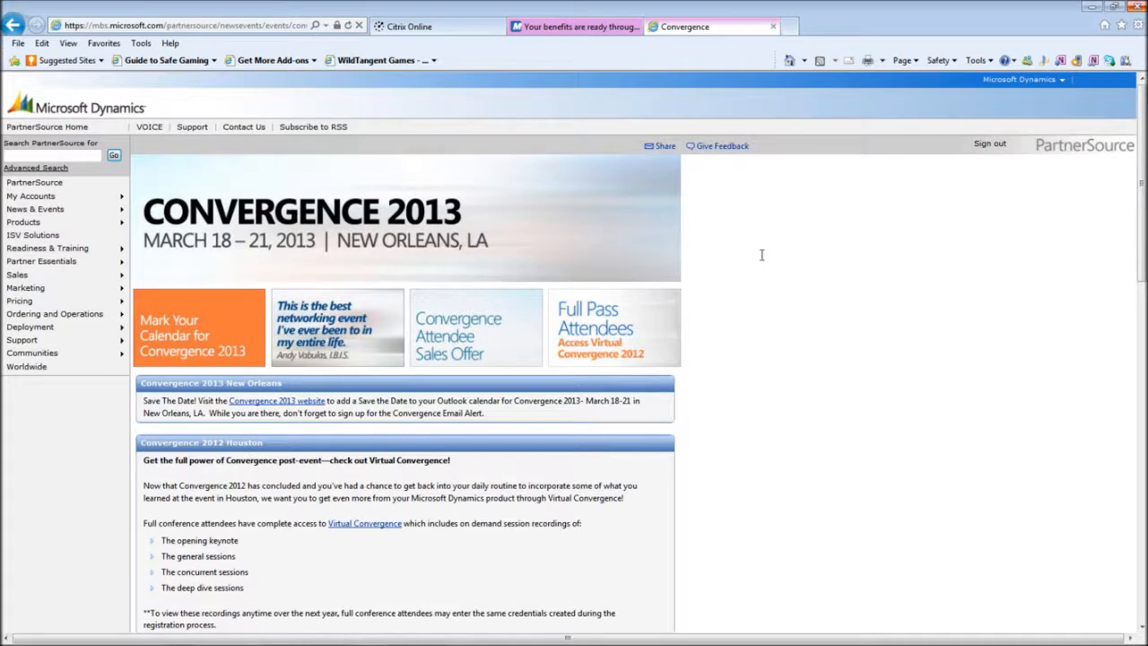
mouse_move(765, 256)
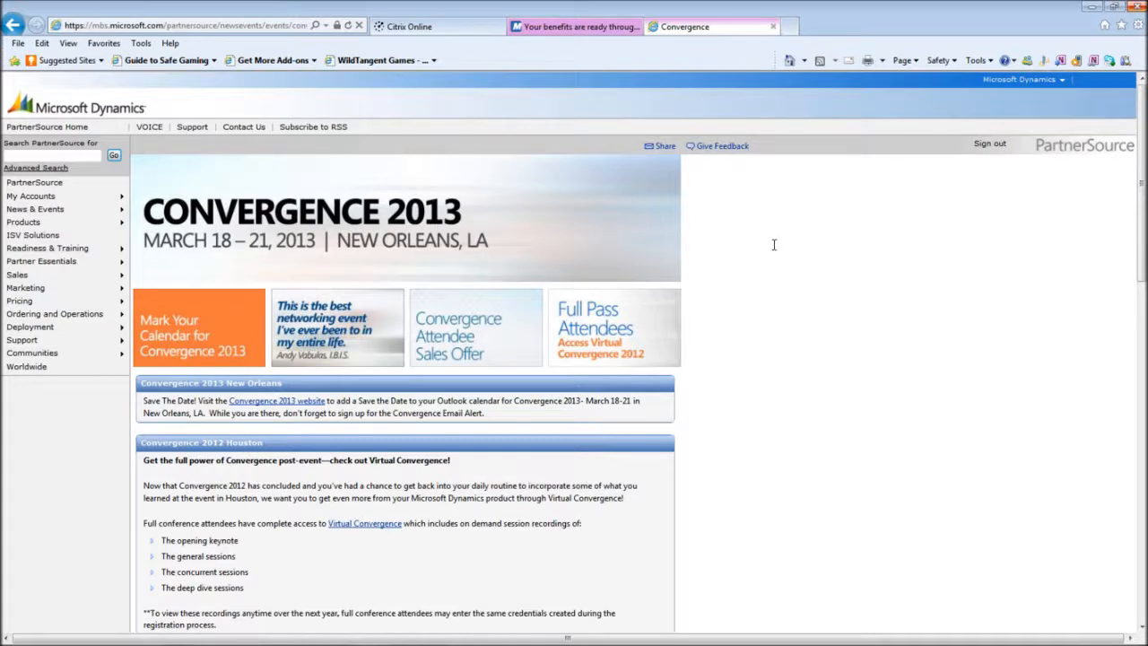
mouse_move(381, 235)
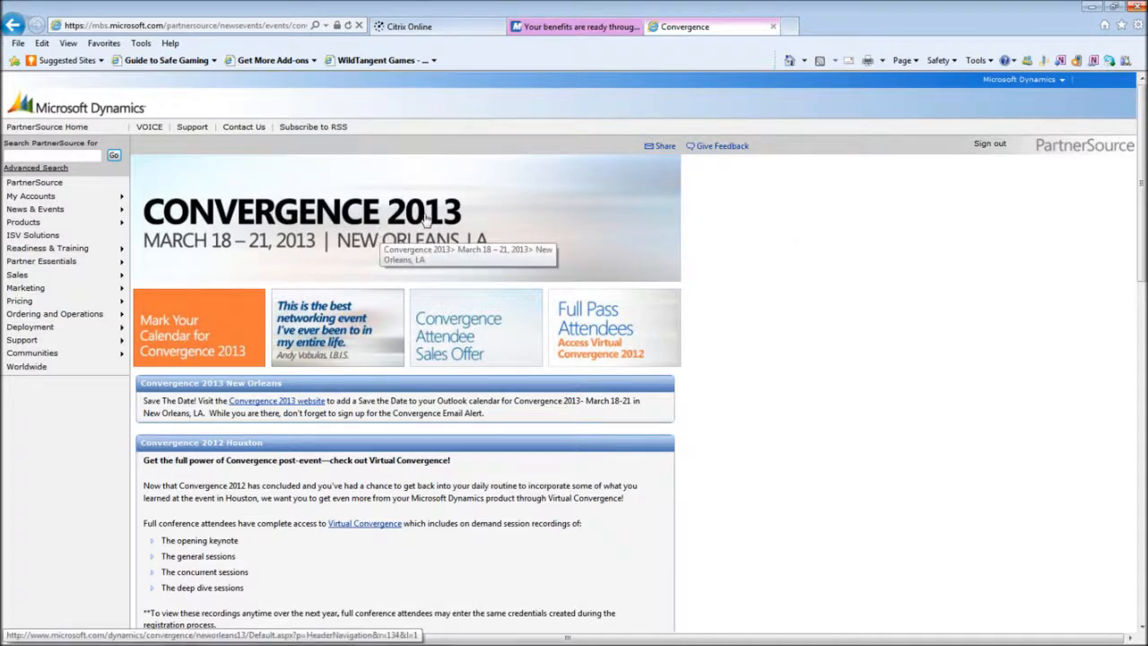
mouse_move(224, 256)
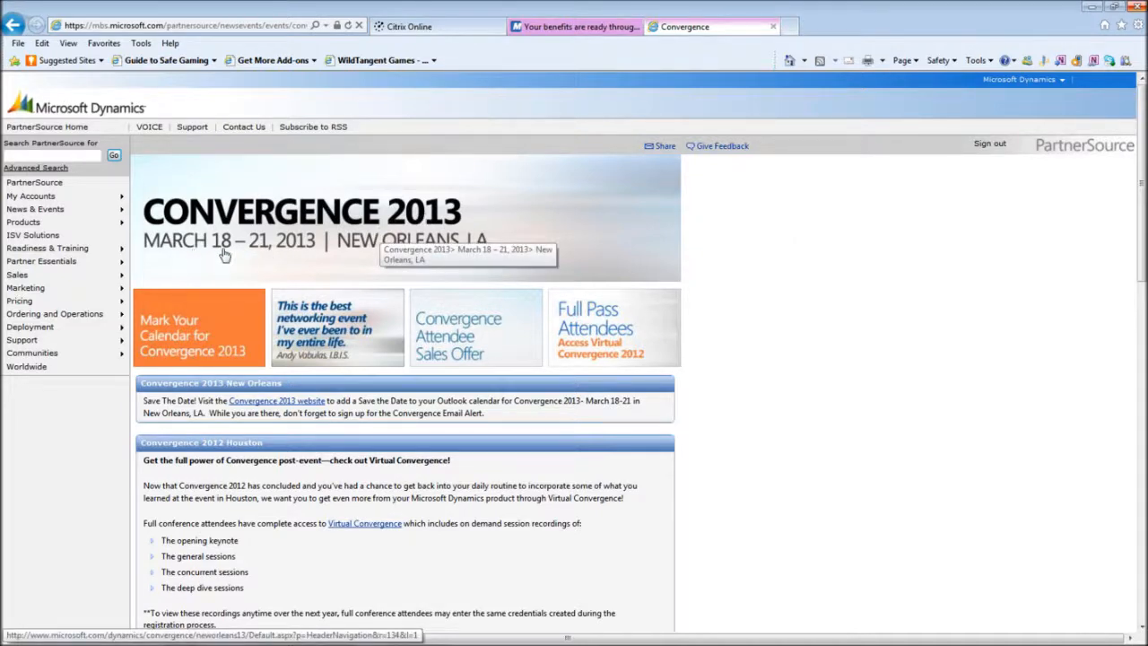
mouse_move(267, 251)
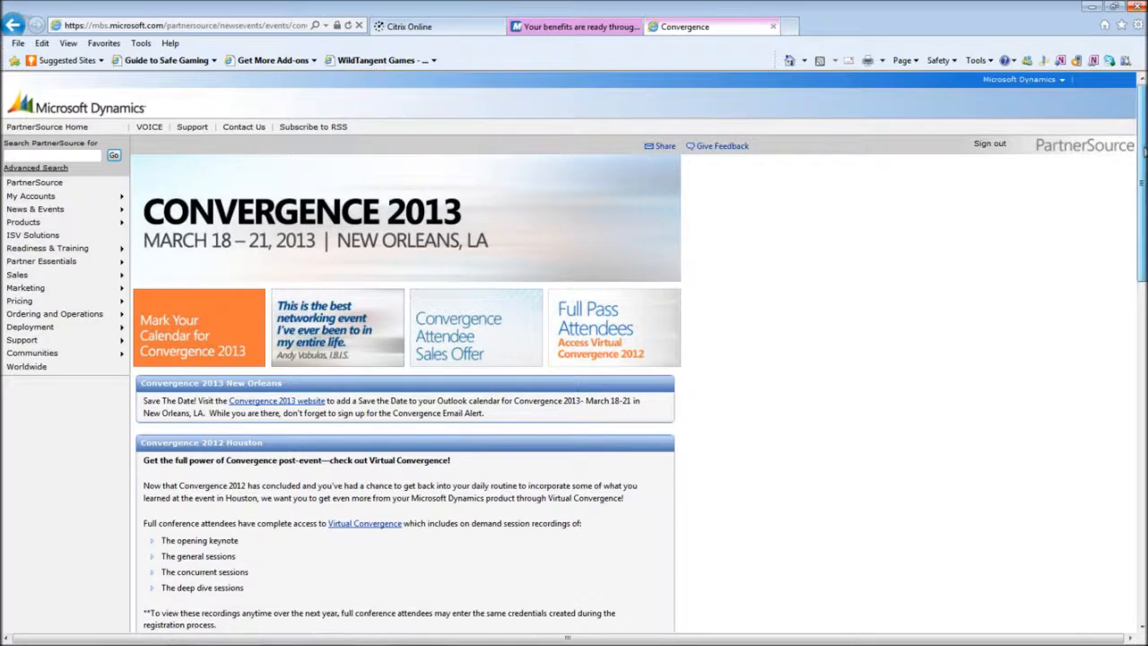
scroll("down", 3)
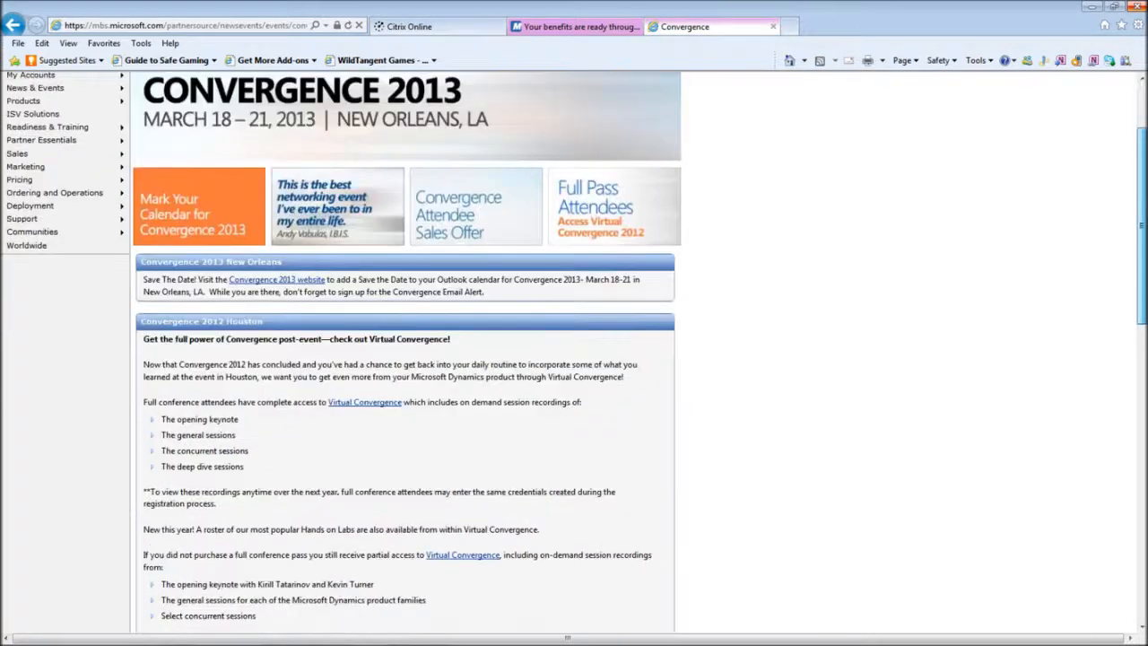
scroll("down", 3)
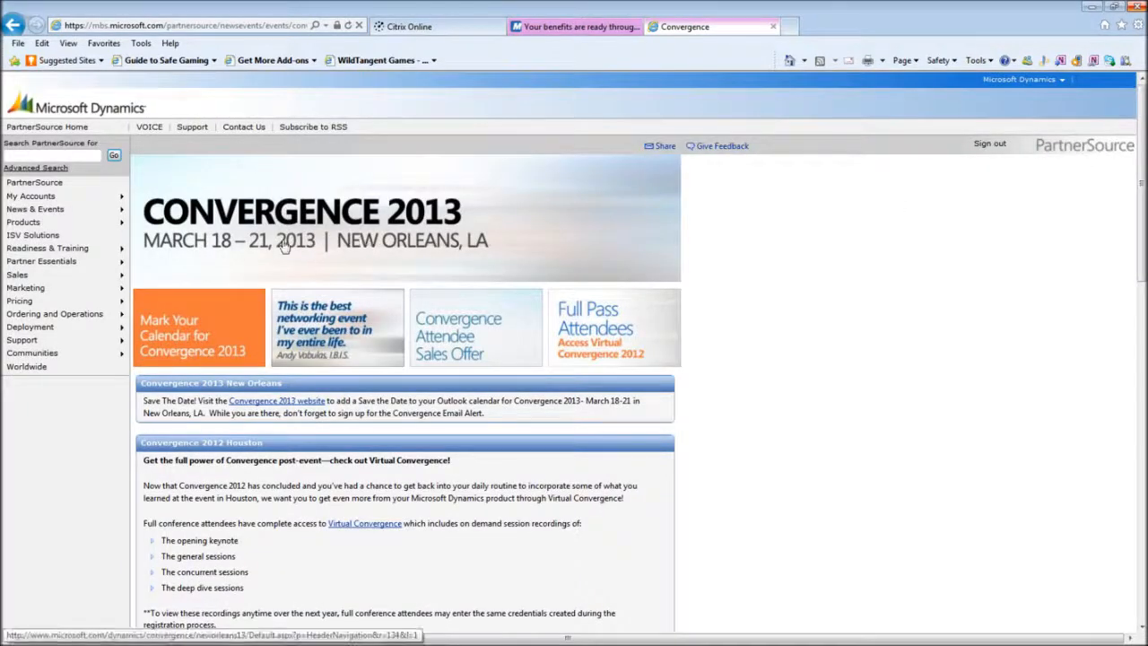
mouse_move(282, 244)
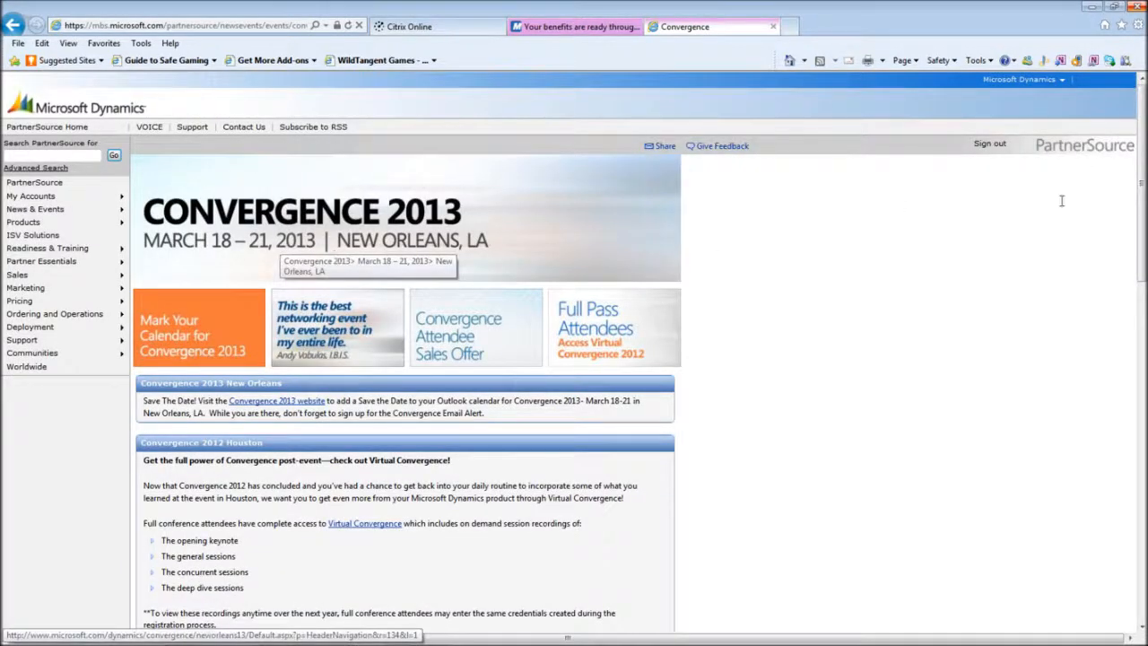
scroll("down", 3)
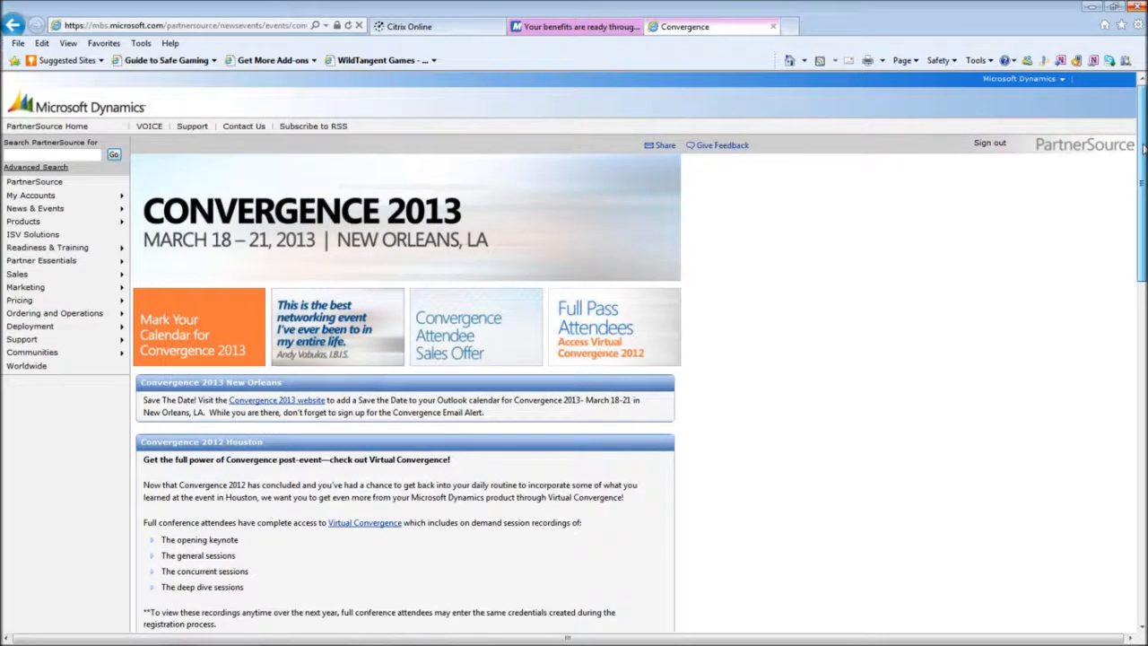
scroll("down", 3)
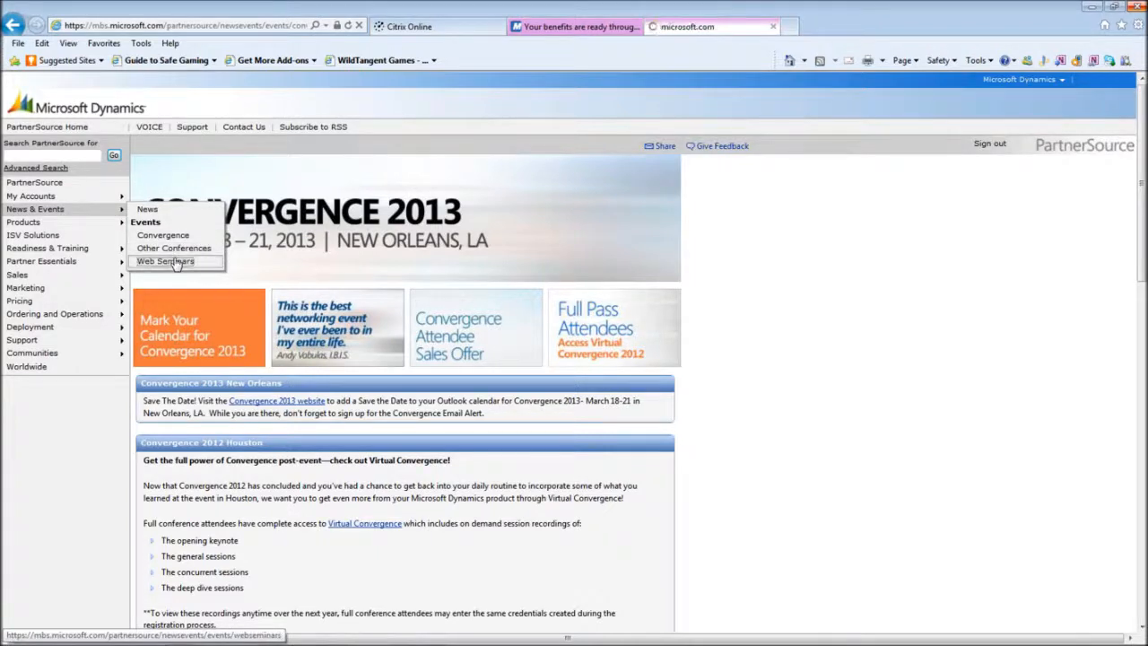
- Open the Web Seminars page listing 20 Dynamics GP seminars, then open the Products menu
left_click(165, 261)
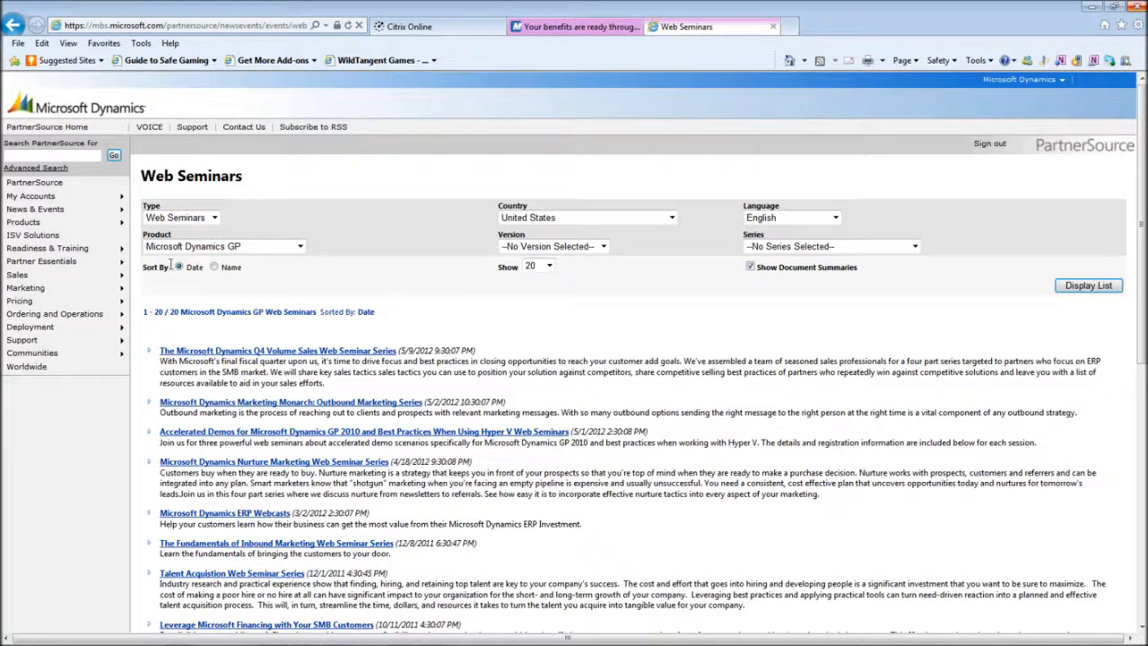
left_click(22, 221)
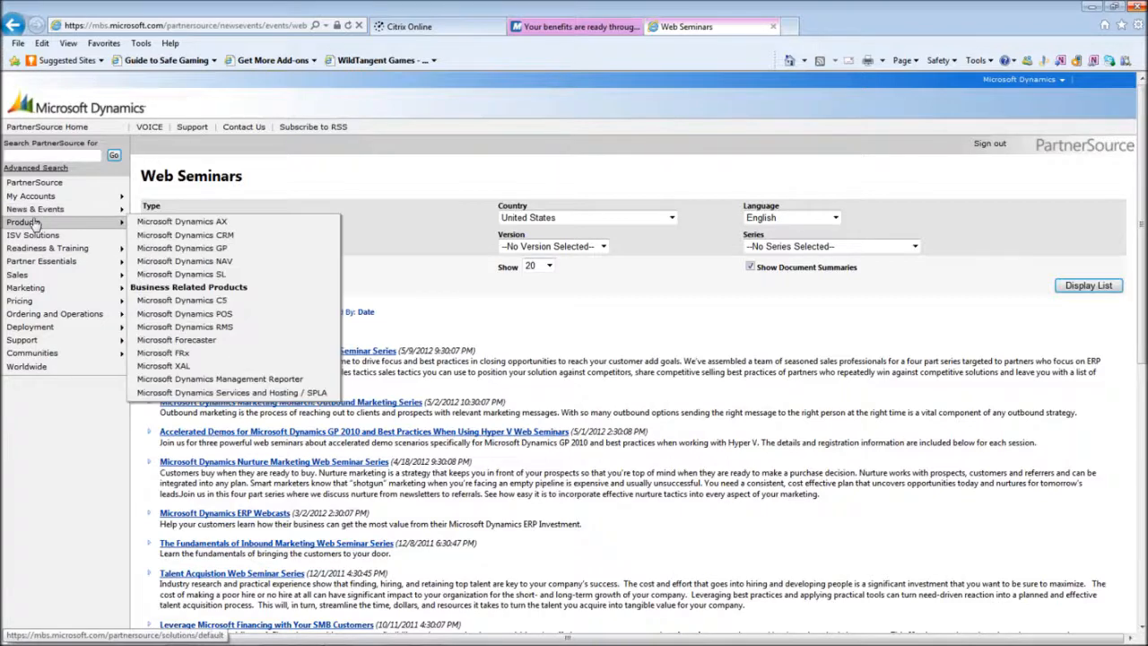